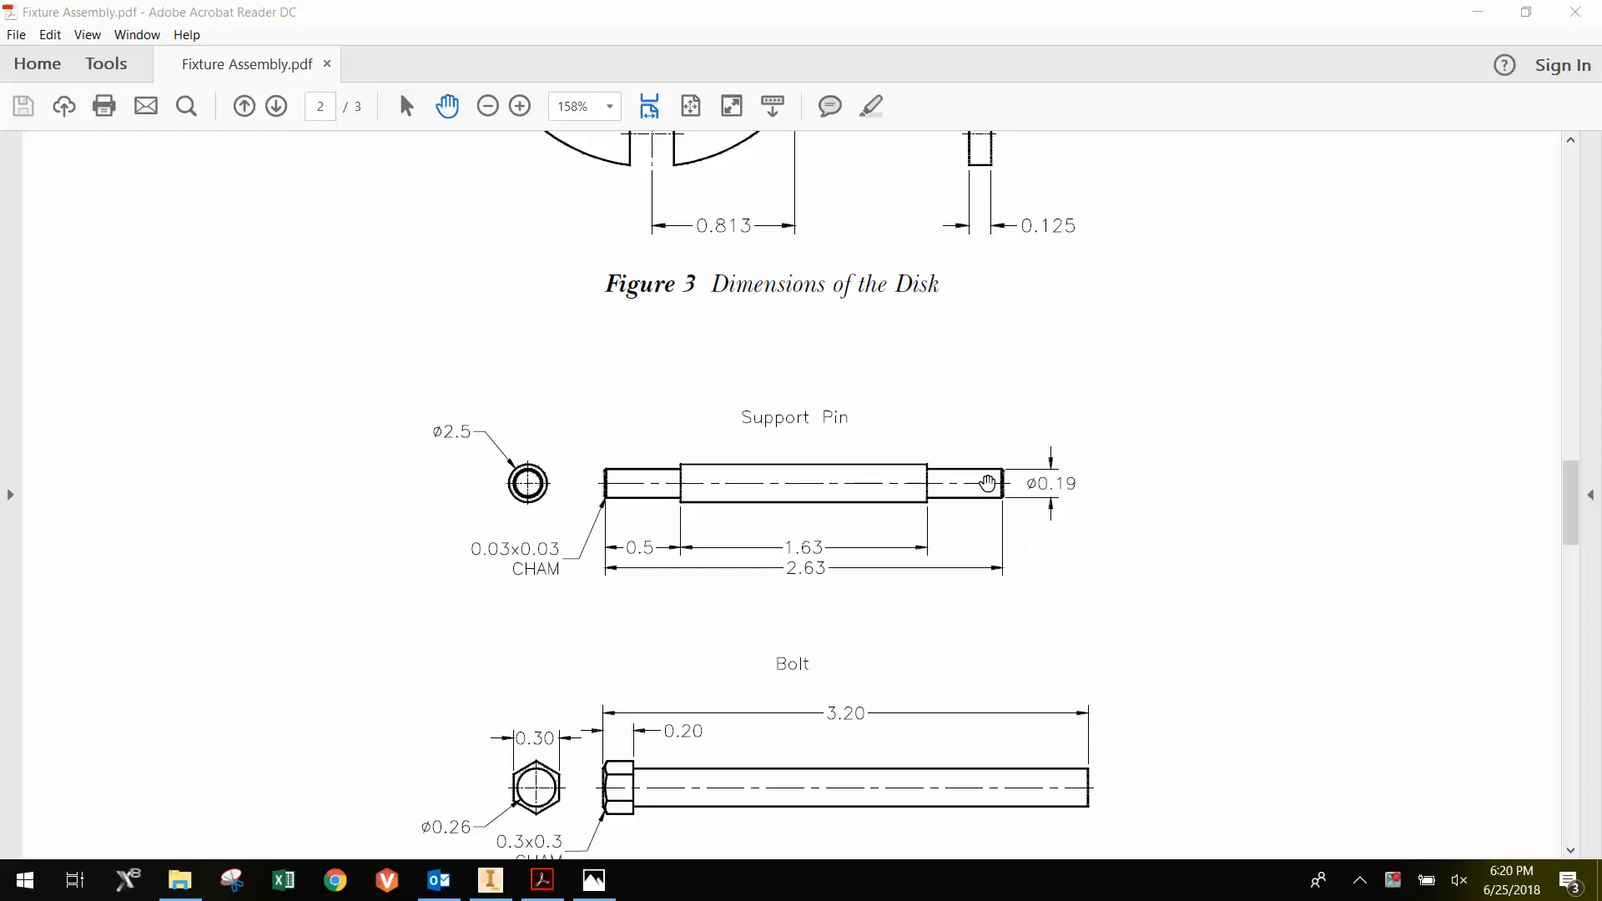
{"action": "mouse_move", "coordinate": [1028, 487]}
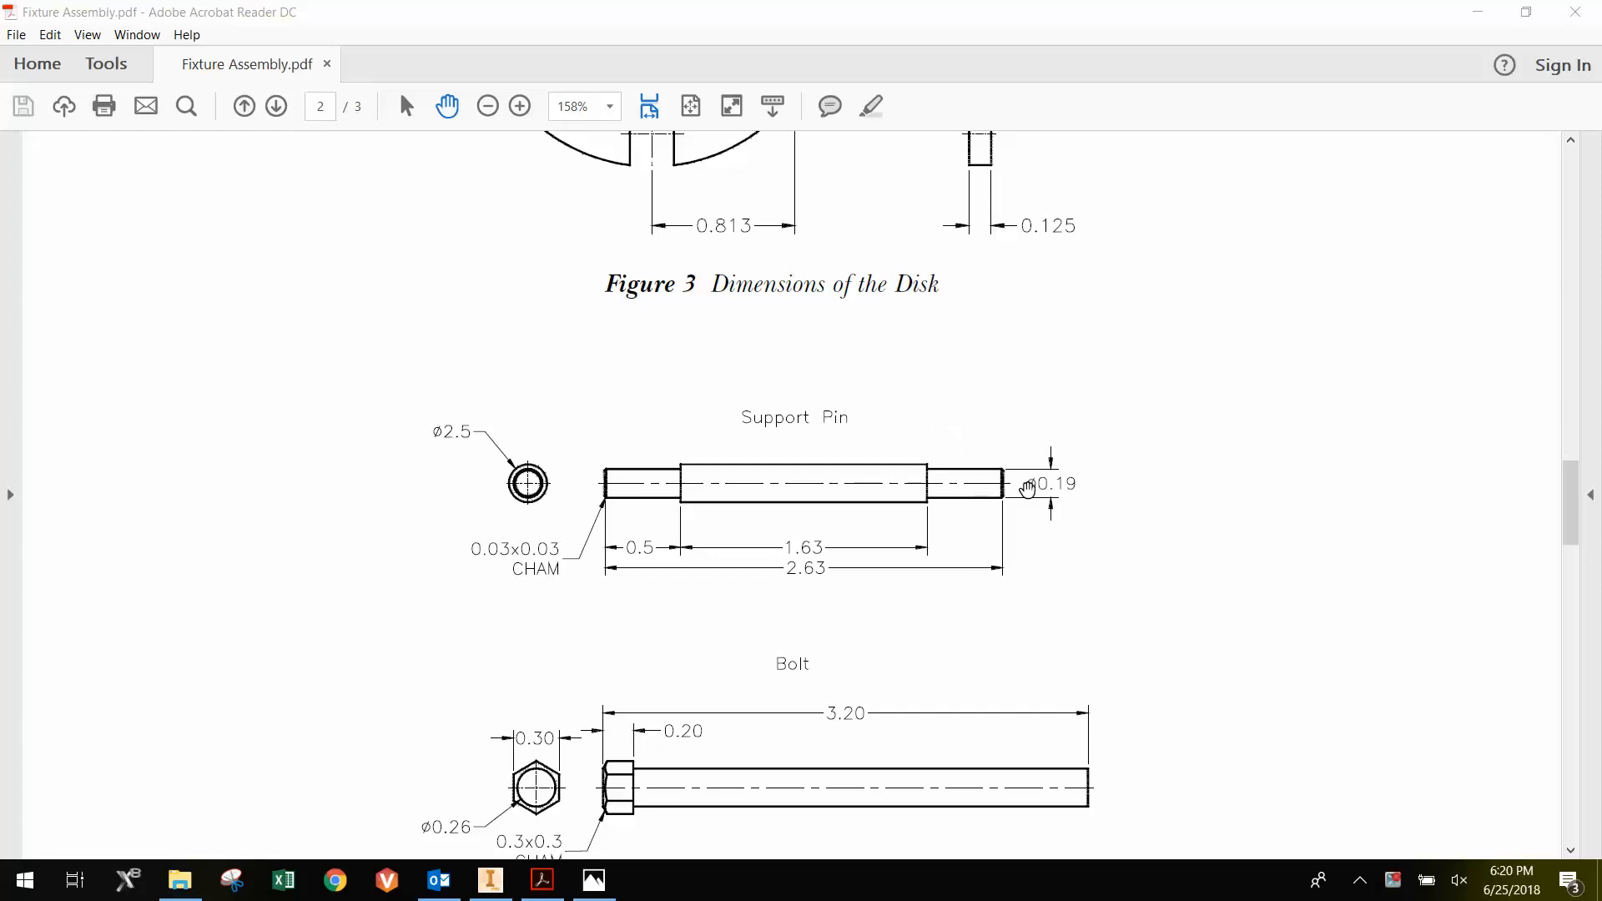
{"action": "mouse_move", "coordinate": [605, 576]}
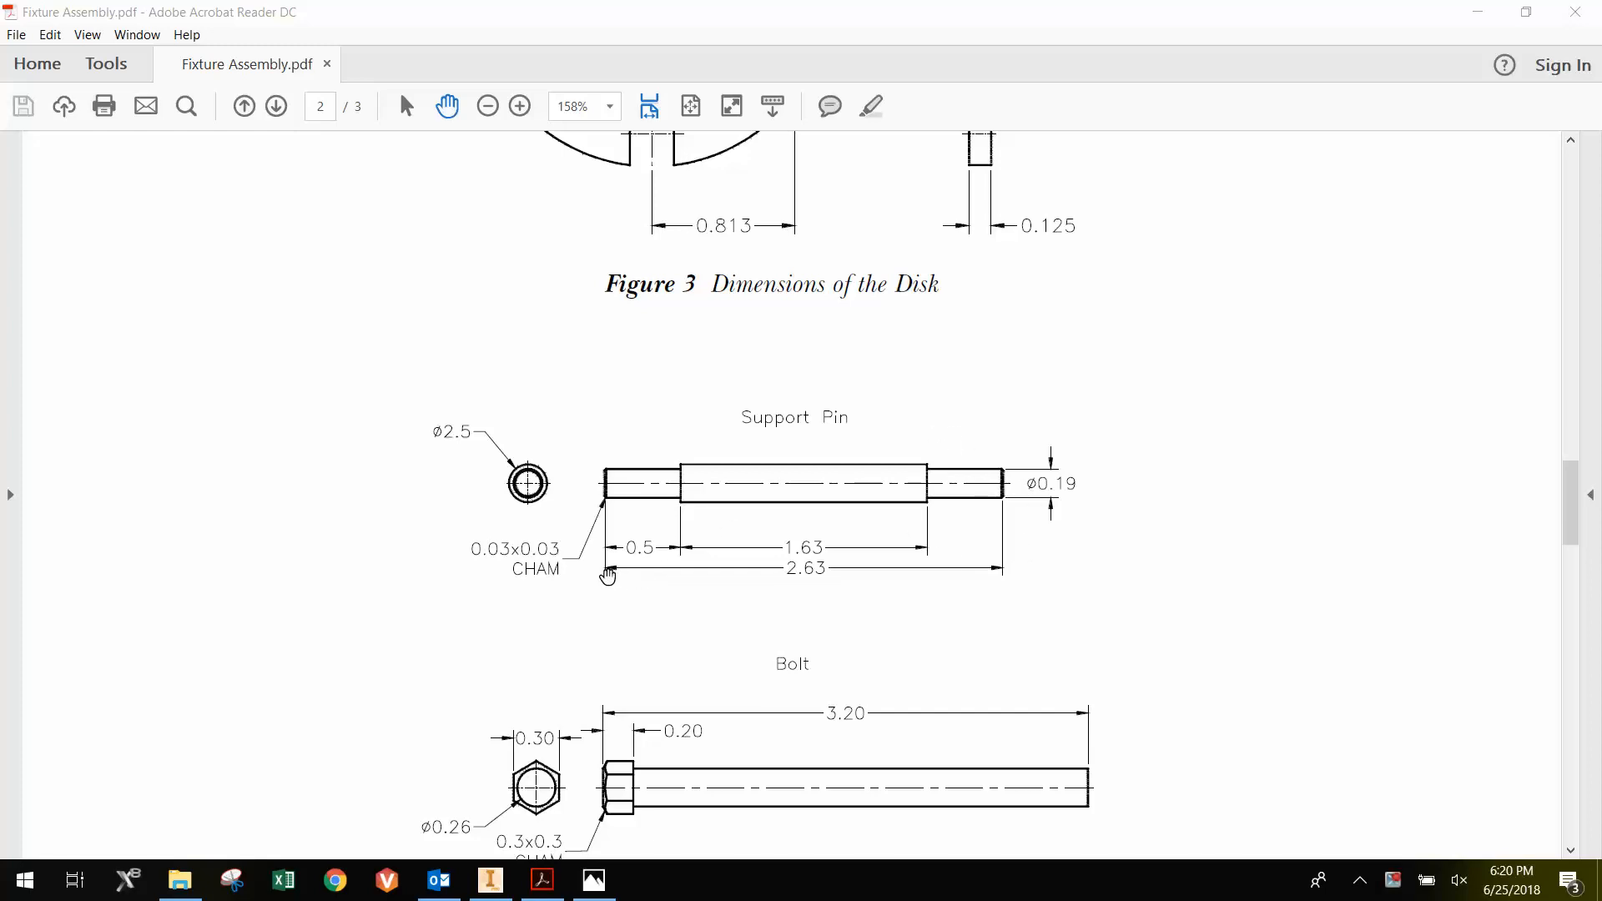
{"action": "mouse_move", "coordinate": [998, 568]}
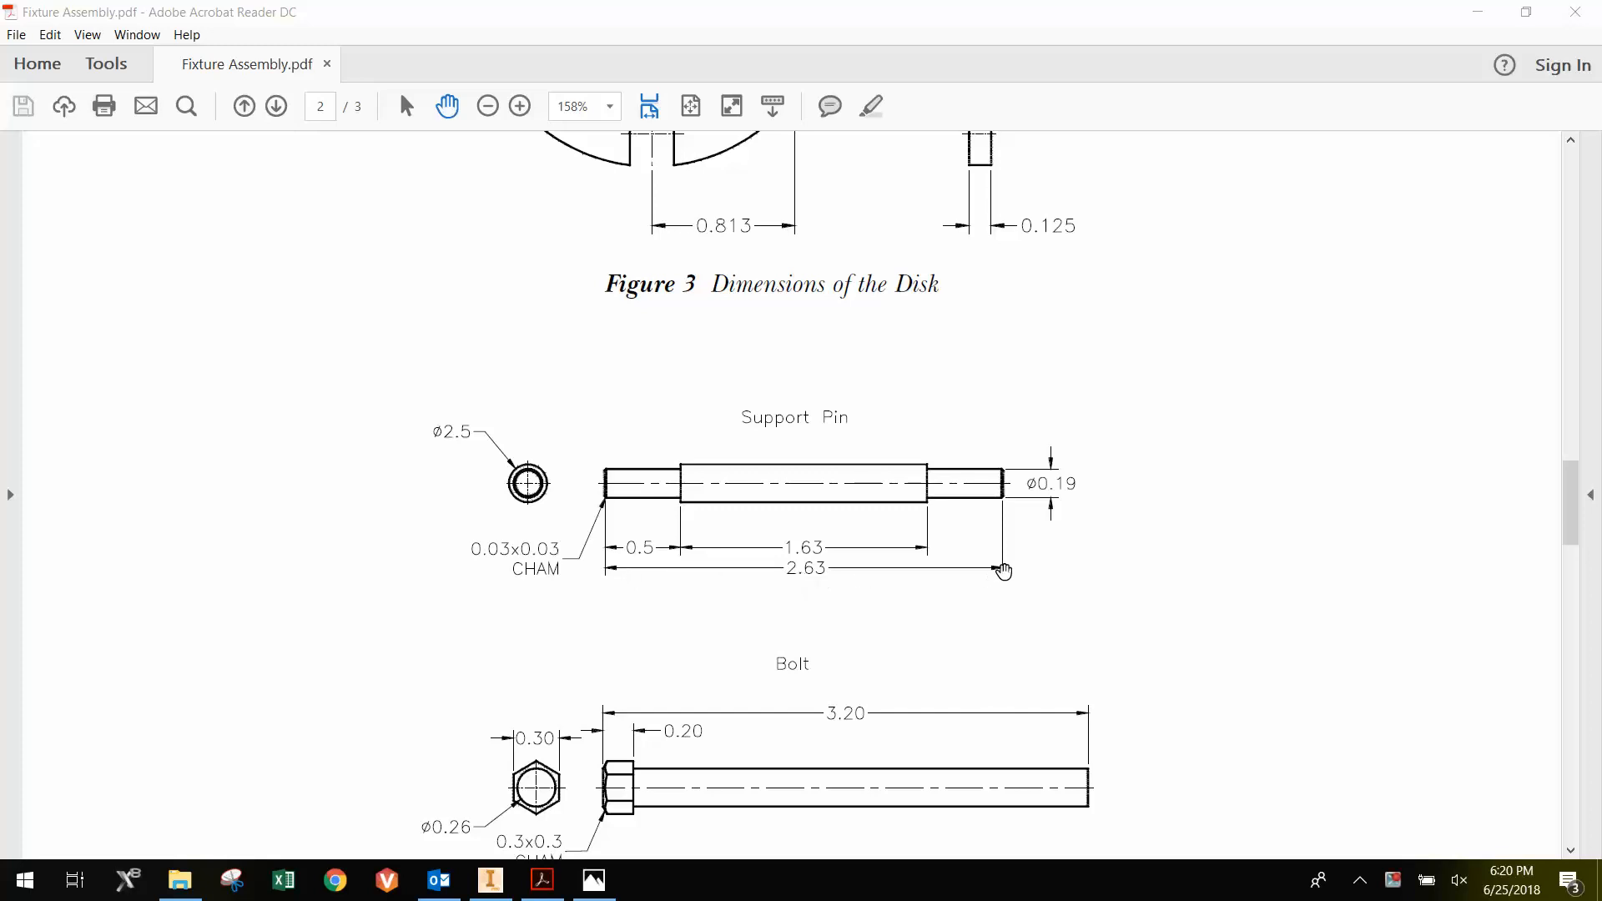
{"action": "mouse_move", "coordinate": [741, 514]}
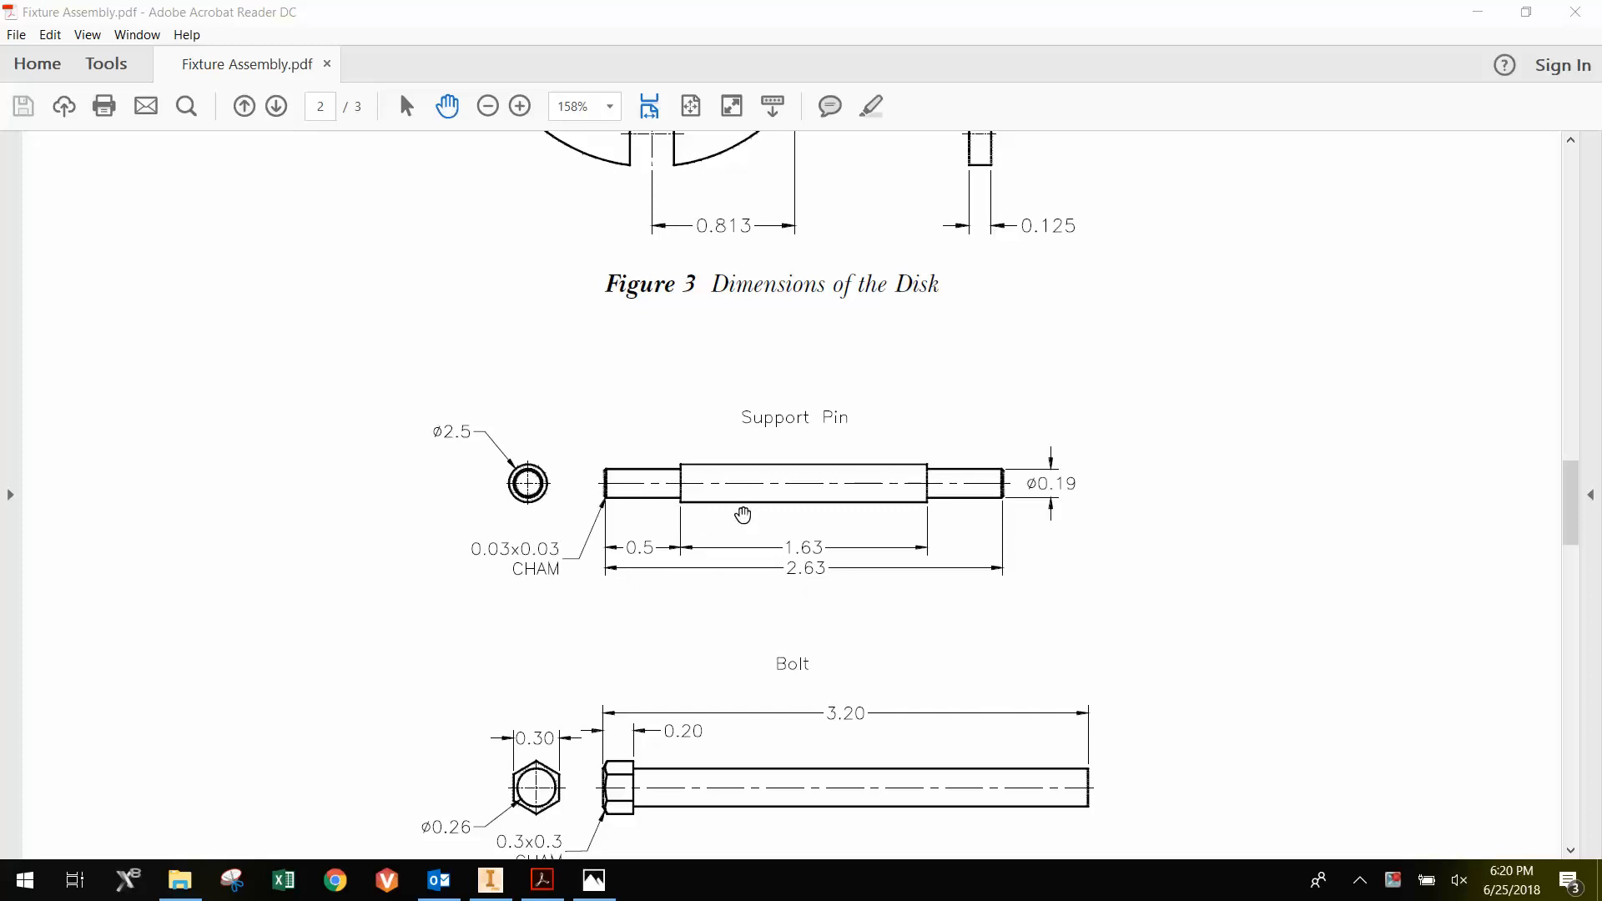
{"action": "mouse_move", "coordinate": [942, 493]}
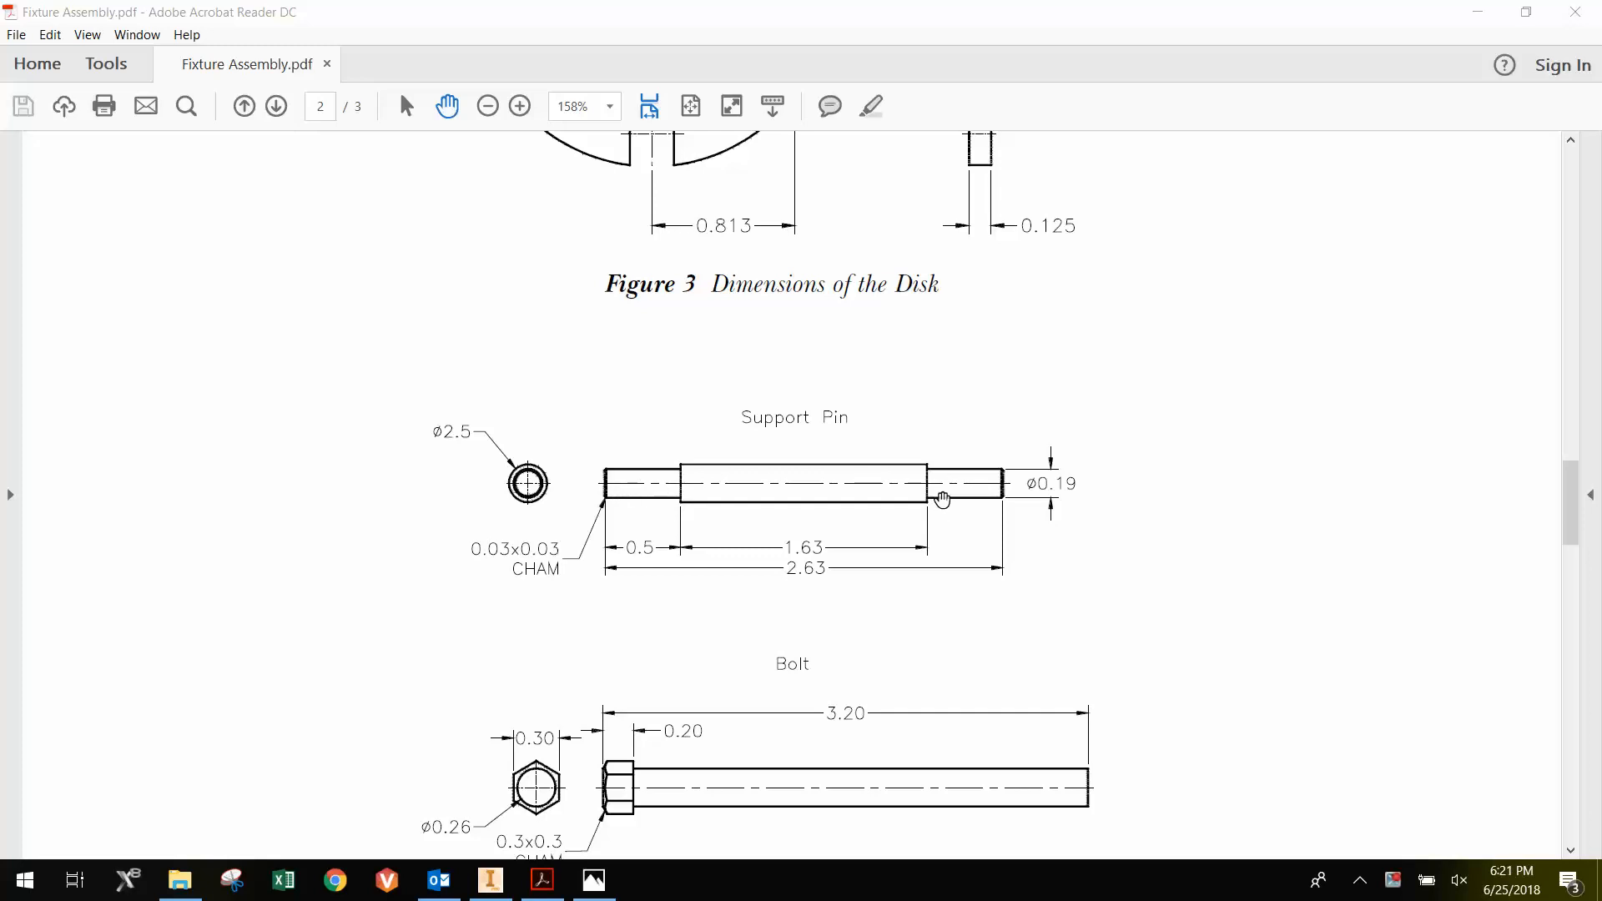
{"action": "mouse_move", "coordinate": [863, 501]}
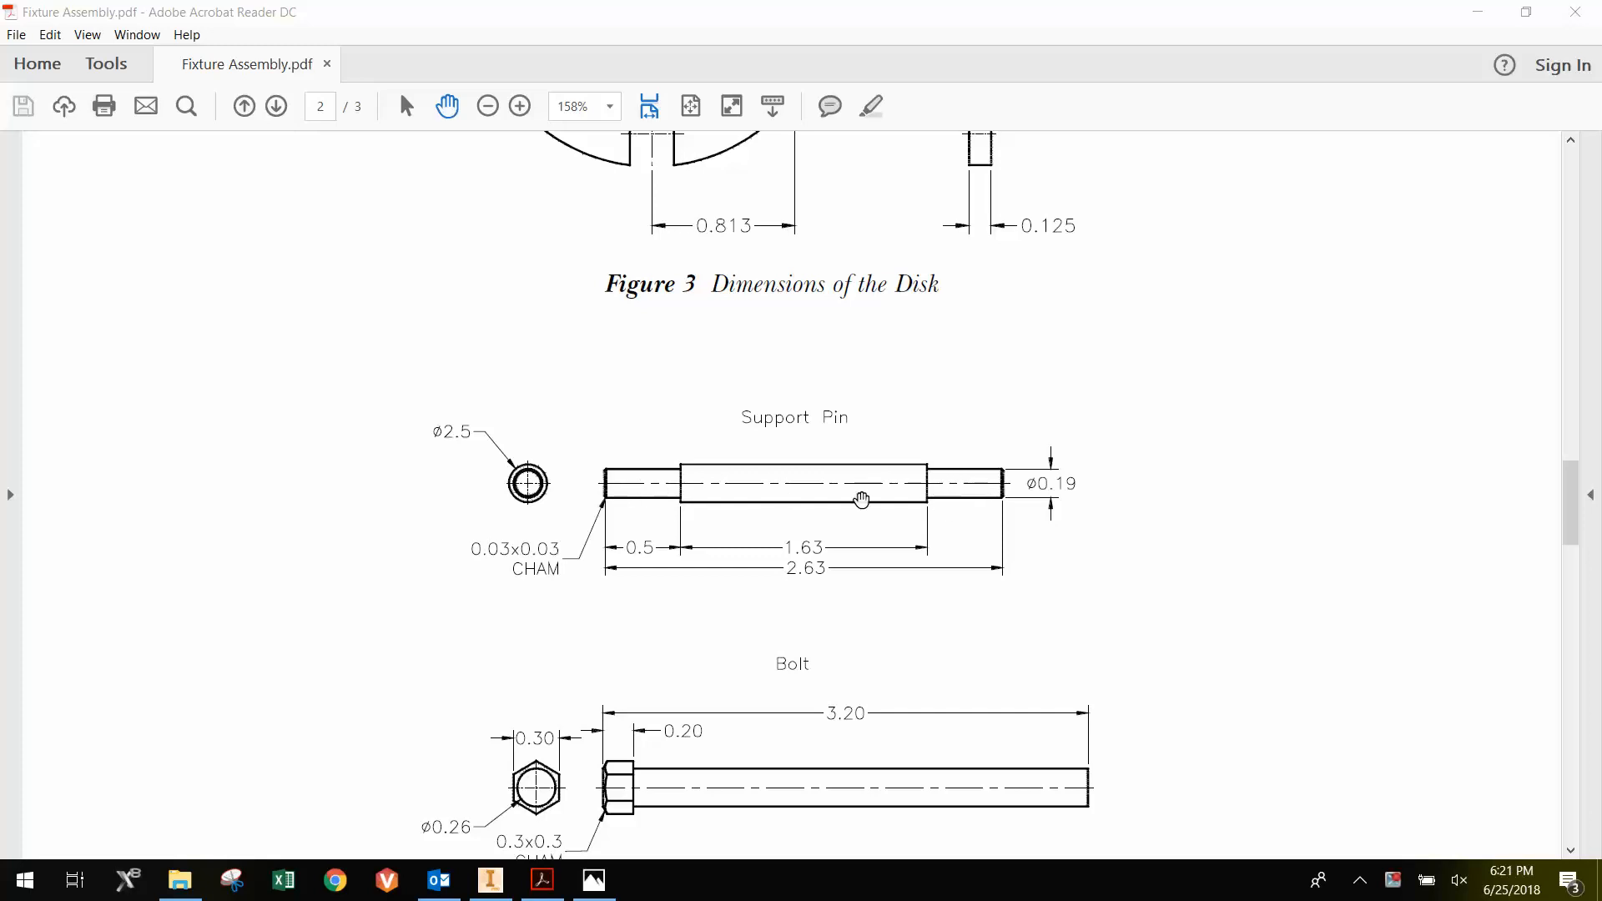
{"action": "mouse_move", "coordinate": [594, 549]}
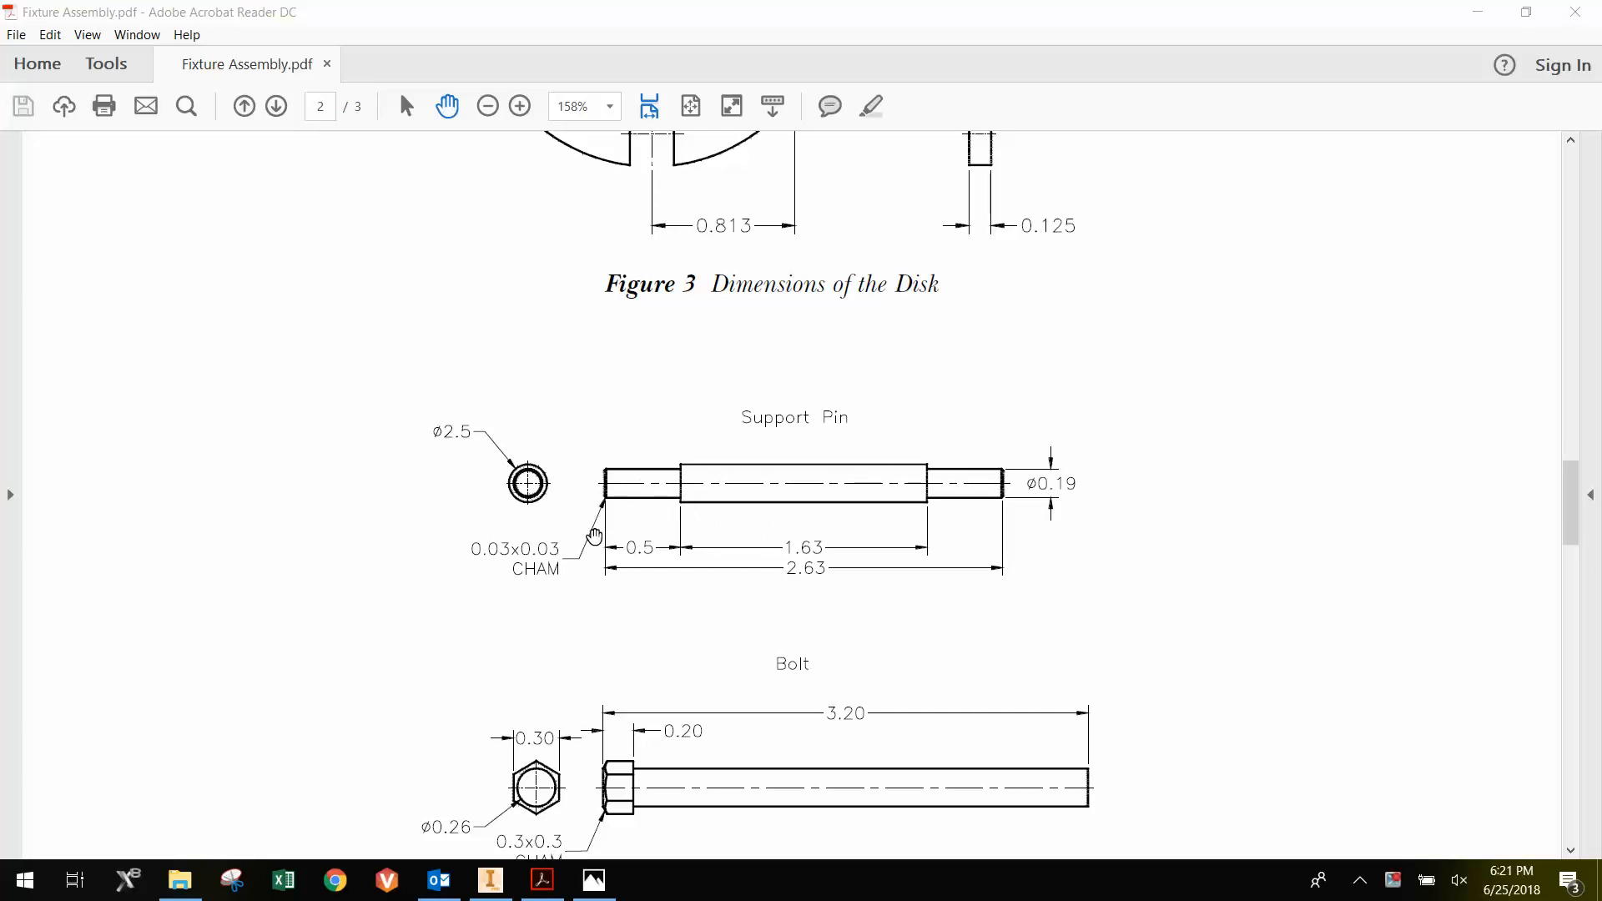
{"action": "mouse_move", "coordinate": [488, 581]}
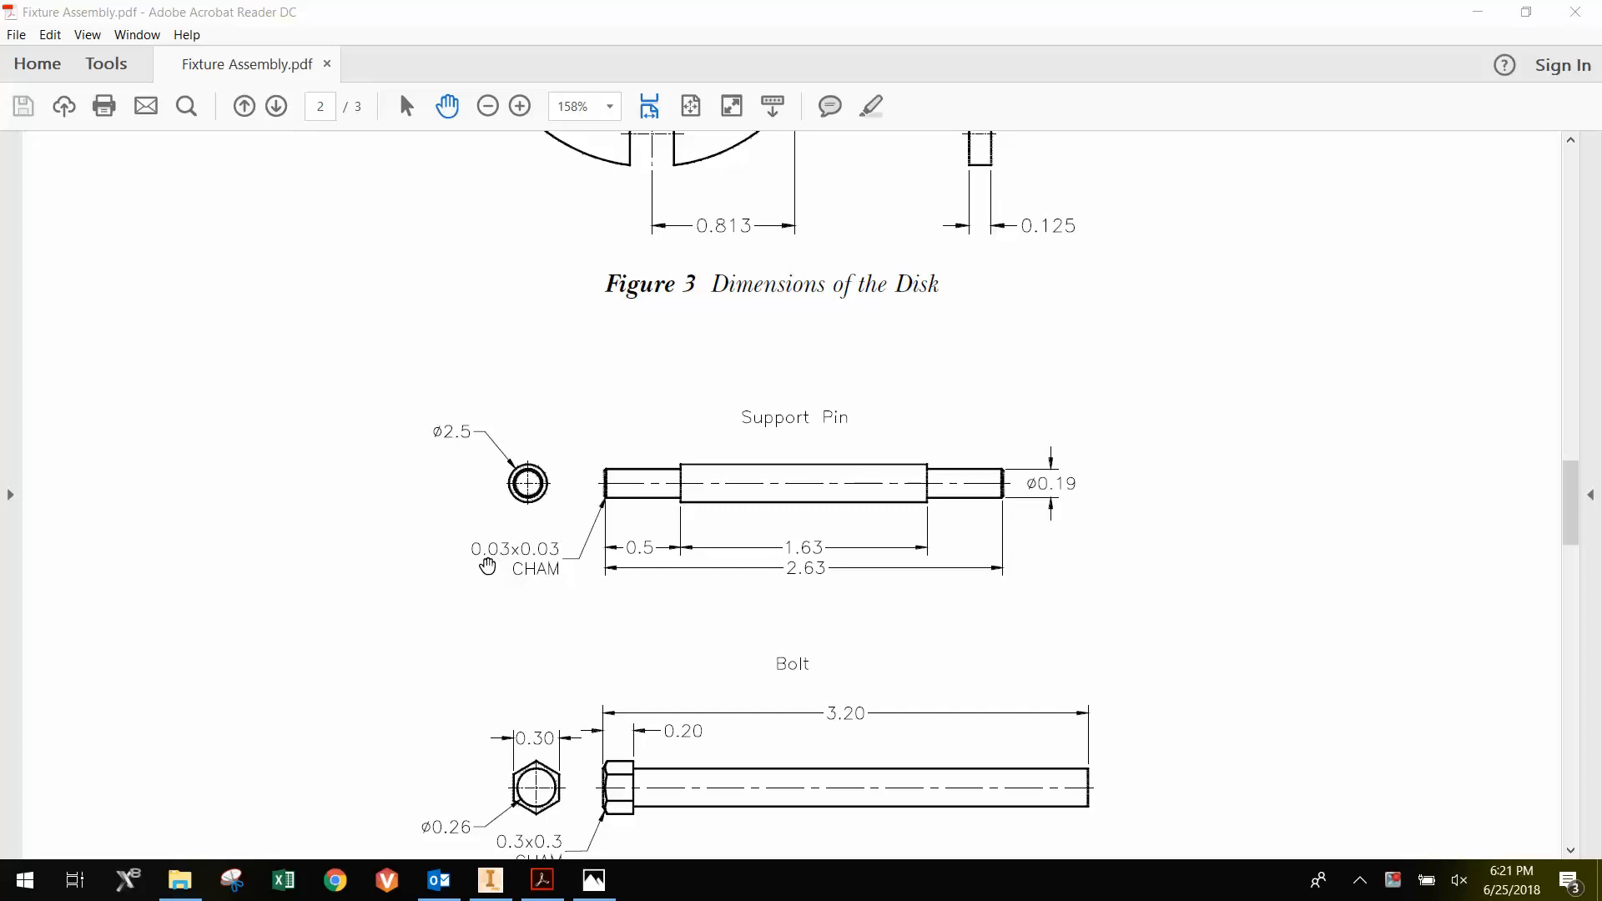
{"action": "mouse_move", "coordinate": [517, 477]}
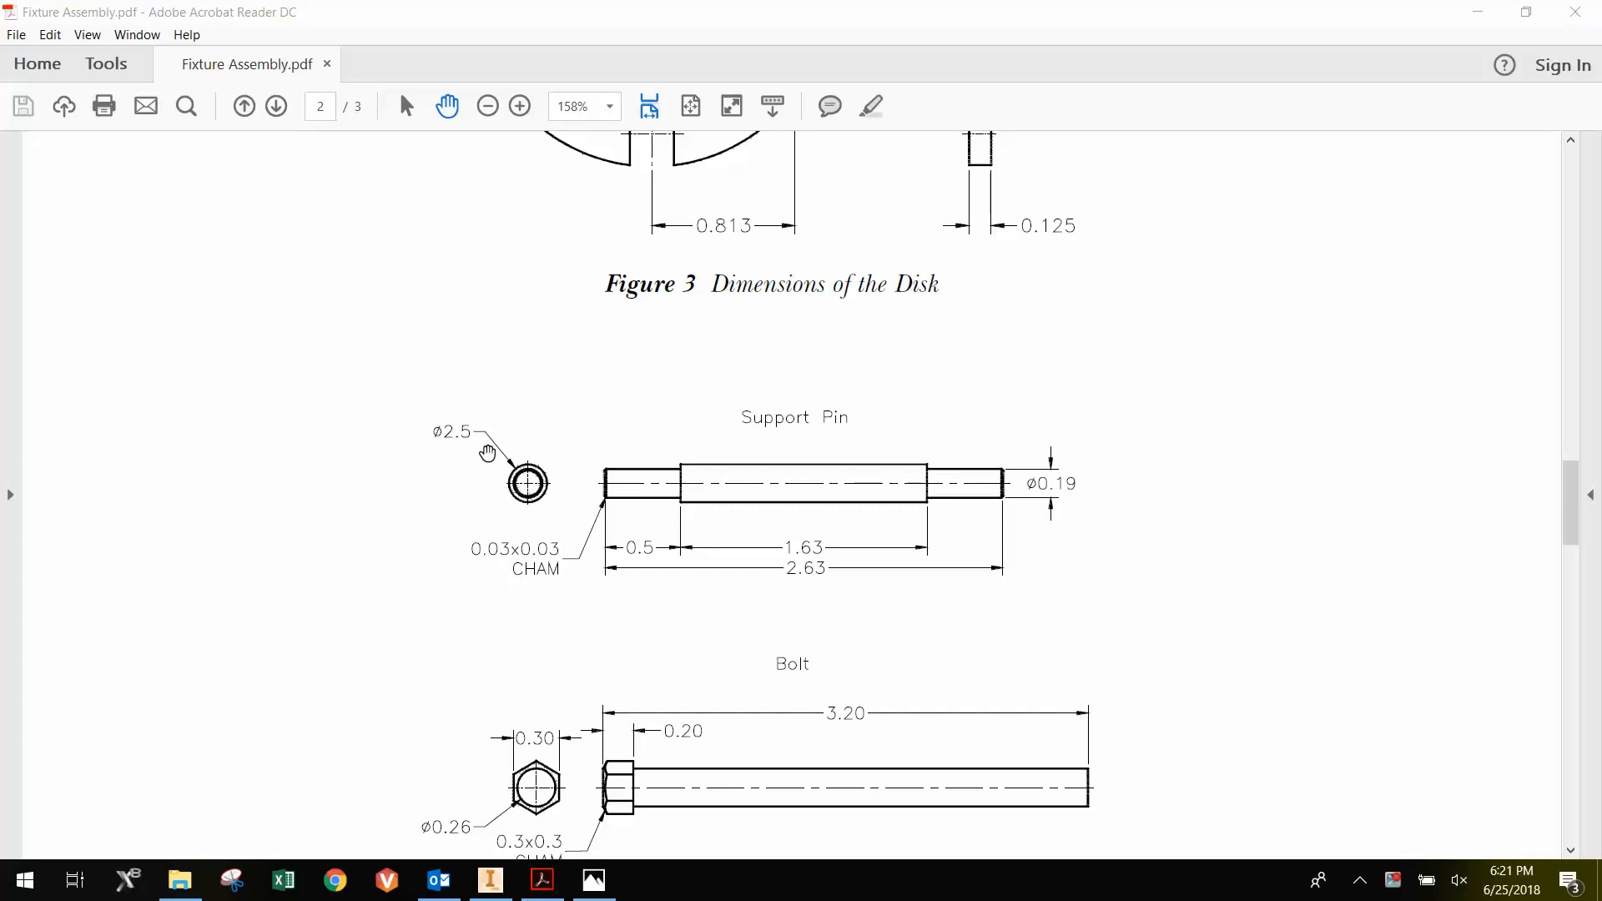
{"action": "mouse_move", "coordinate": [719, 449]}
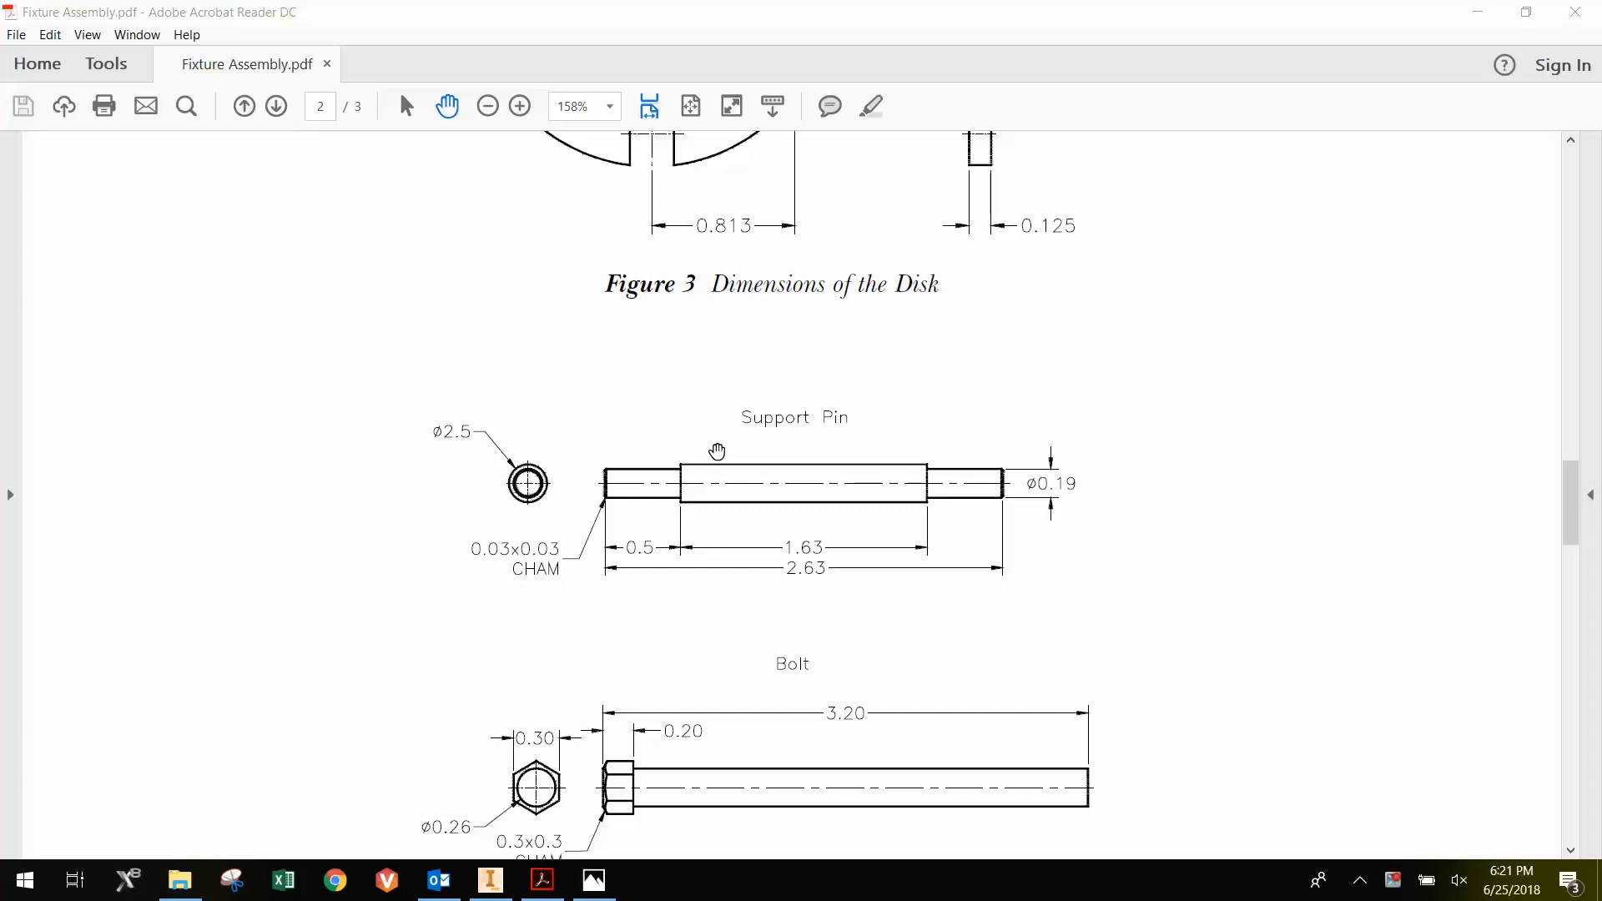
{"action": "mouse_move", "coordinate": [472, 475]}
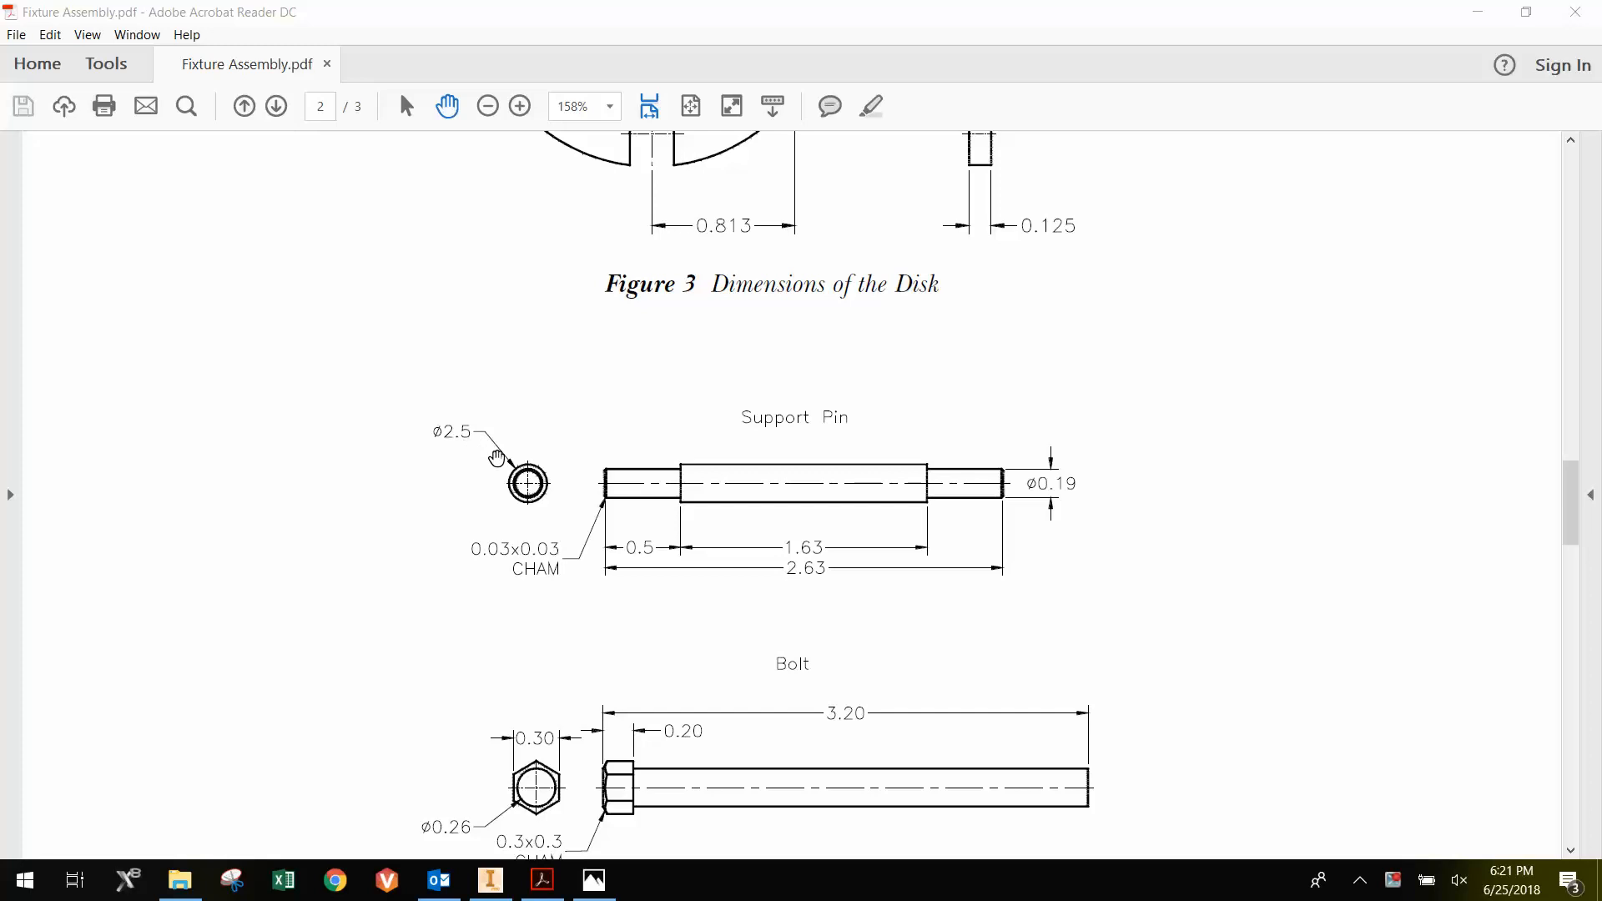
{"action": "mouse_move", "coordinate": [488, 441]}
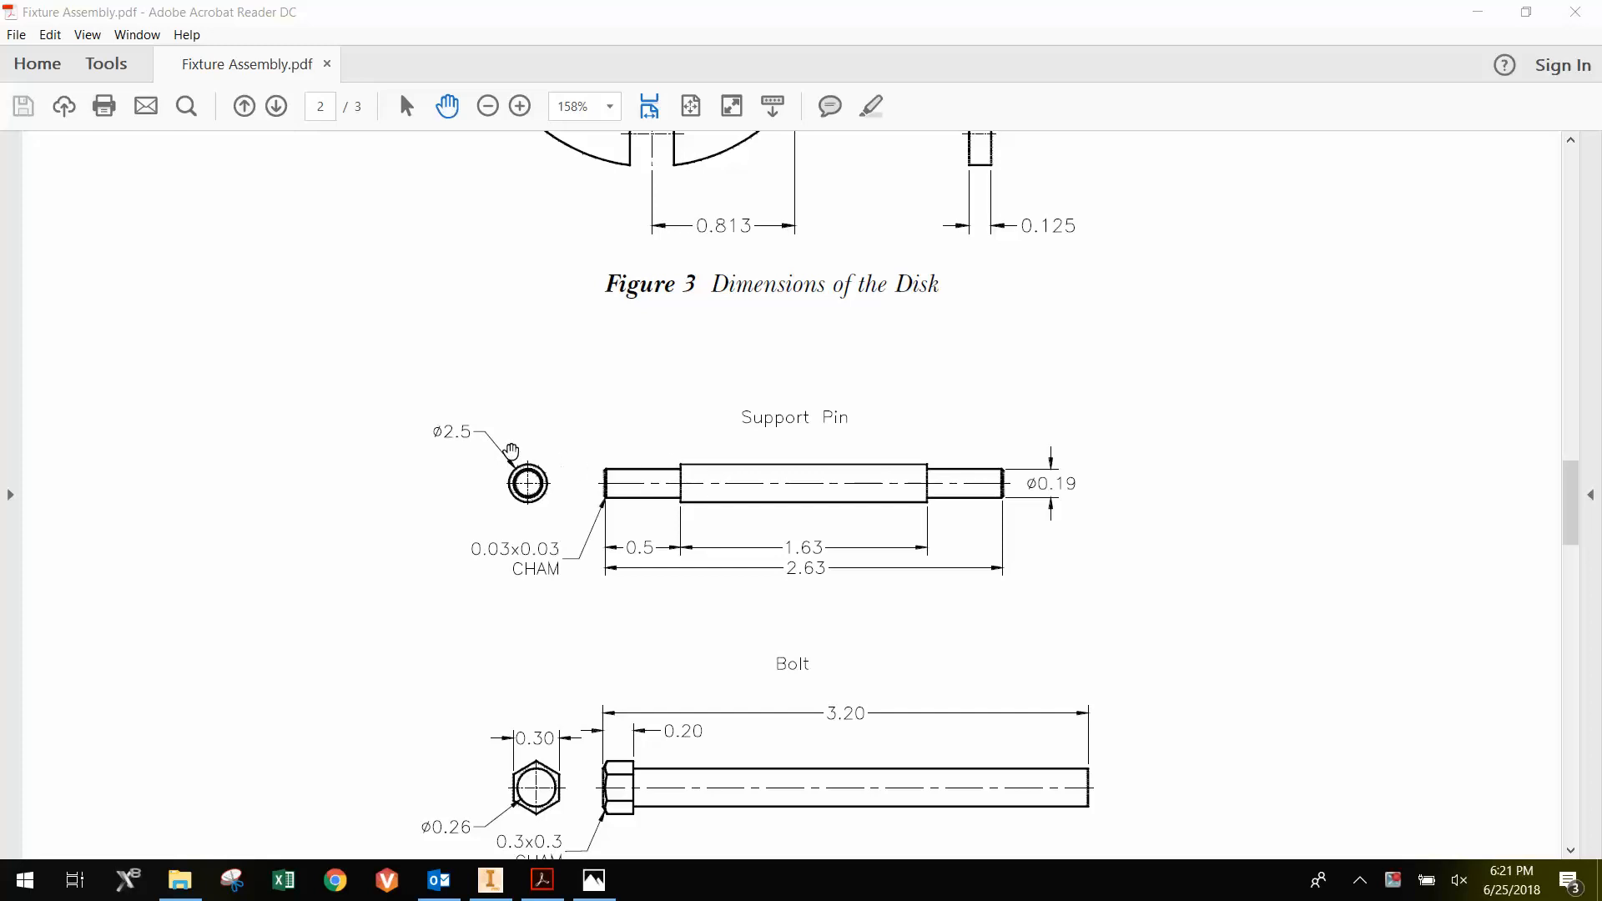
{"action": "mouse_move", "coordinate": [461, 481]}
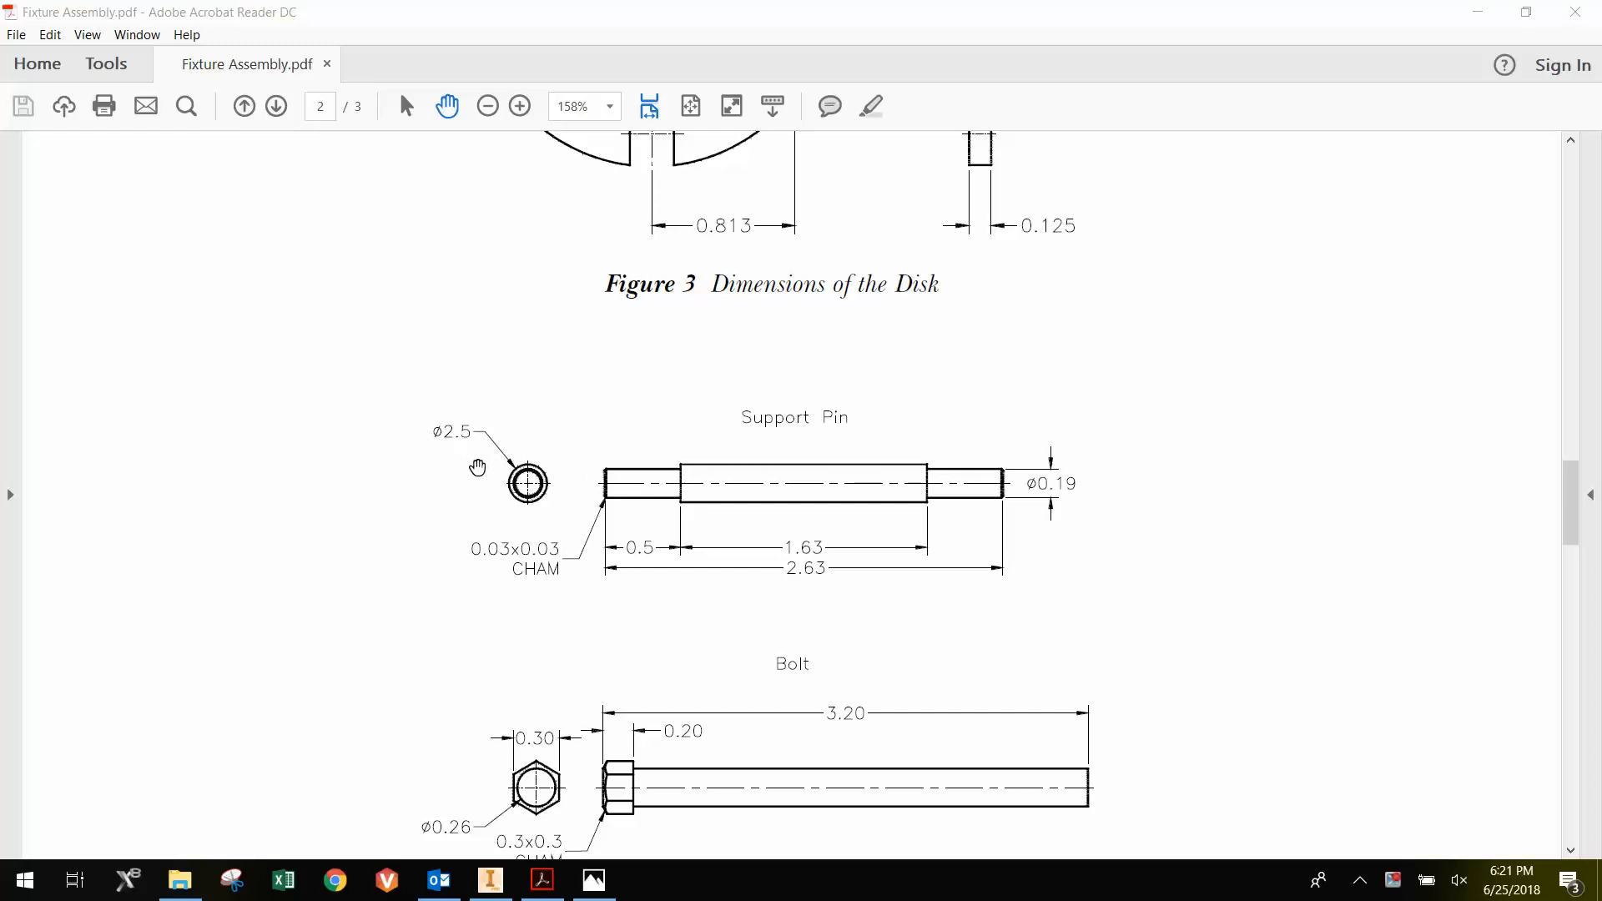
{"action": "mouse_move", "coordinate": [933, 527]}
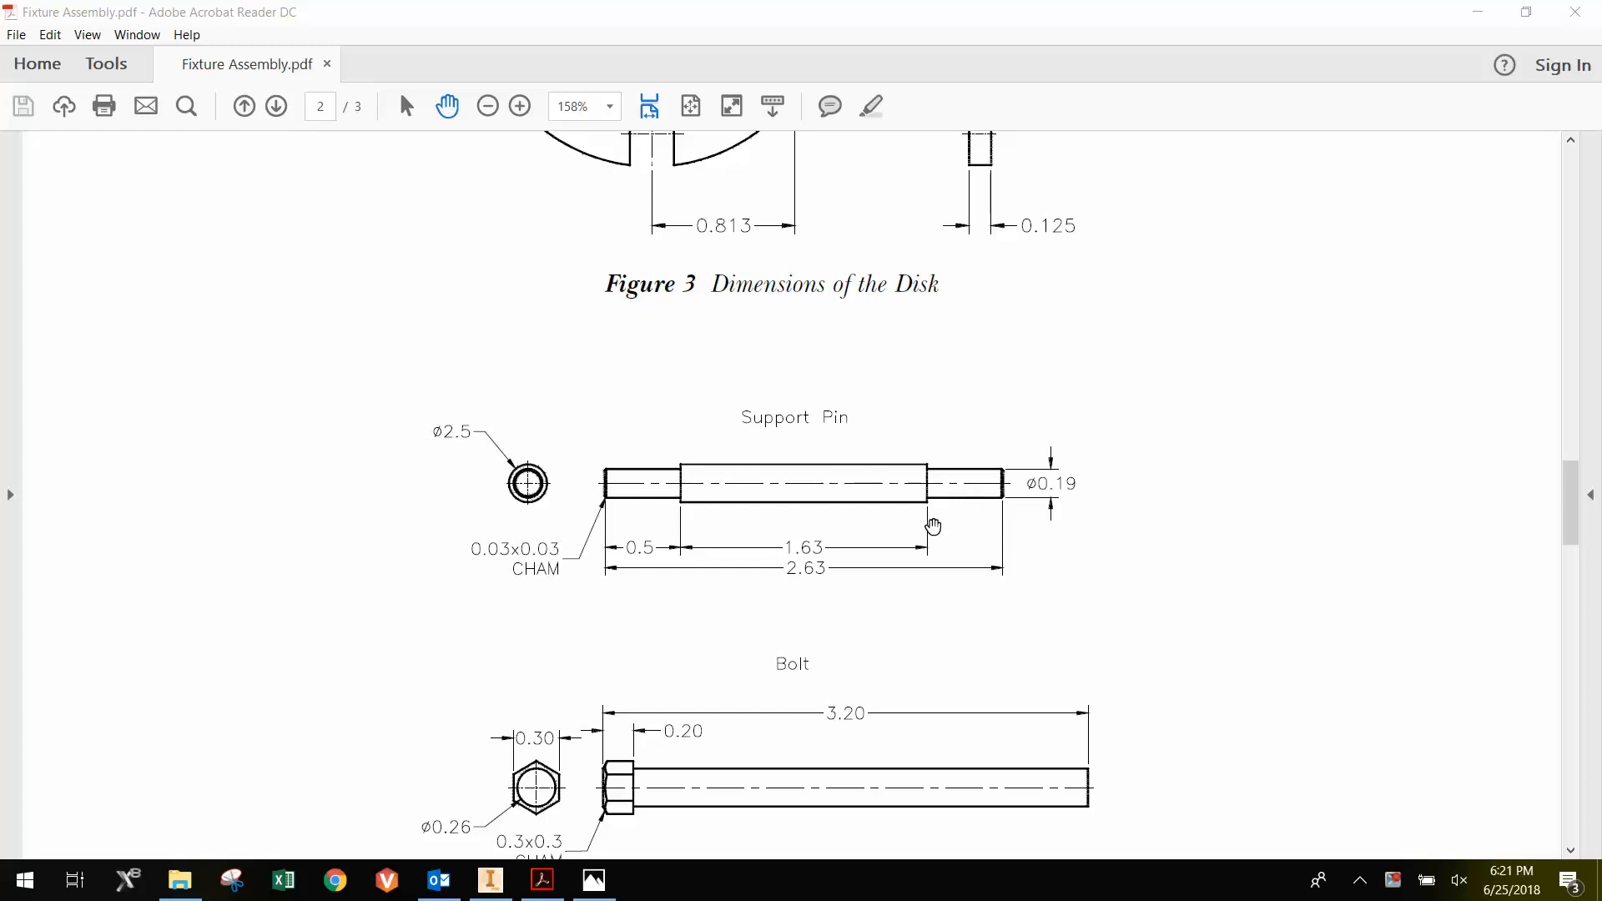
{"action": "mouse_move", "coordinate": [535, 811]}
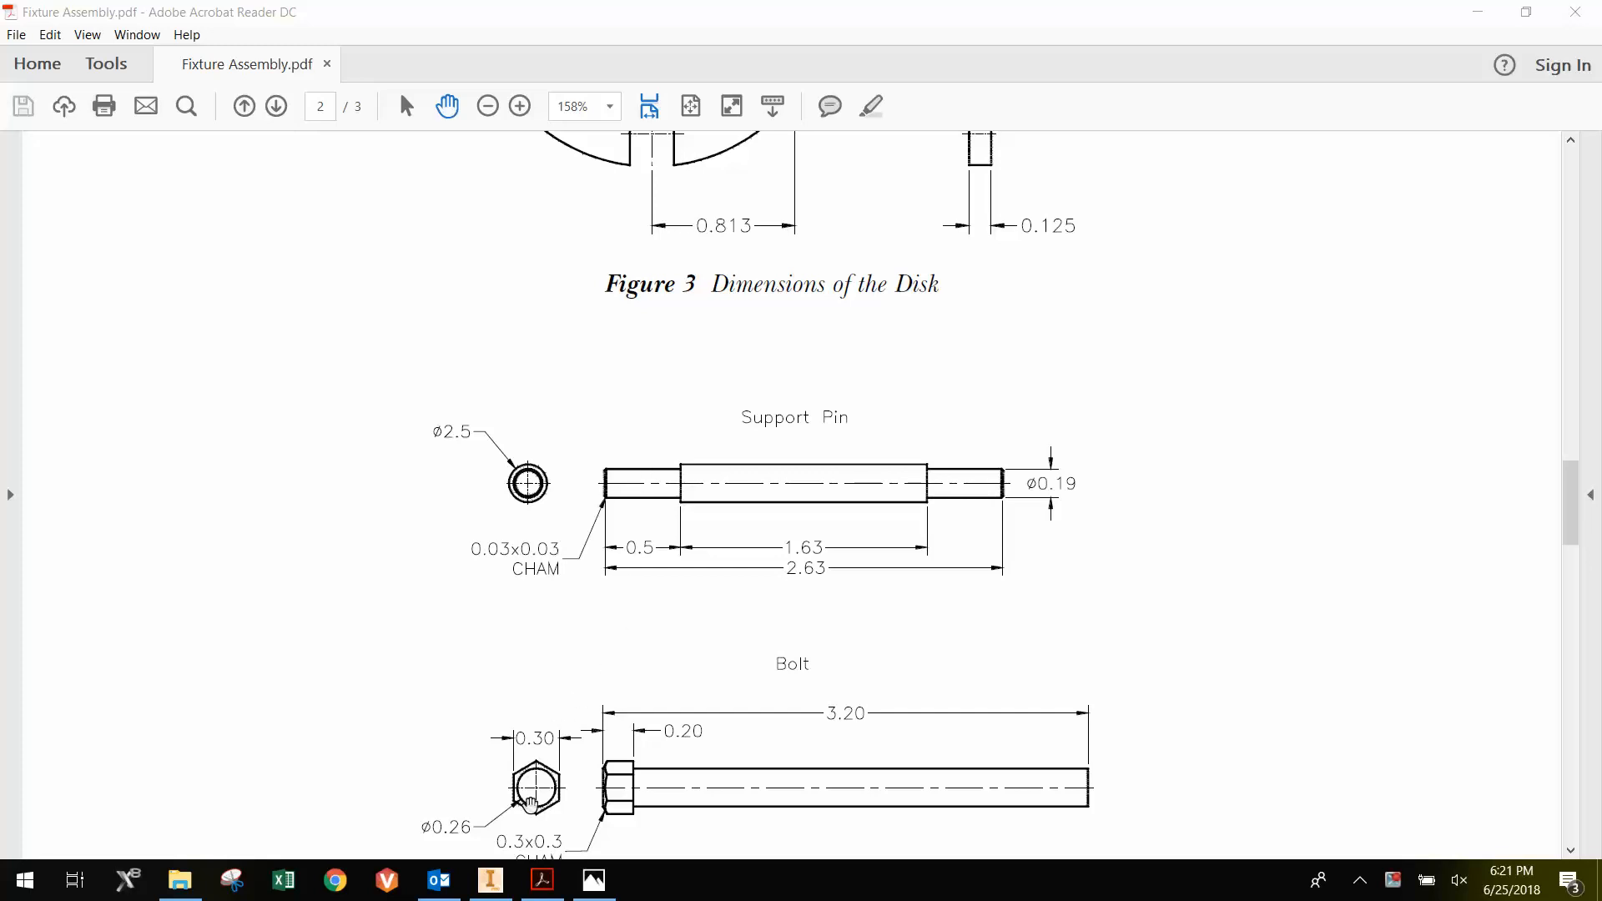
- Create a new Standard.ipt part and start a sketch on the front plane
{"action": "left_click", "coordinate": [490, 880]}
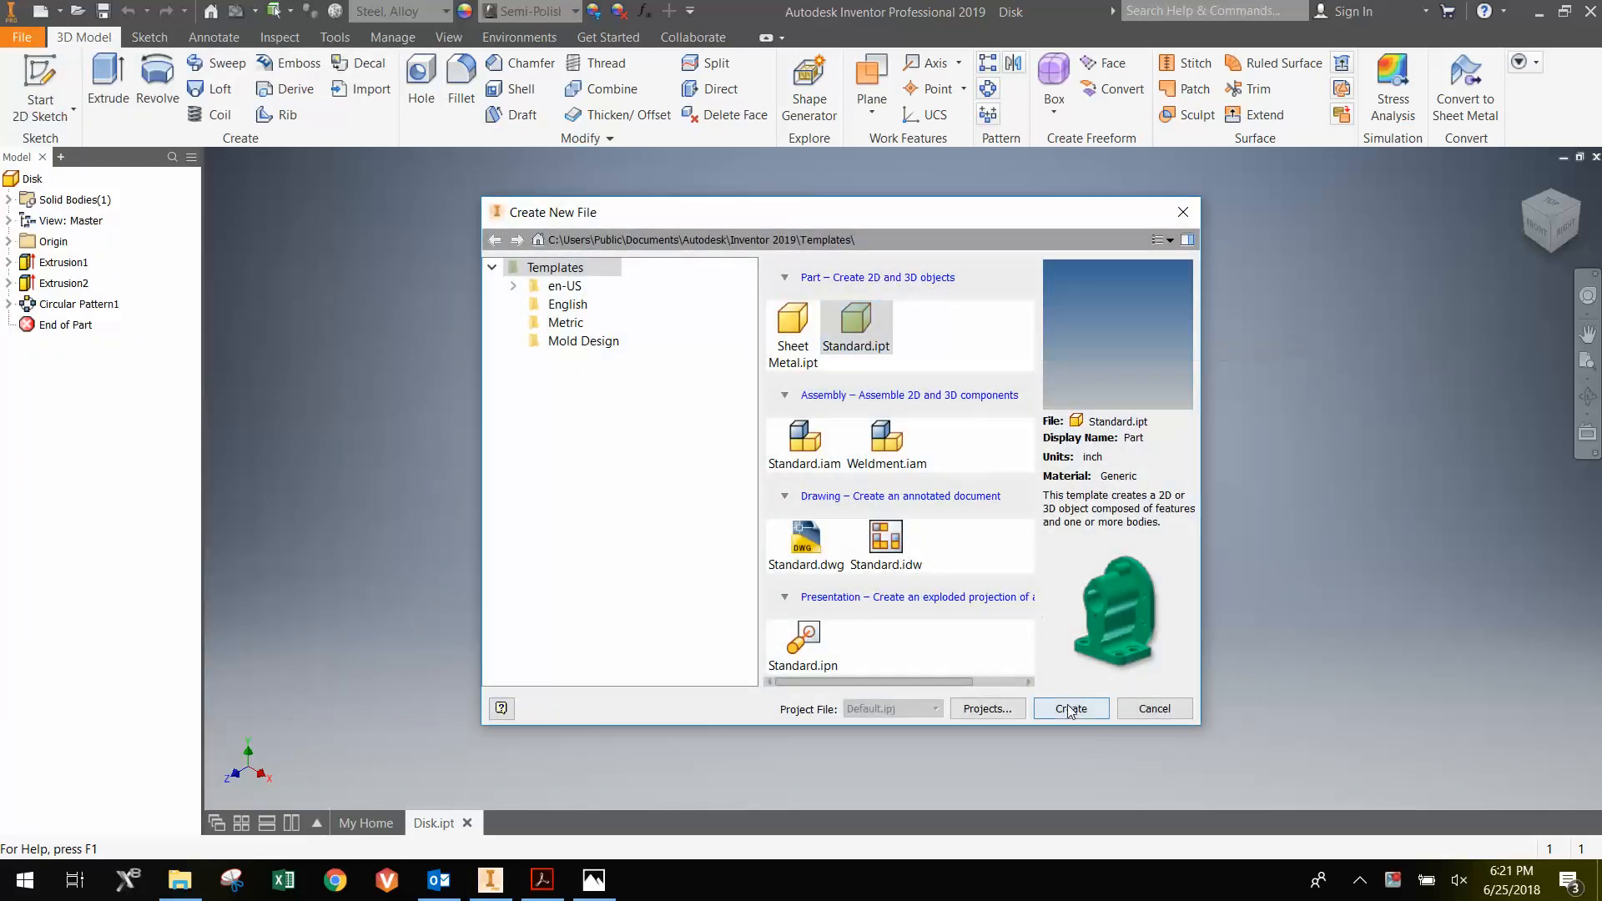
{"action": "left_click", "coordinate": [1071, 707]}
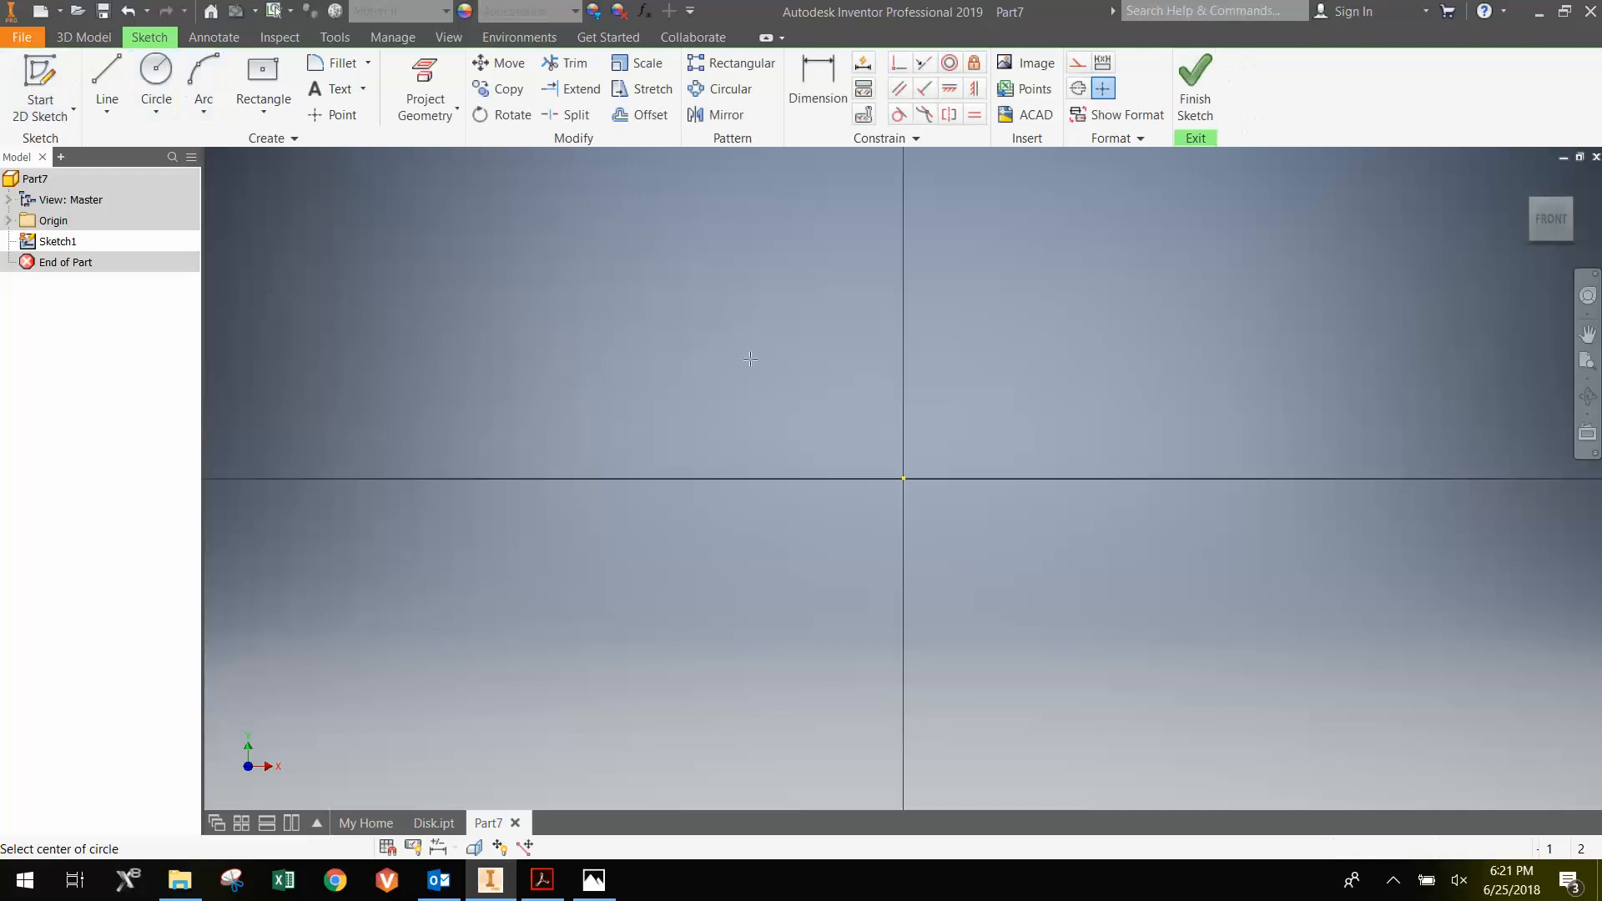
- Draw a .250 circle centred on the sketch origin
{"action": "left_click", "coordinate": [903, 477]}
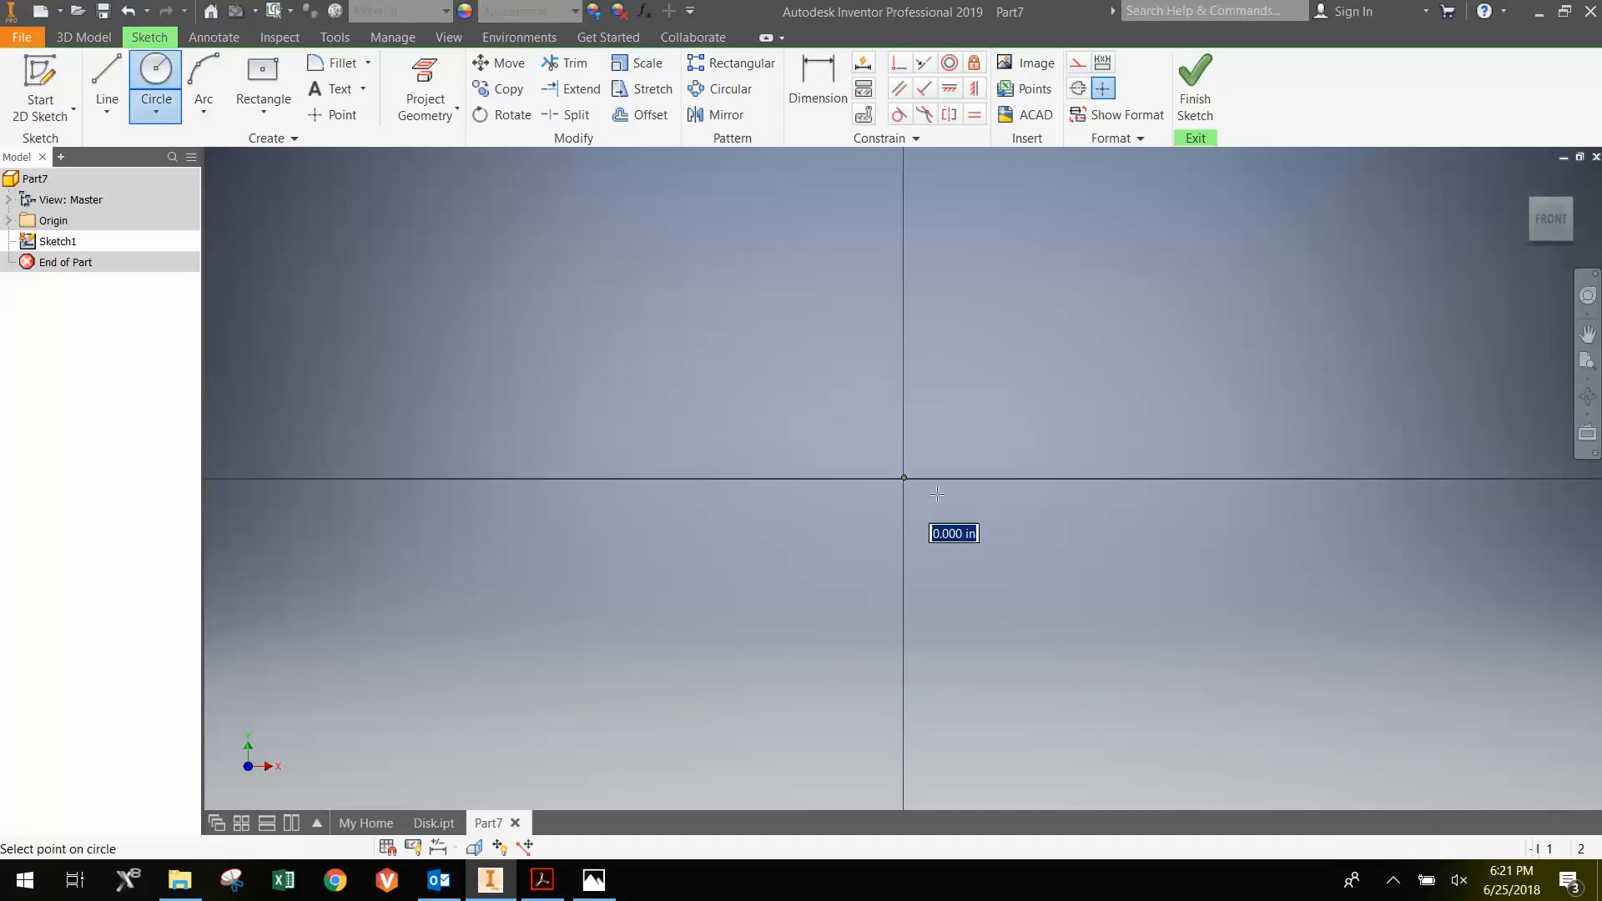
{"action": "left_click_drag", "start_coordinate": [903, 478], "coordinate": [953, 503]}
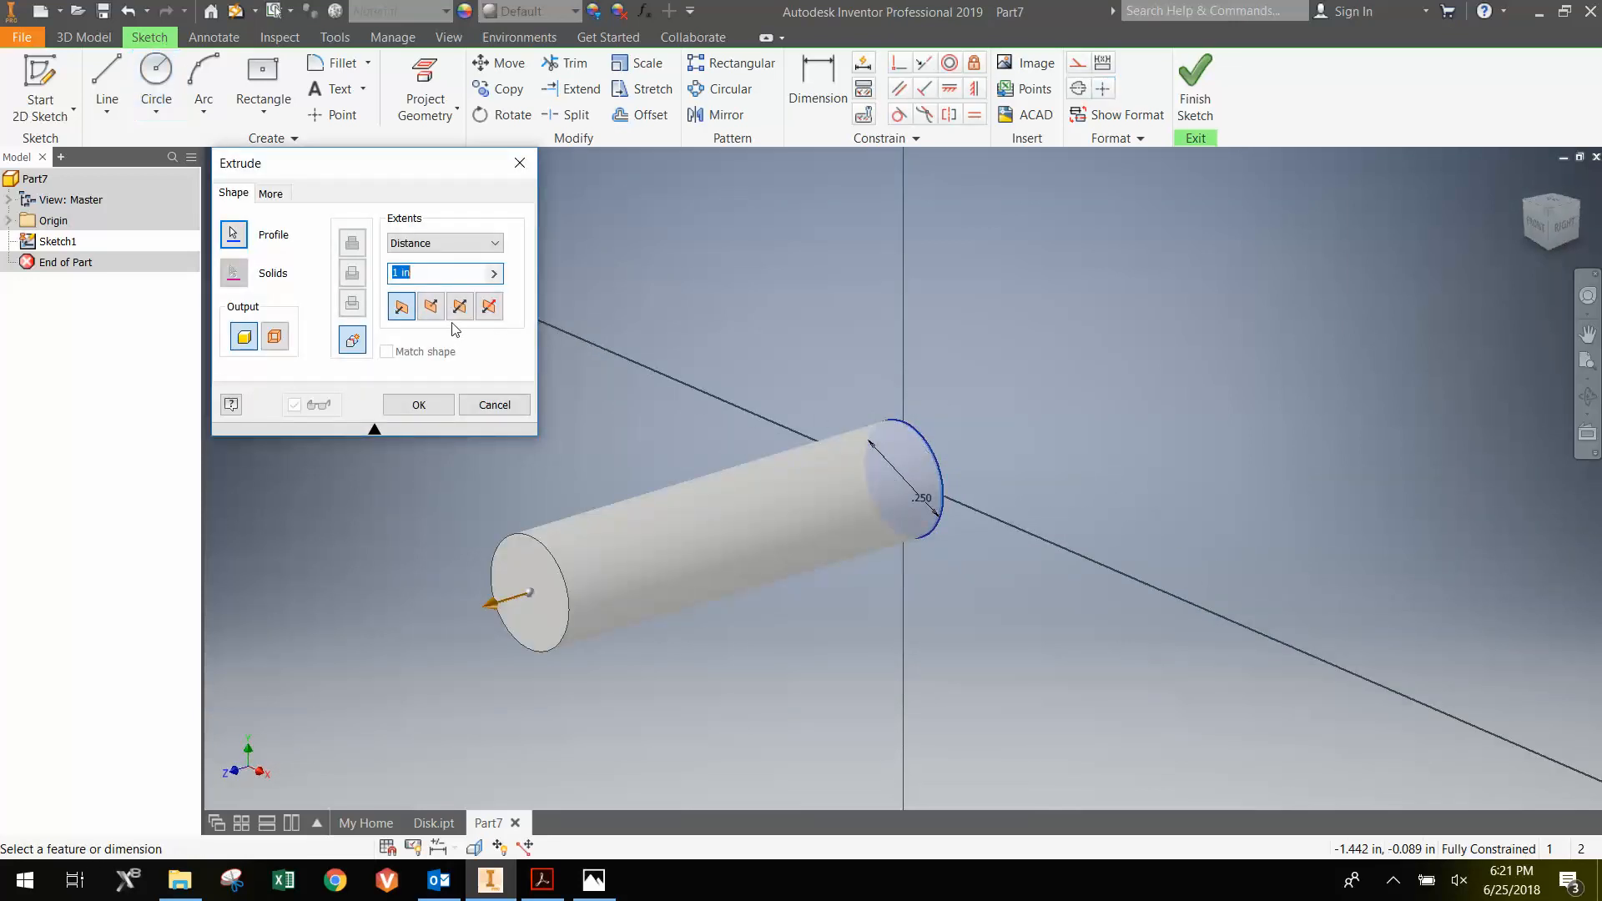
- Extrude the circle symmetrically 1.63 to form the cylinder
{"action": "left_click", "coordinate": [461, 307]}
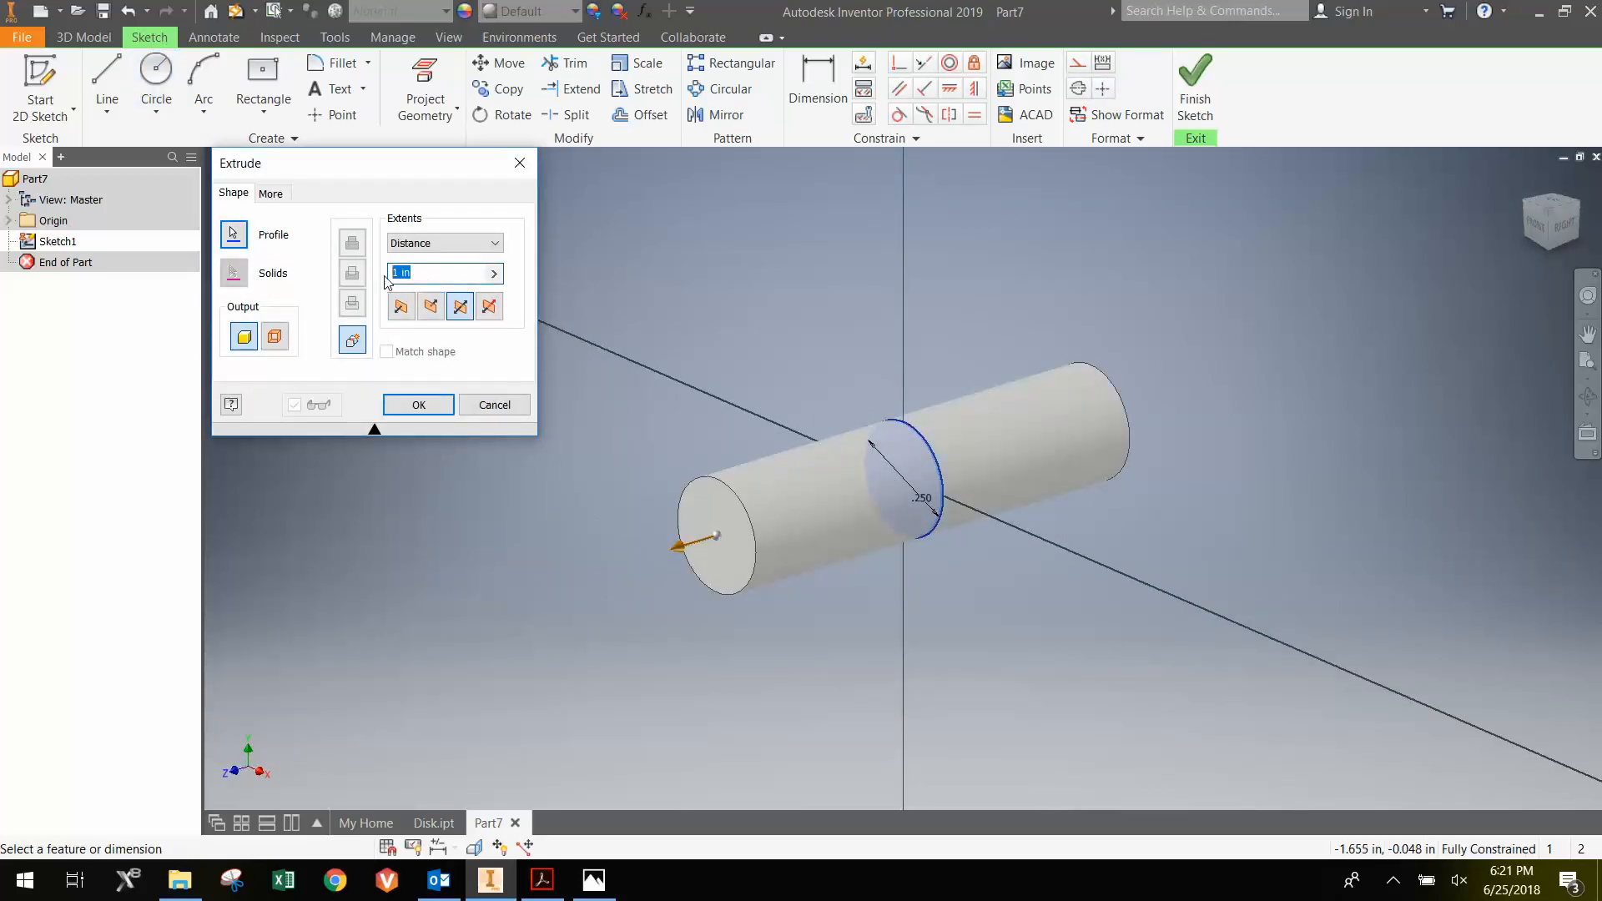
{"action": "type", "text": "1.63"}
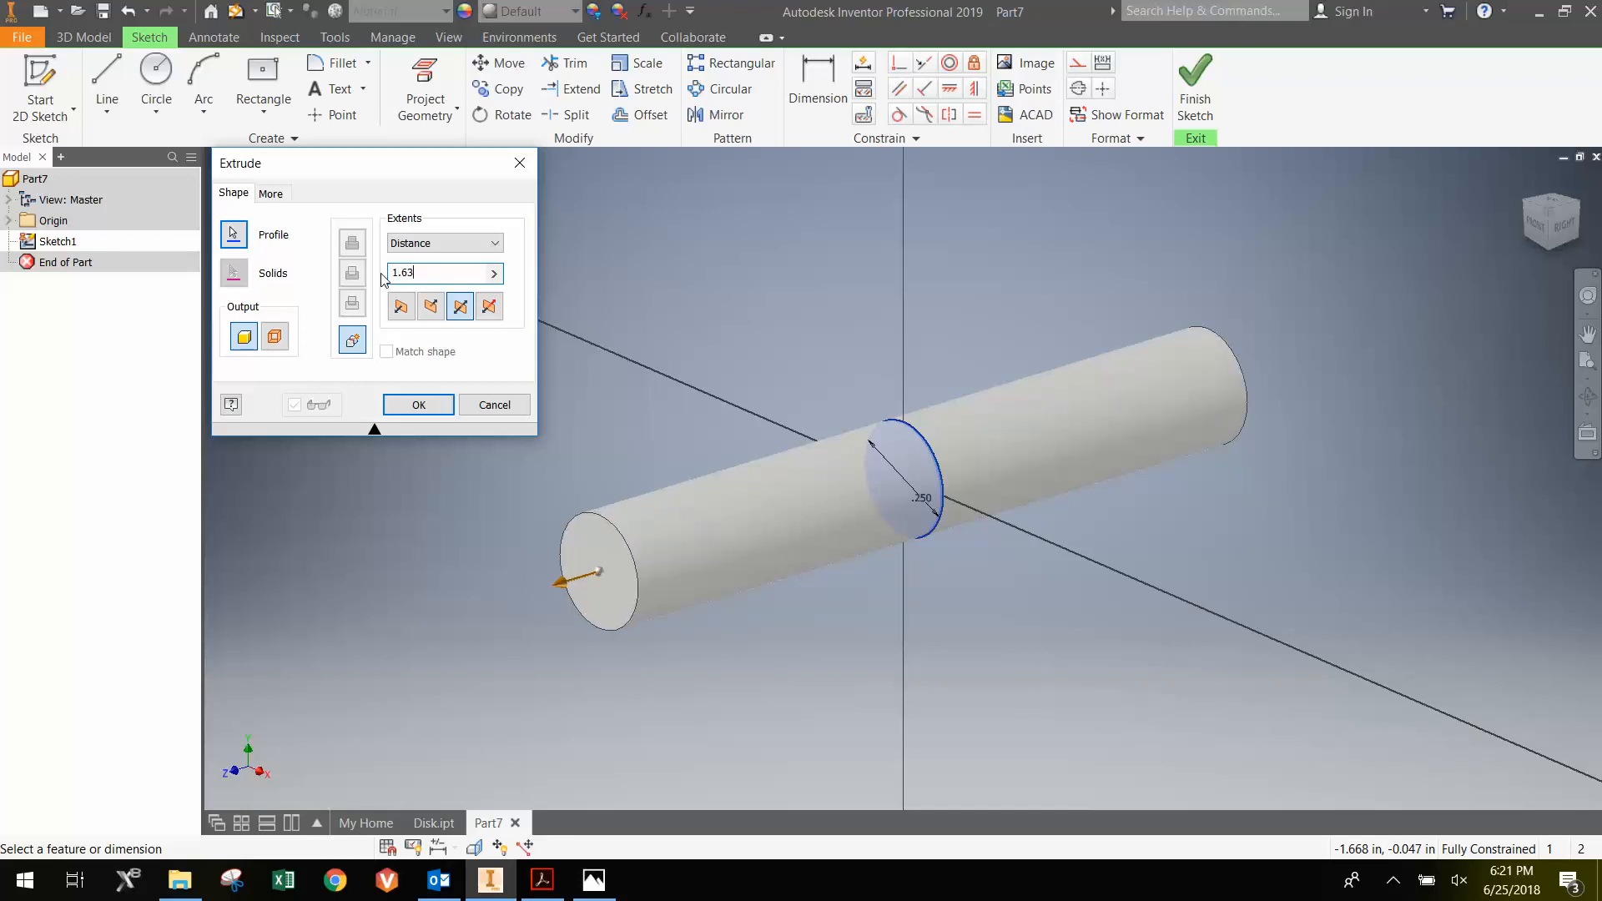
{"action": "left_click", "coordinate": [417, 404]}
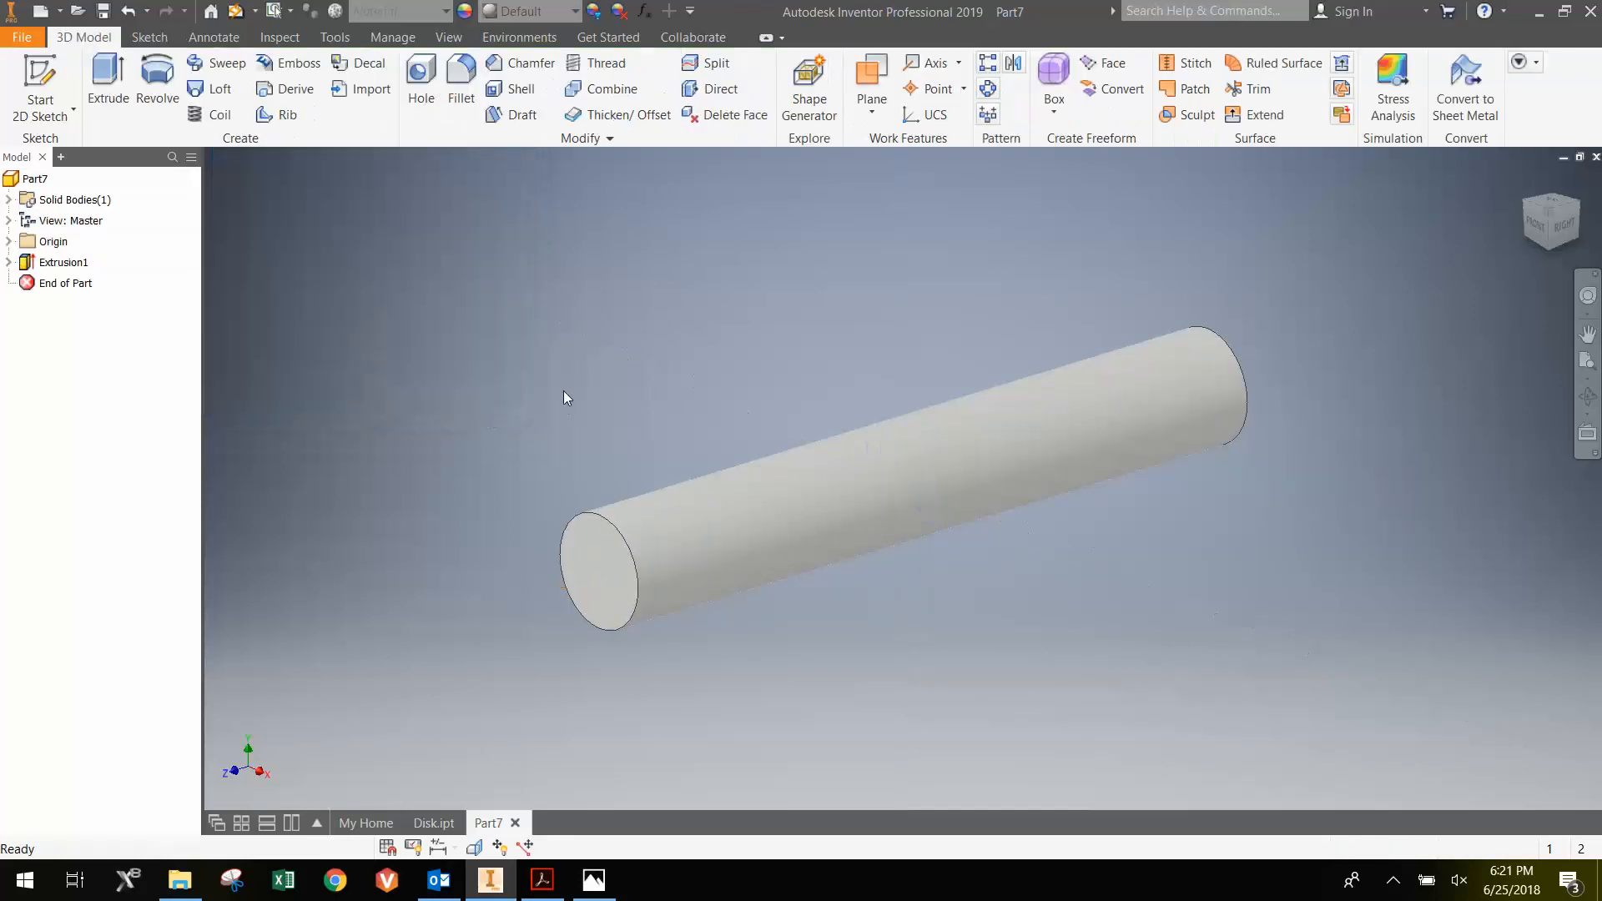
- Sketch a .19-diameter circle centred on the pin's end face
{"action": "left_click", "coordinate": [40, 75]}
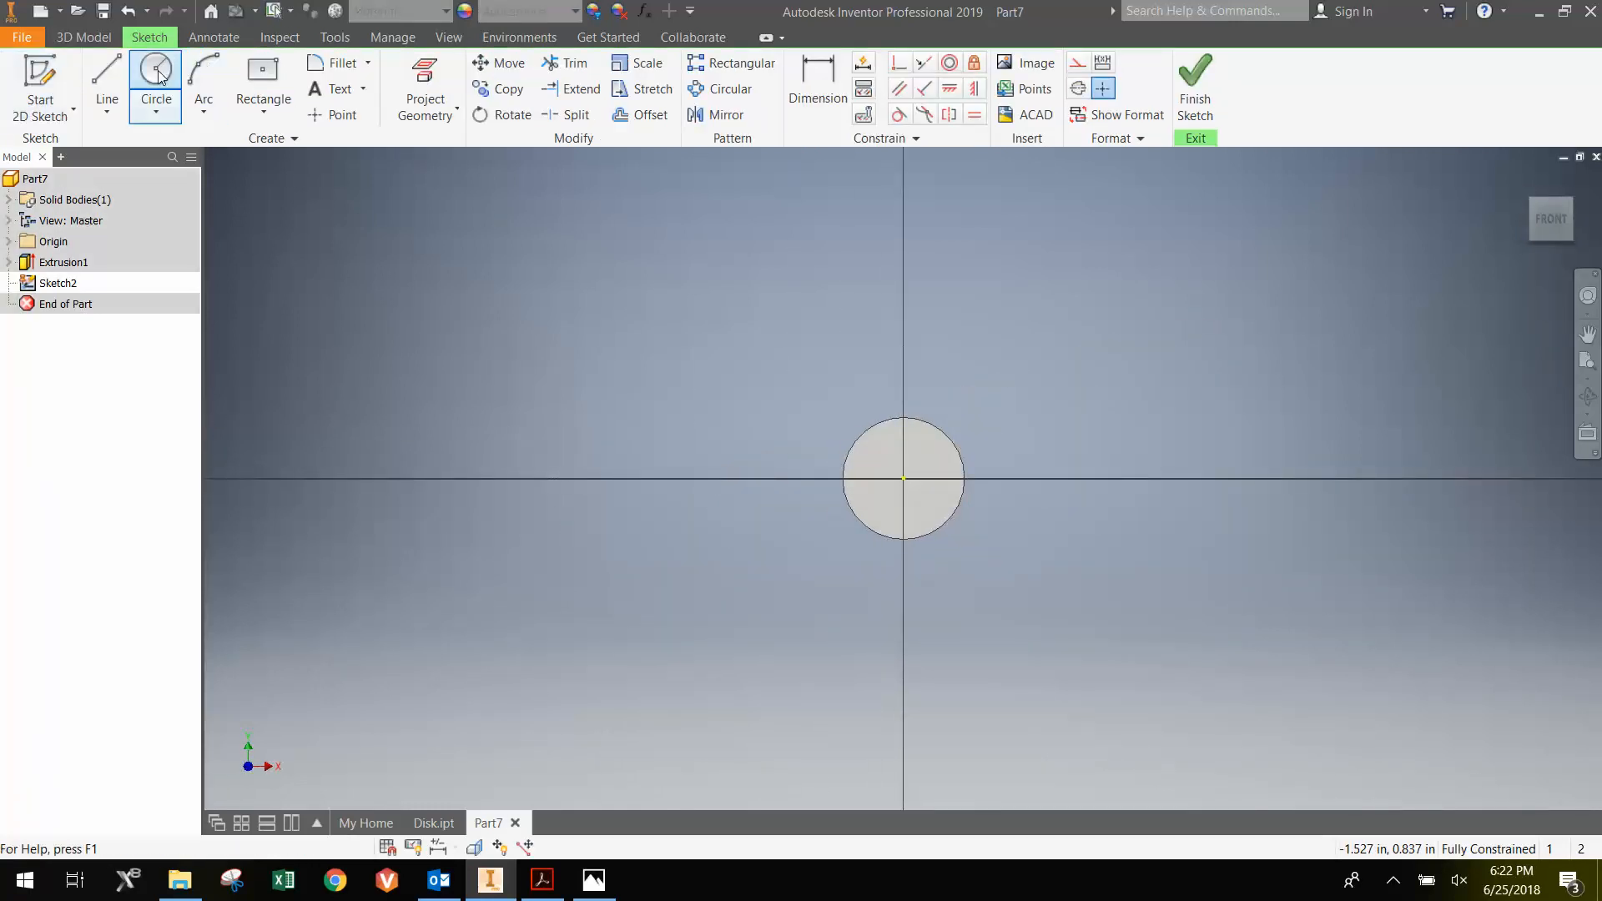
{"action": "left_click", "coordinate": [153, 68]}
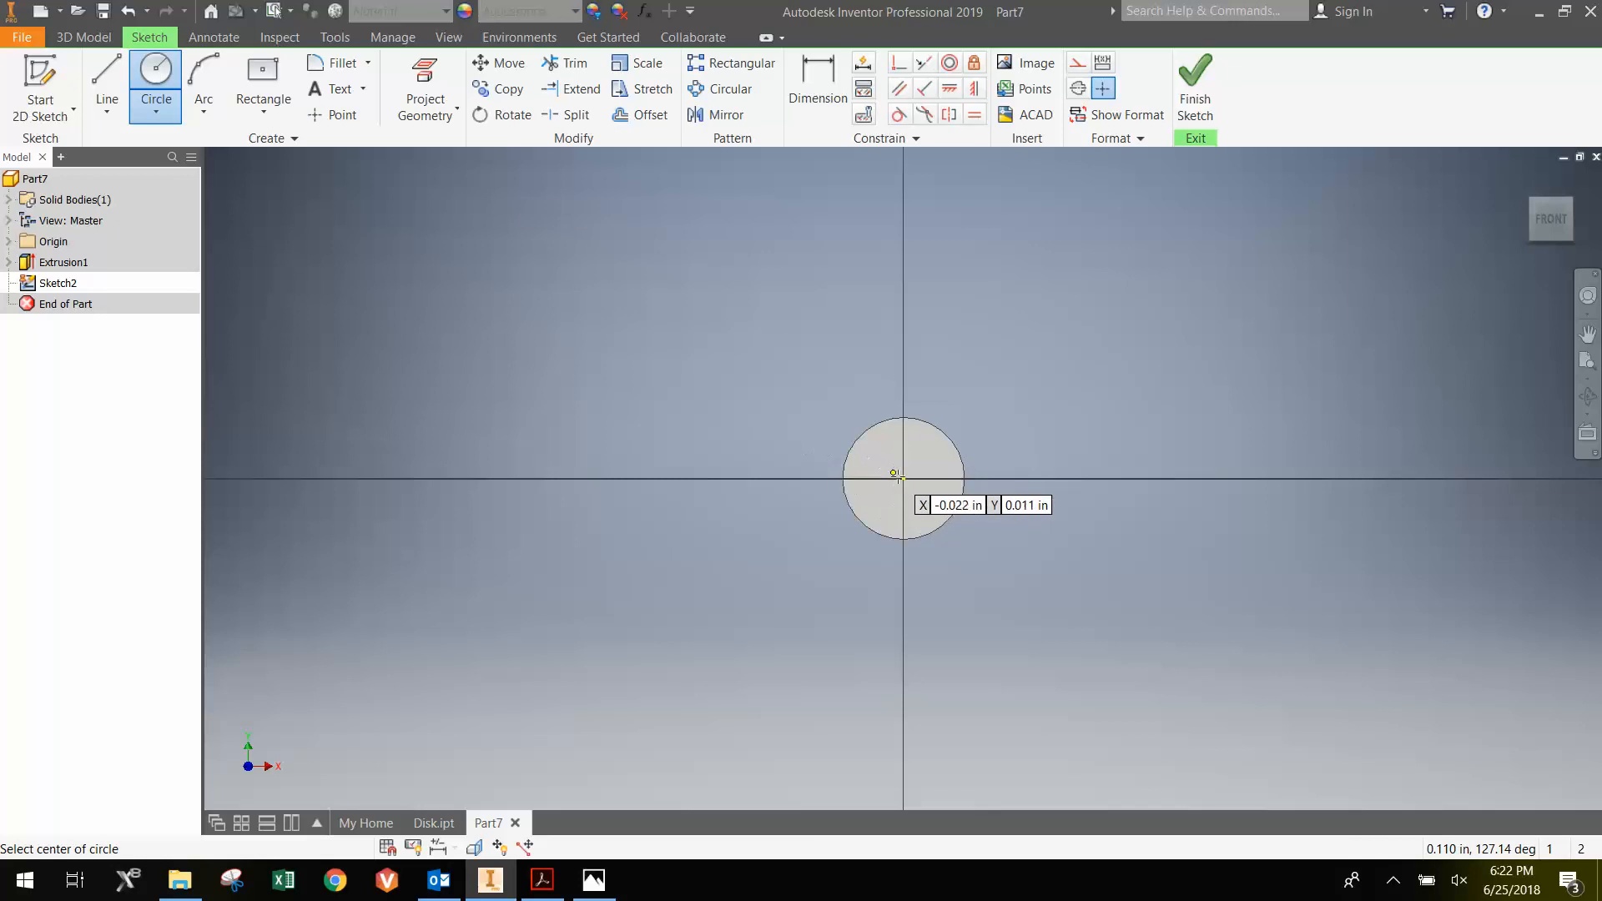
{"action": "left_click", "coordinate": [901, 479]}
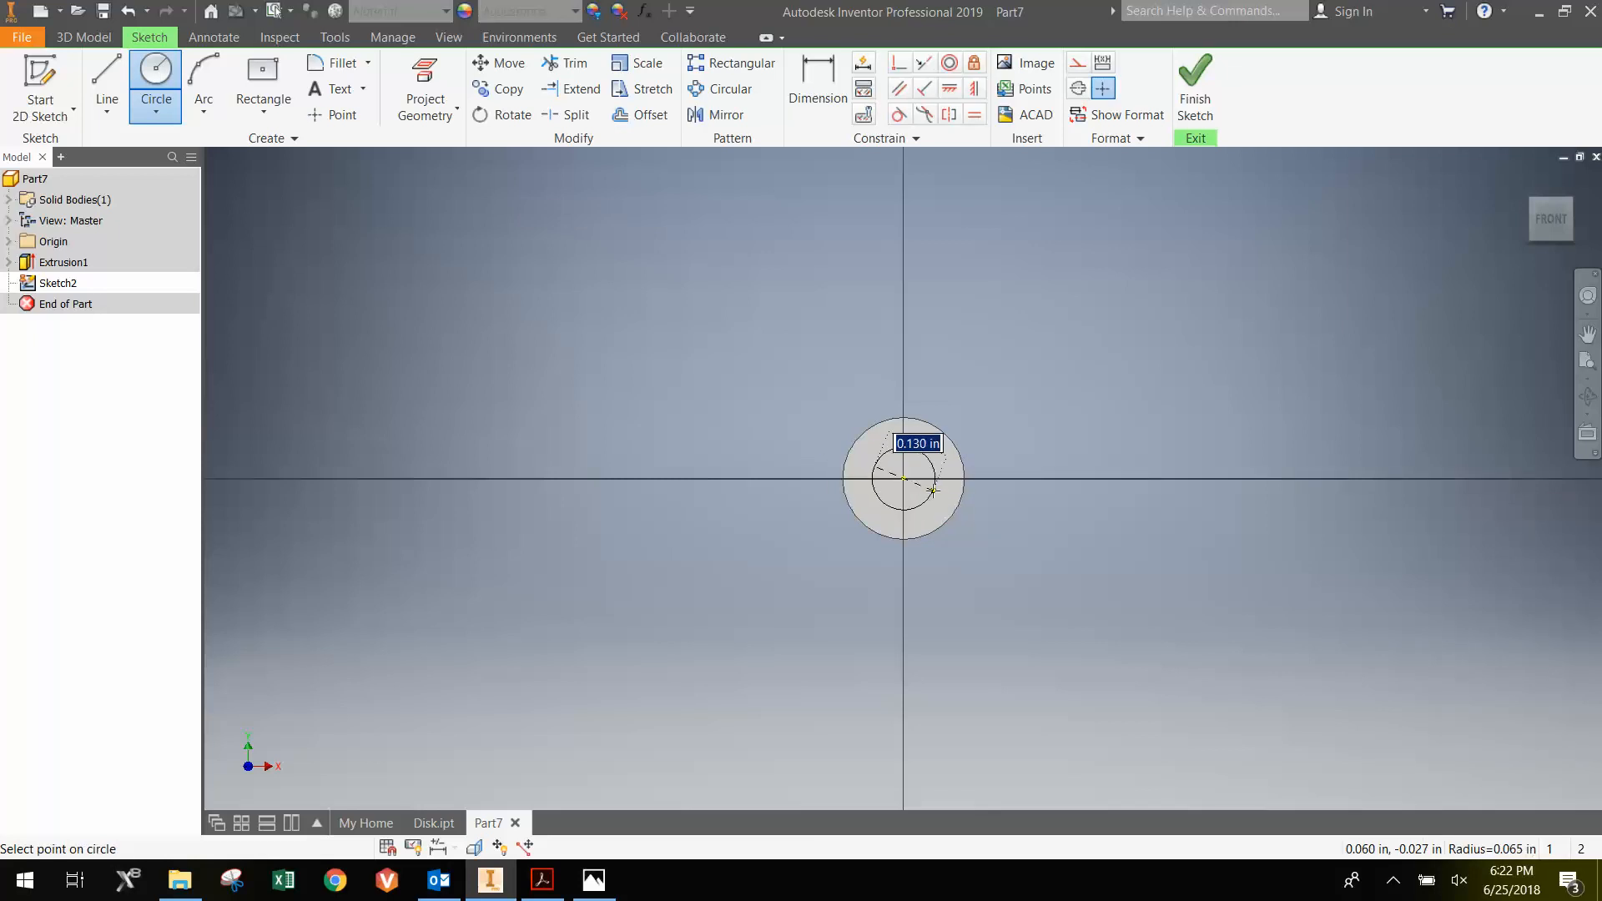
{"action": "type", "text": "-19"}
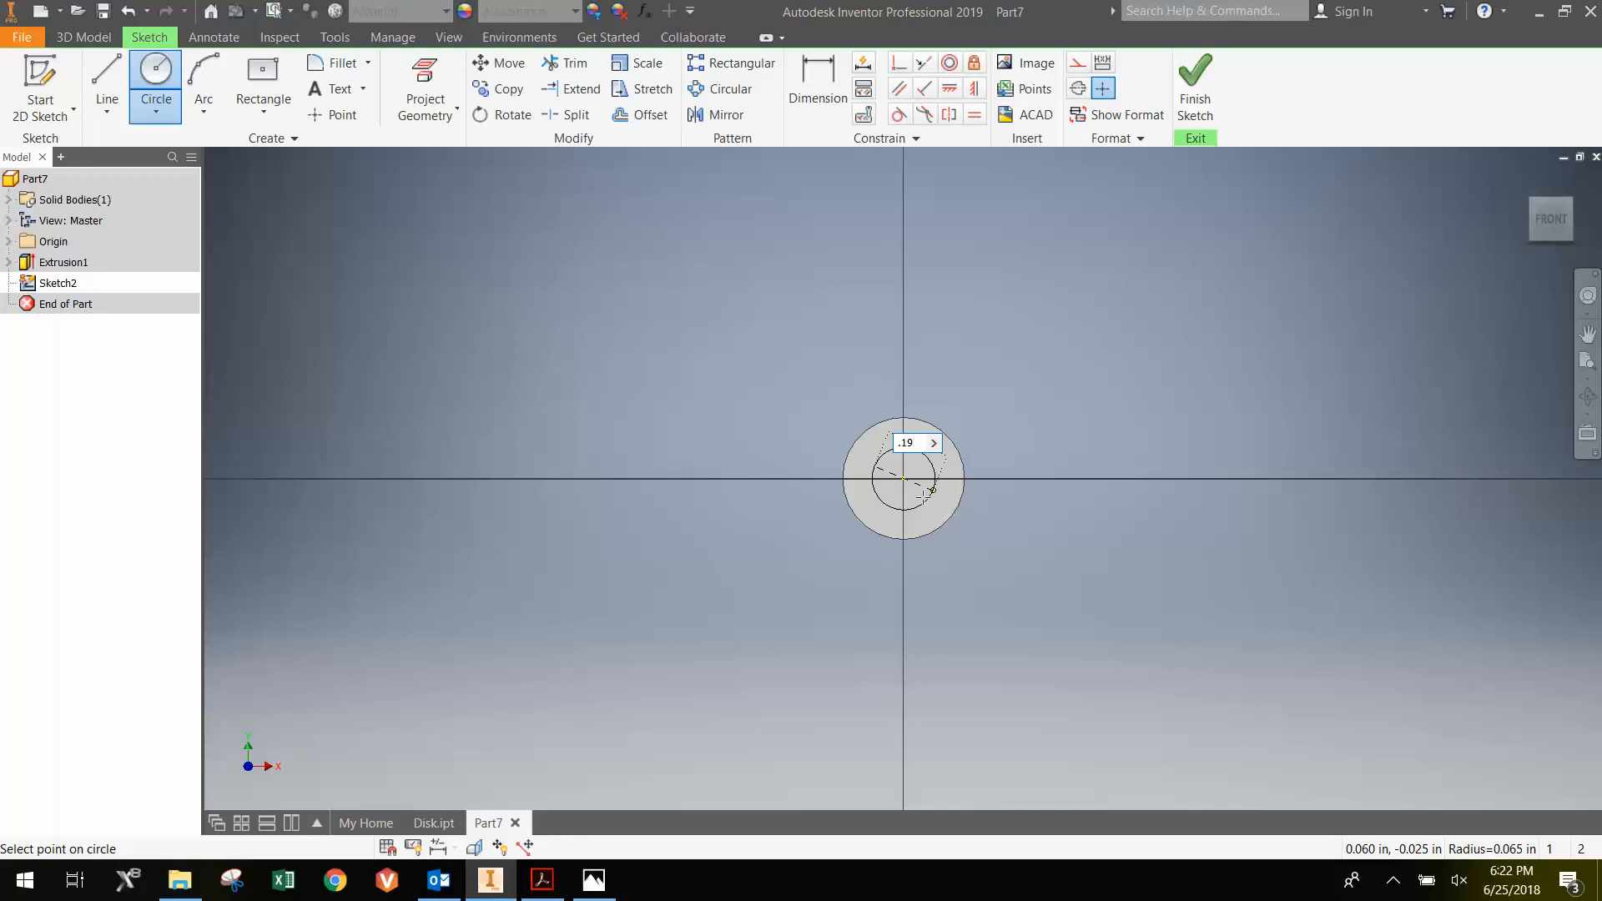
- Switch to the Fixture Assembly PDF to check the Support Pin dimensions
{"action": "left_click", "coordinate": [543, 879]}
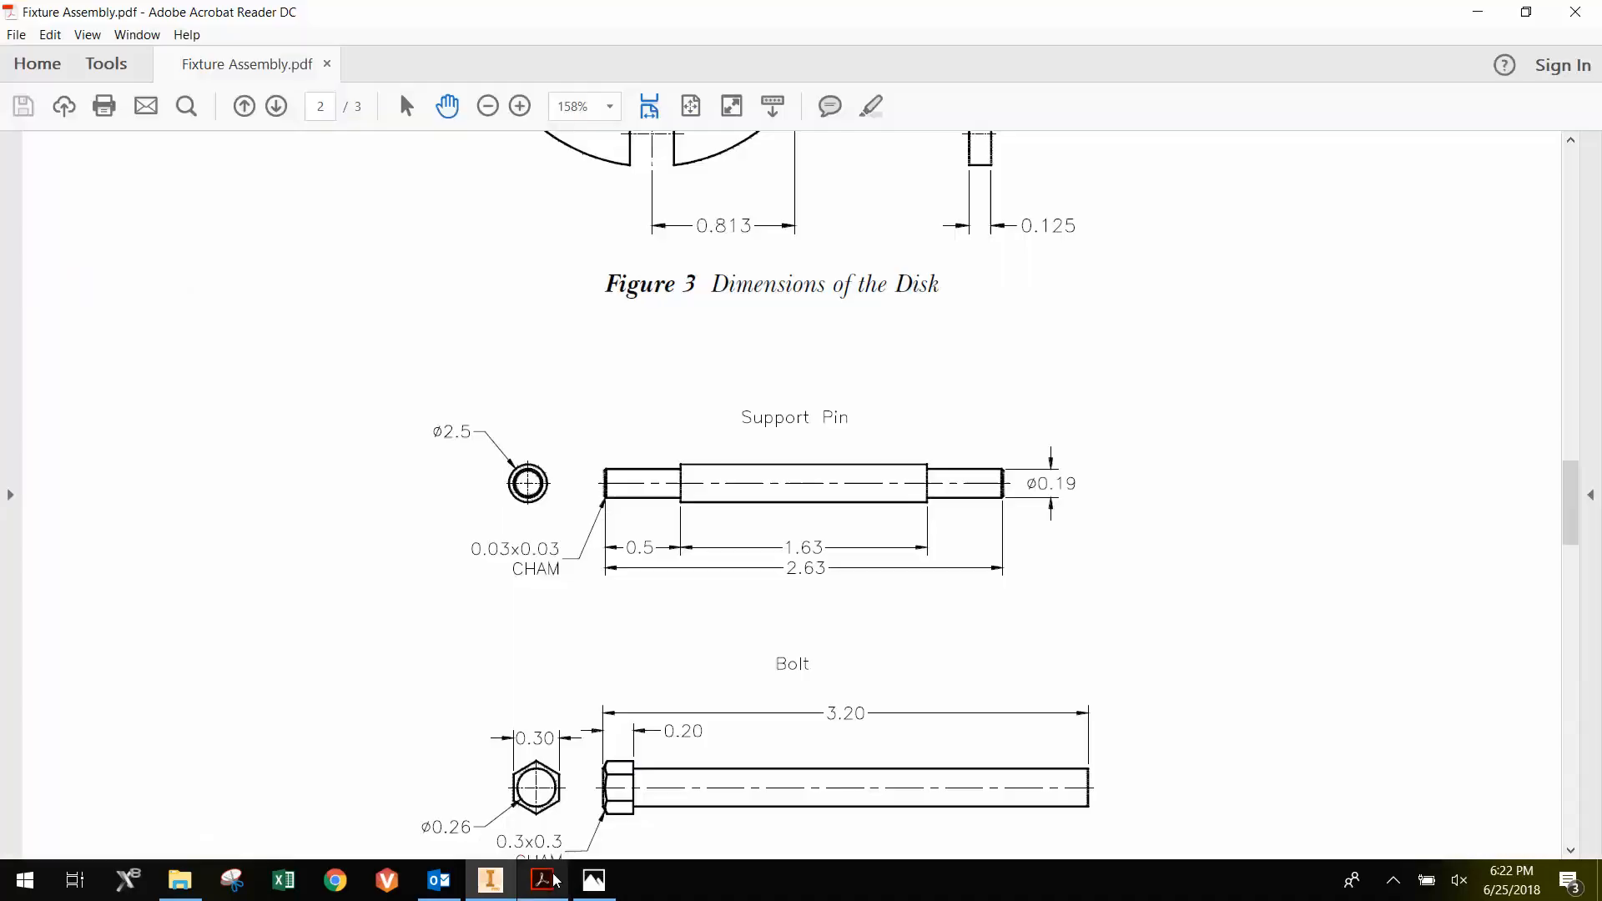
{"action": "mouse_move", "coordinate": [928, 504]}
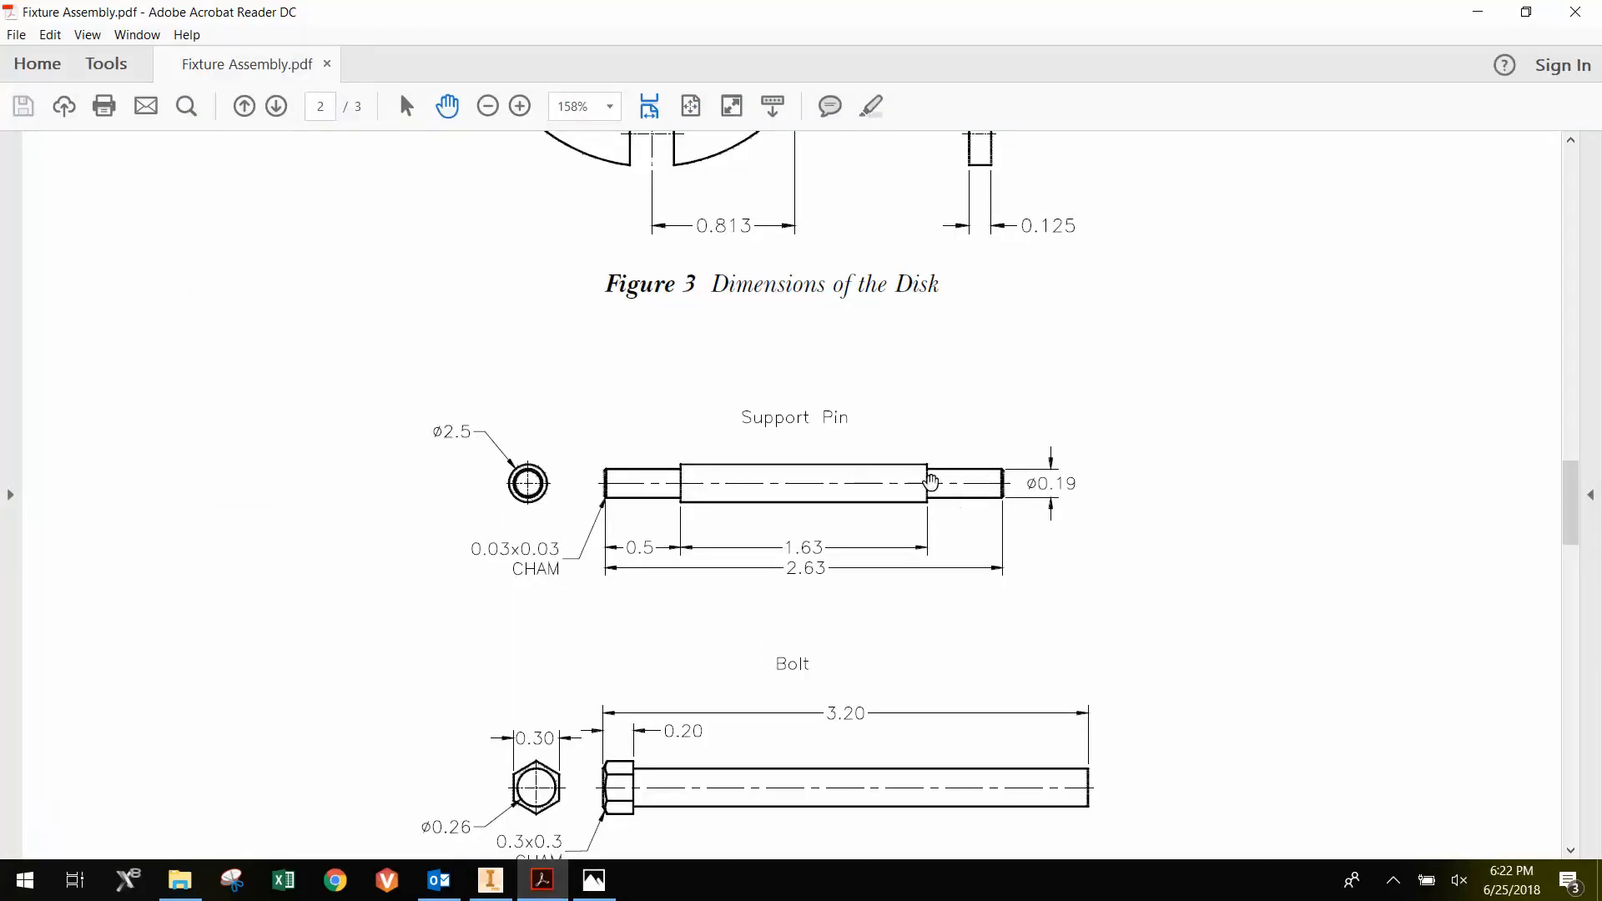
{"action": "mouse_move", "coordinate": [992, 481]}
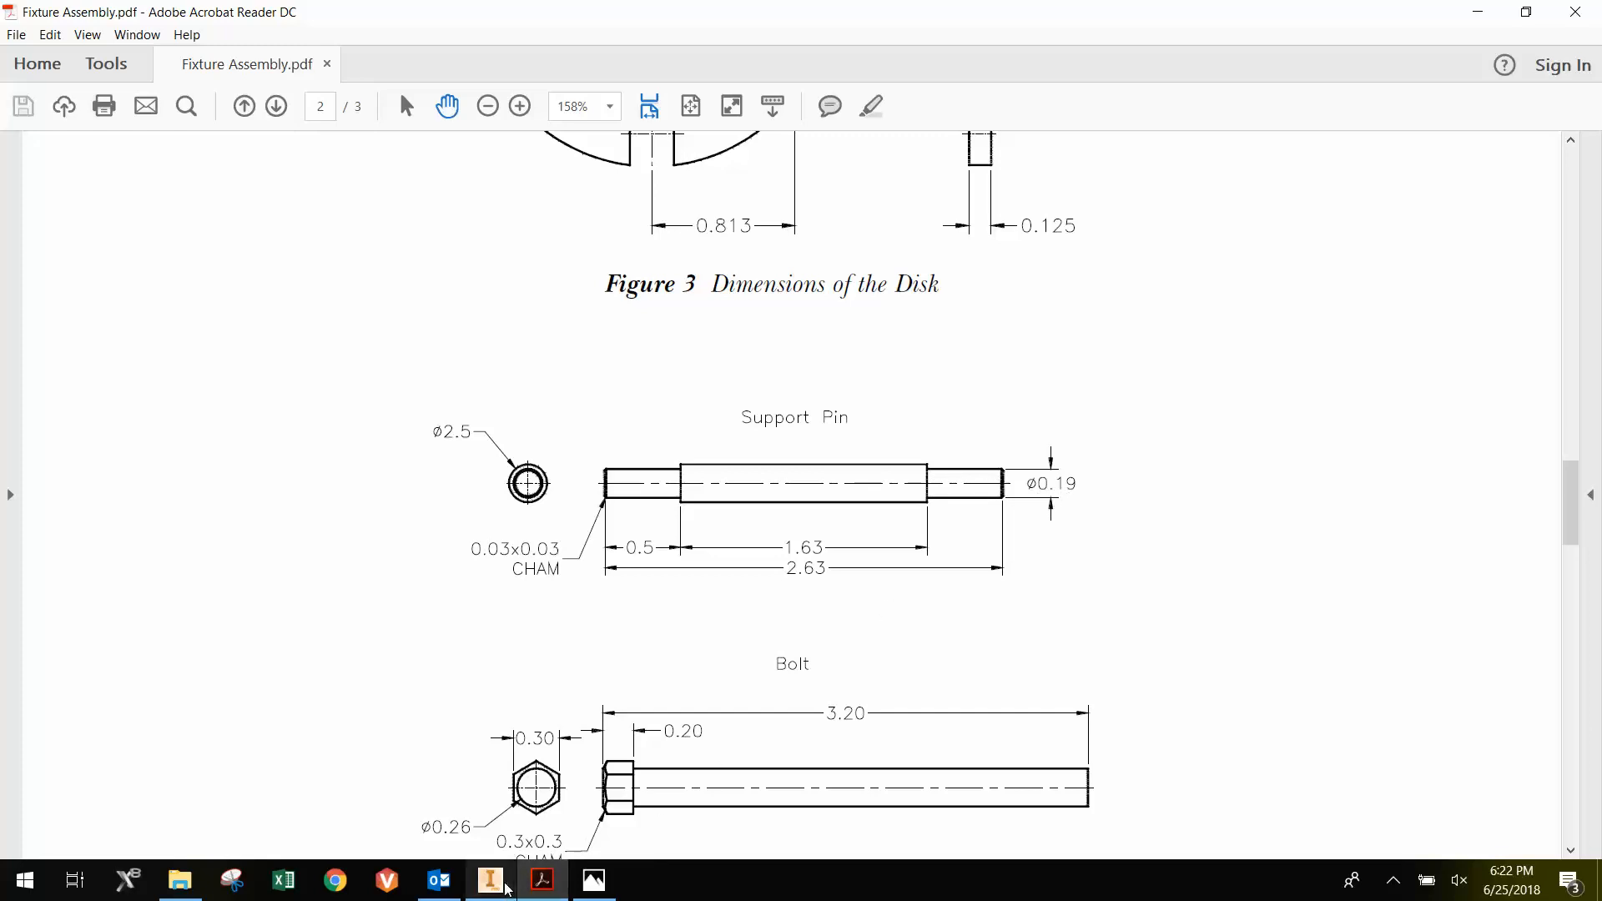
- Back in Inventor, extrude the small circle .5 outward as the end extension
{"action": "left_click", "coordinate": [489, 880]}
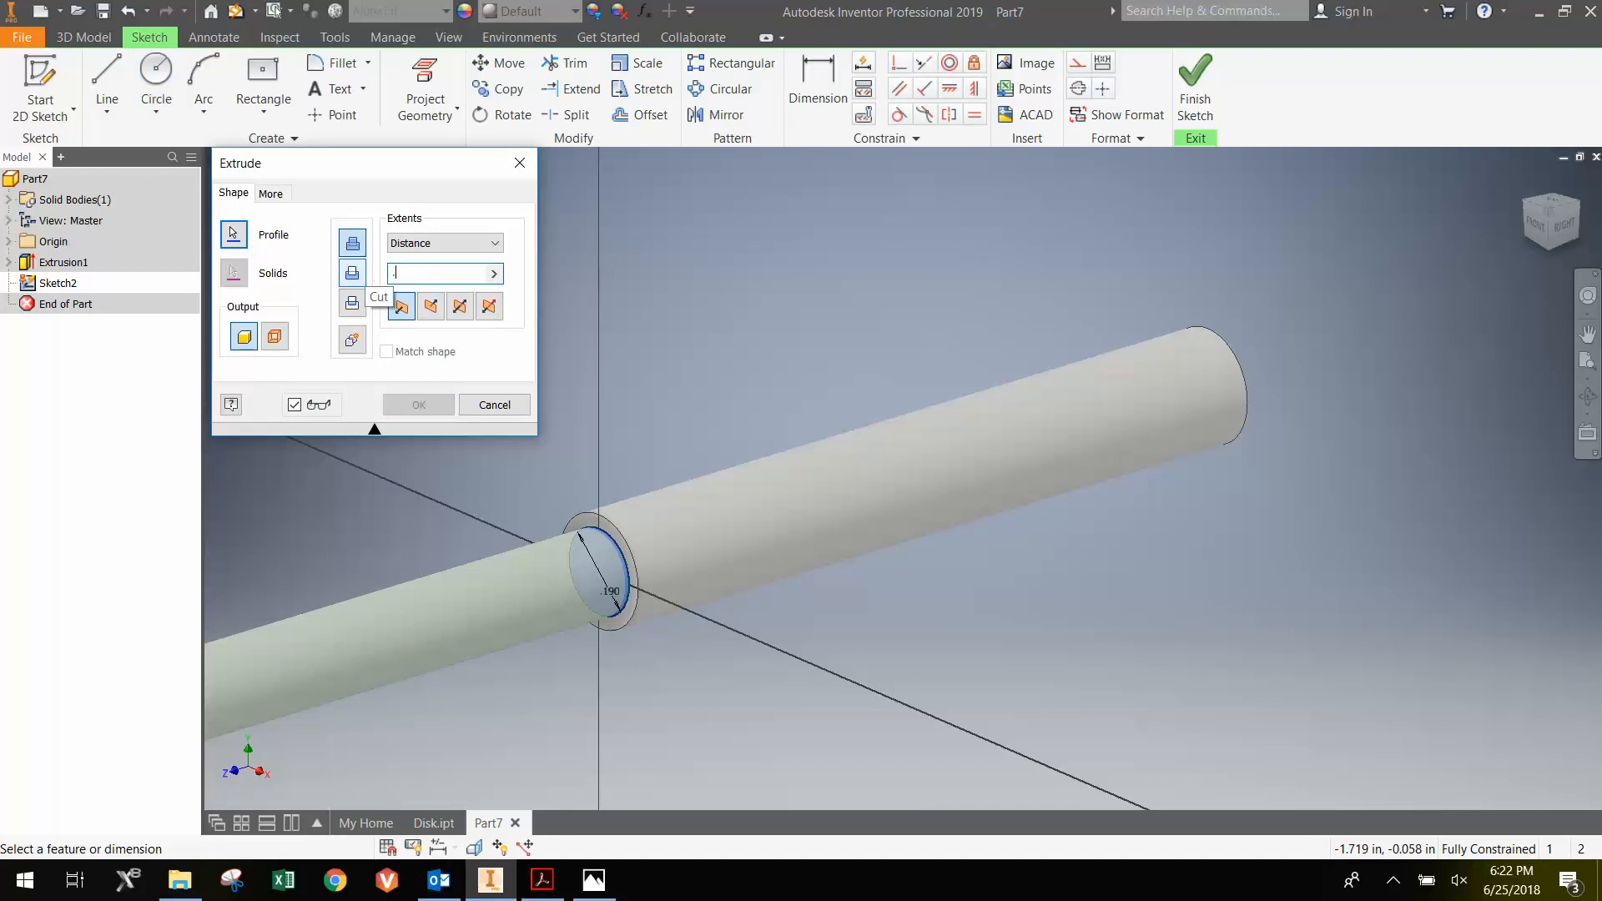
{"action": "type", "text": ".5"}
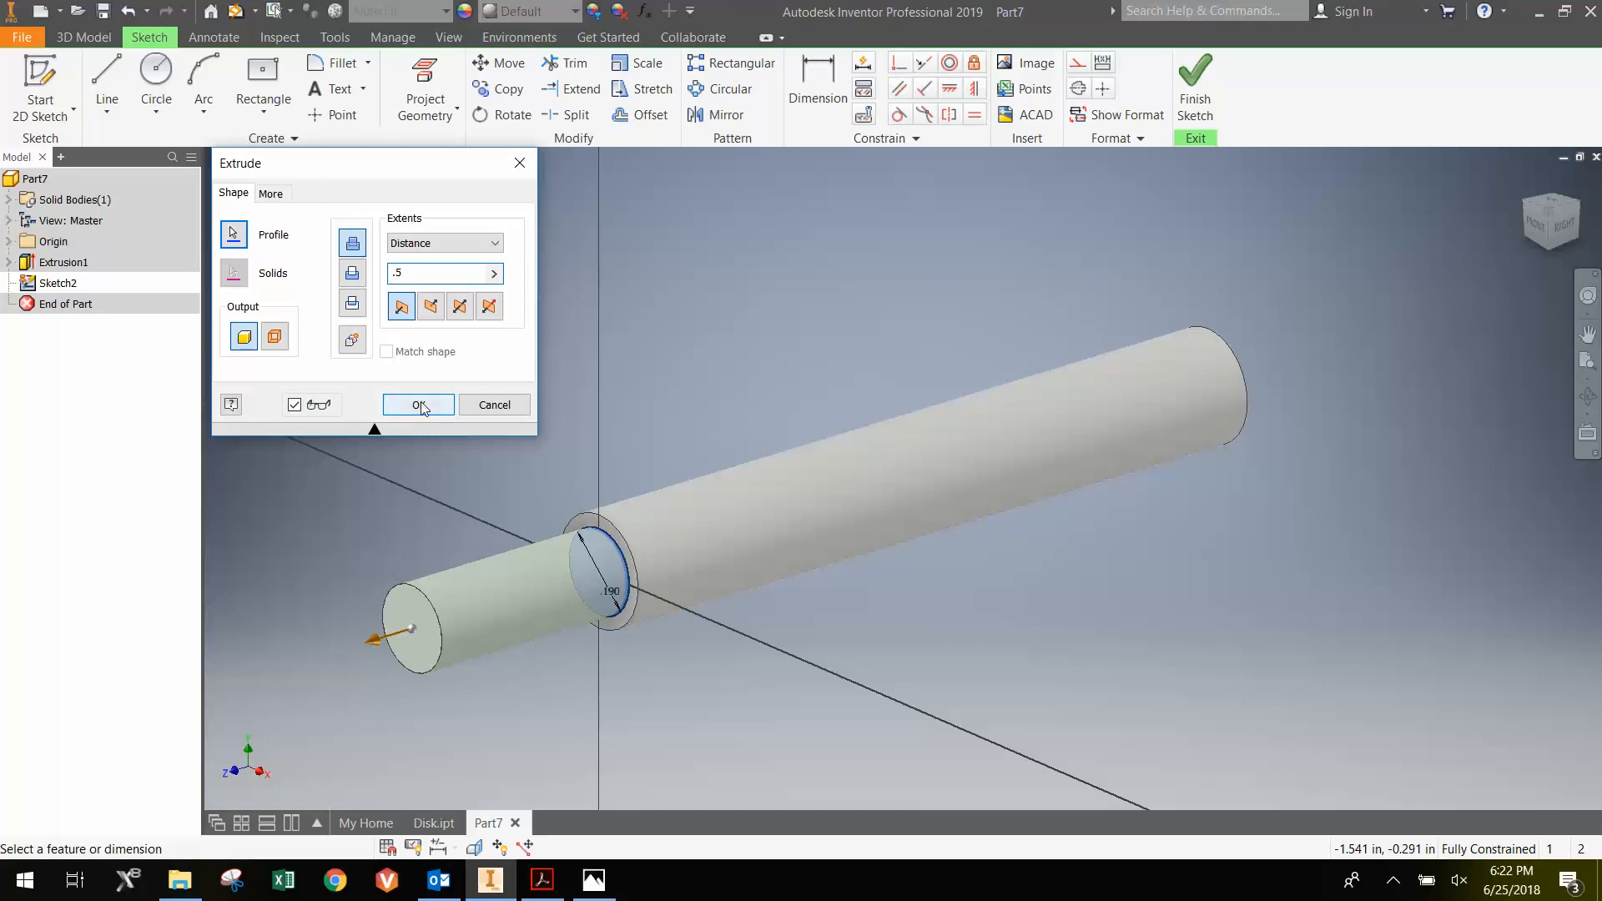
{"action": "left_click", "coordinate": [417, 404]}
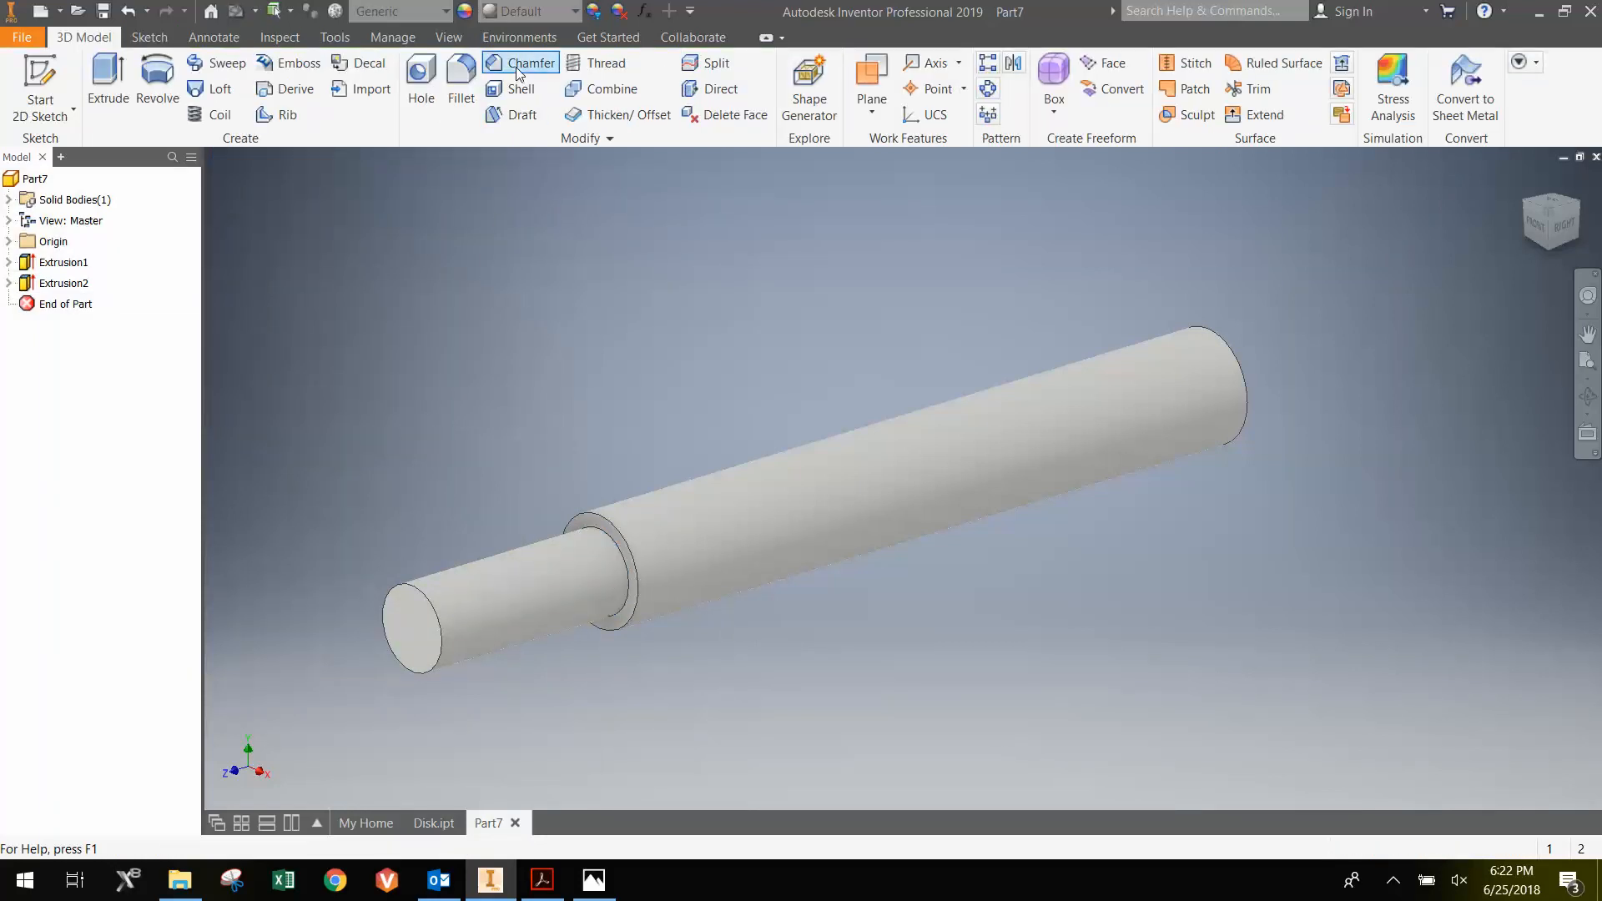
- Chamfer the end extension's outer edge by .03
{"action": "left_click", "coordinate": [522, 63]}
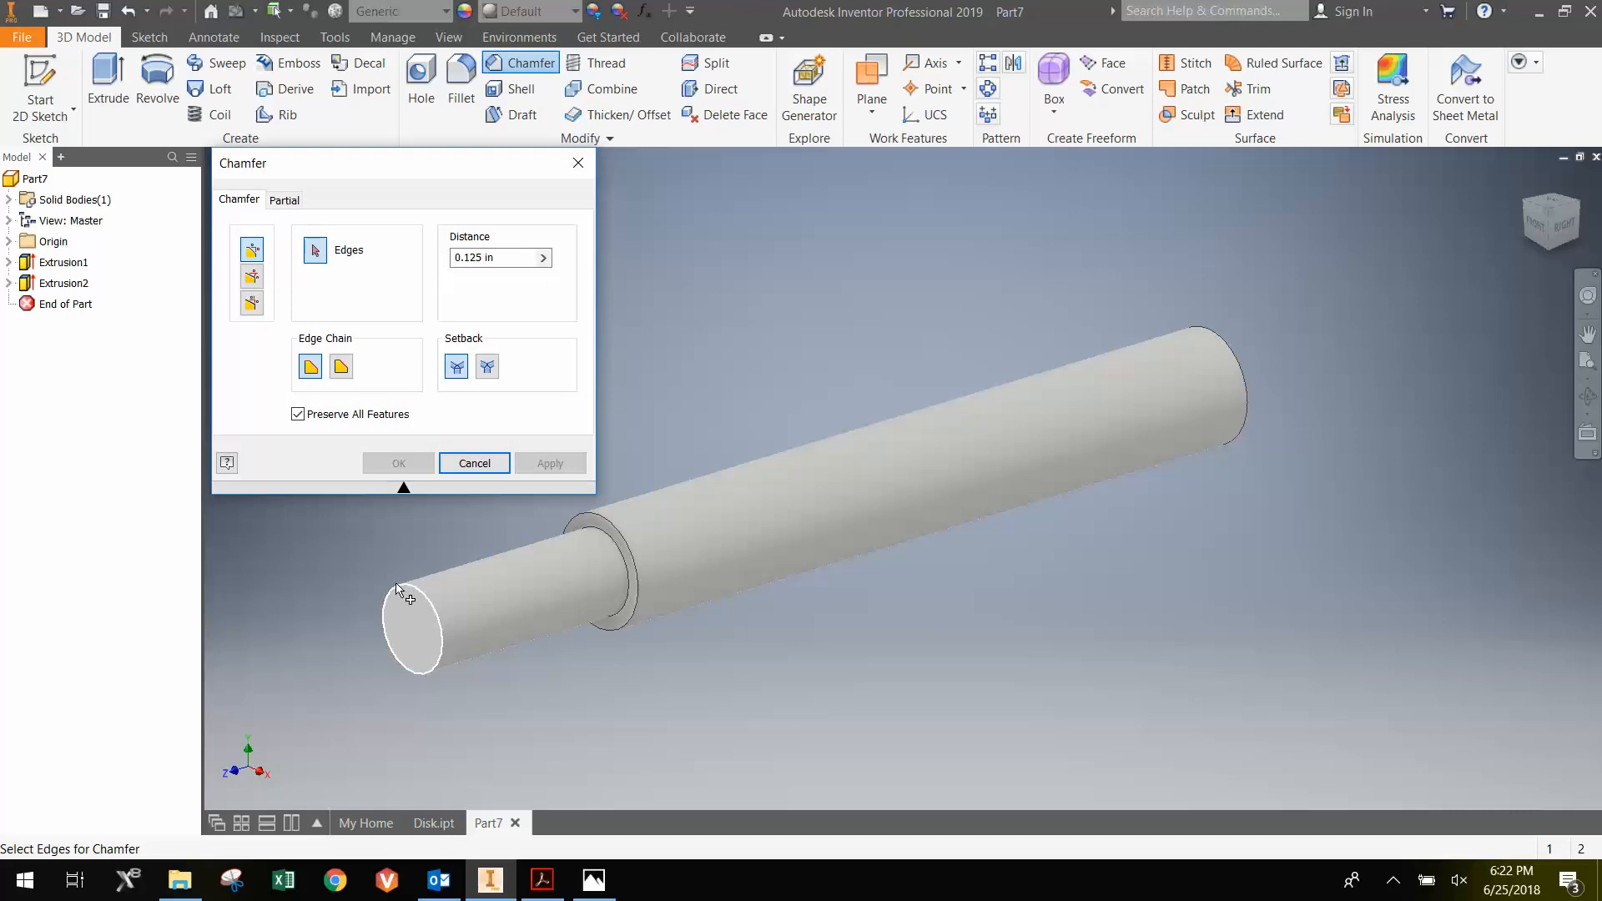
{"action": "left_click", "coordinate": [400, 594]}
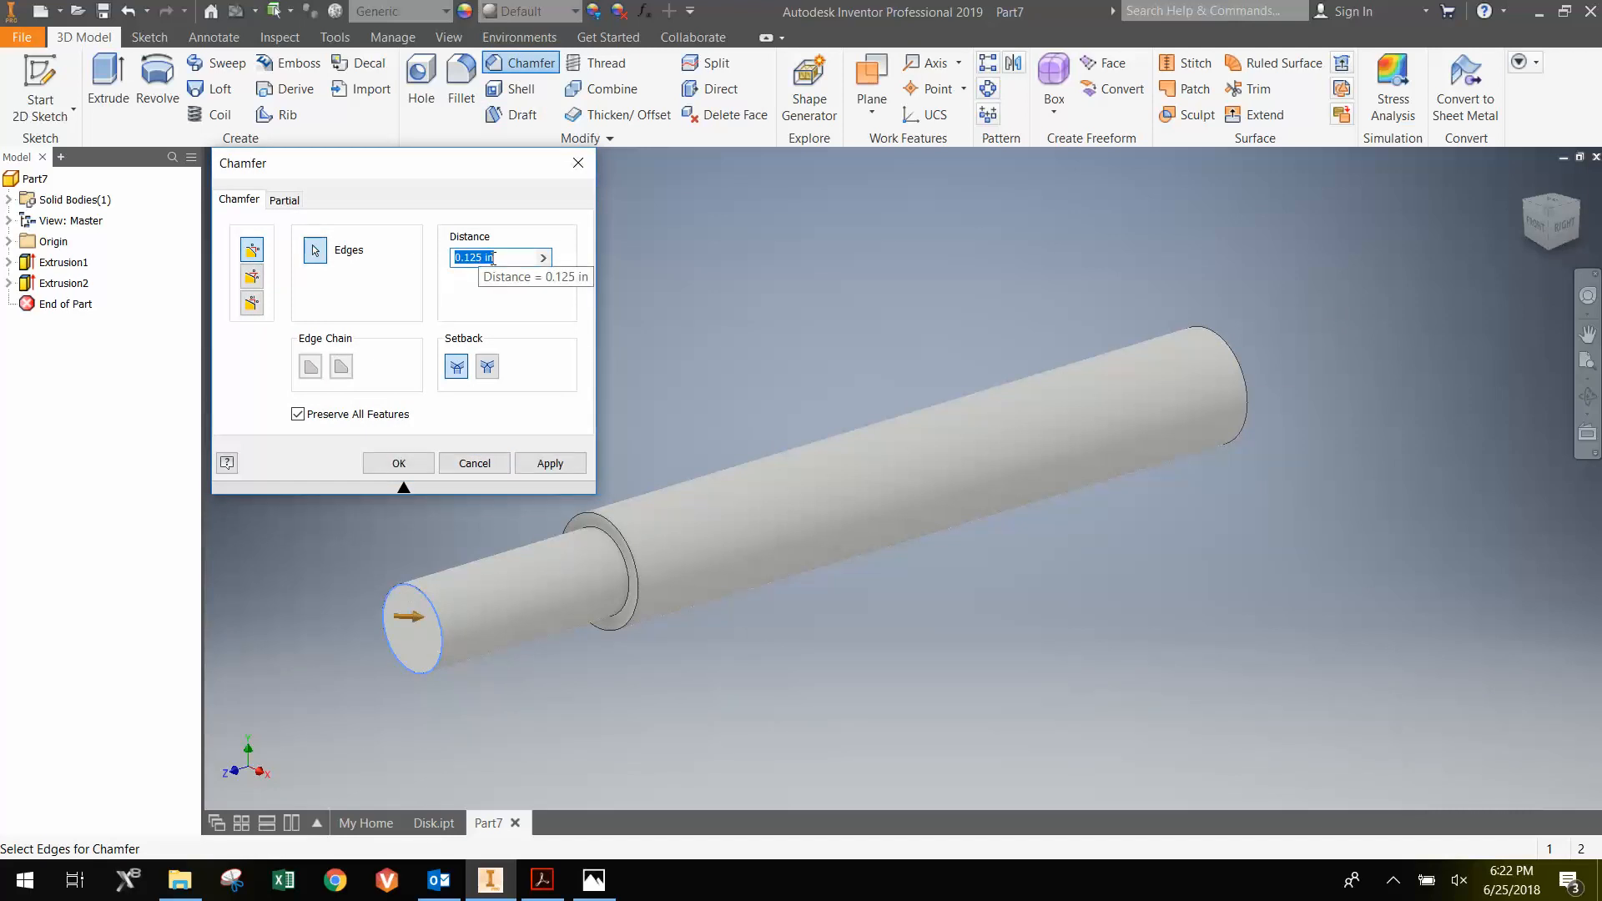
{"action": "type", "text": ".03"}
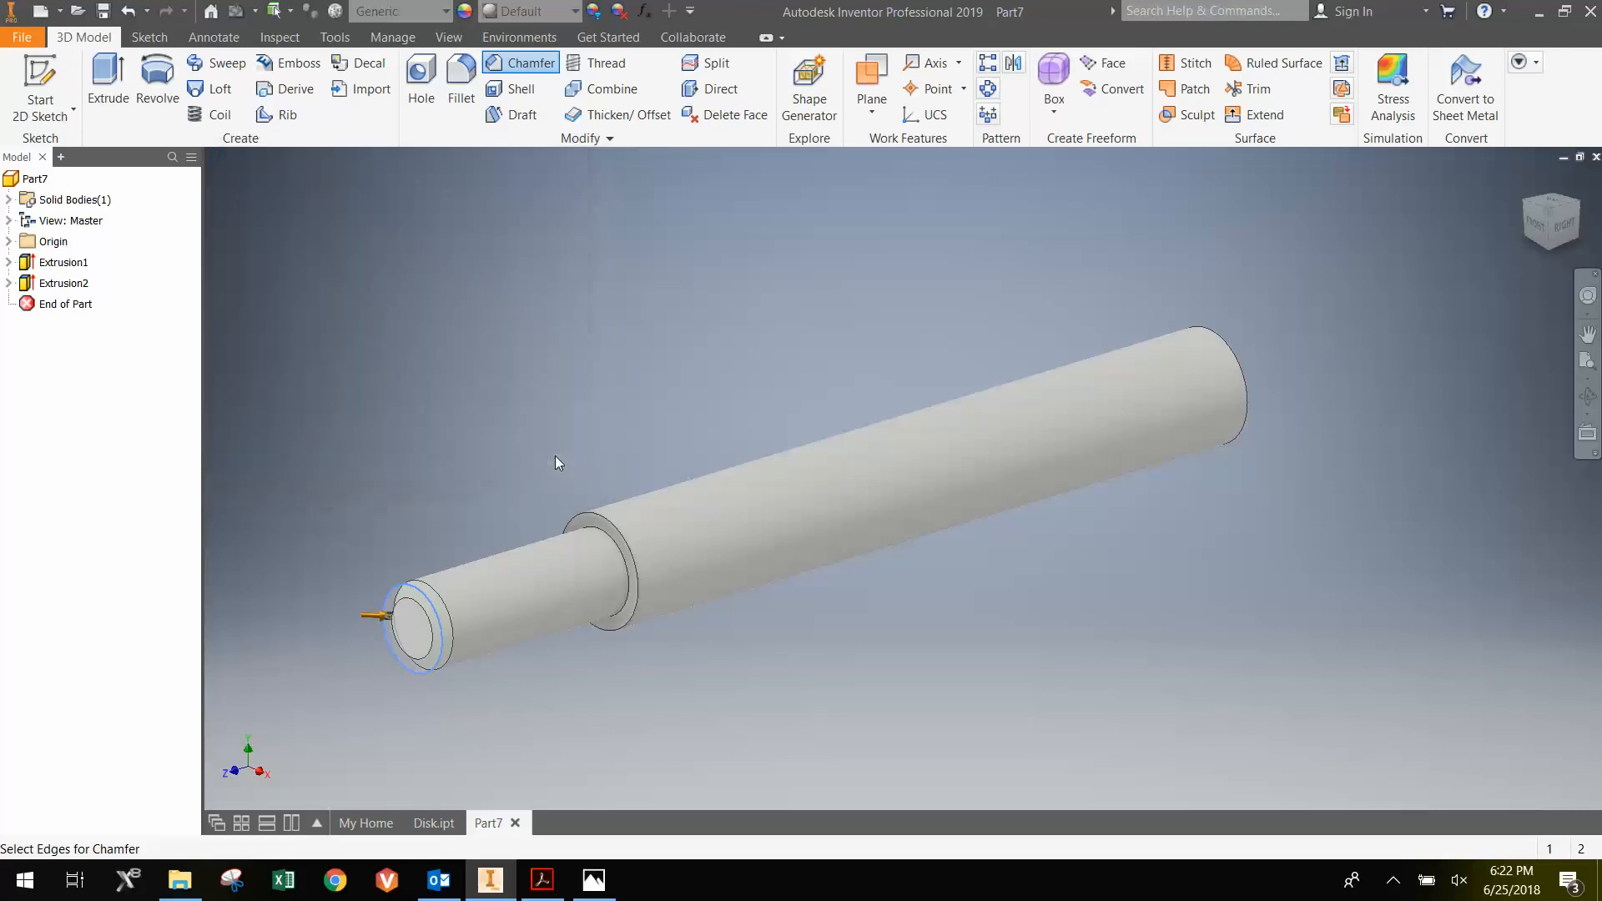
{"action": "left_click", "coordinate": [521, 63]}
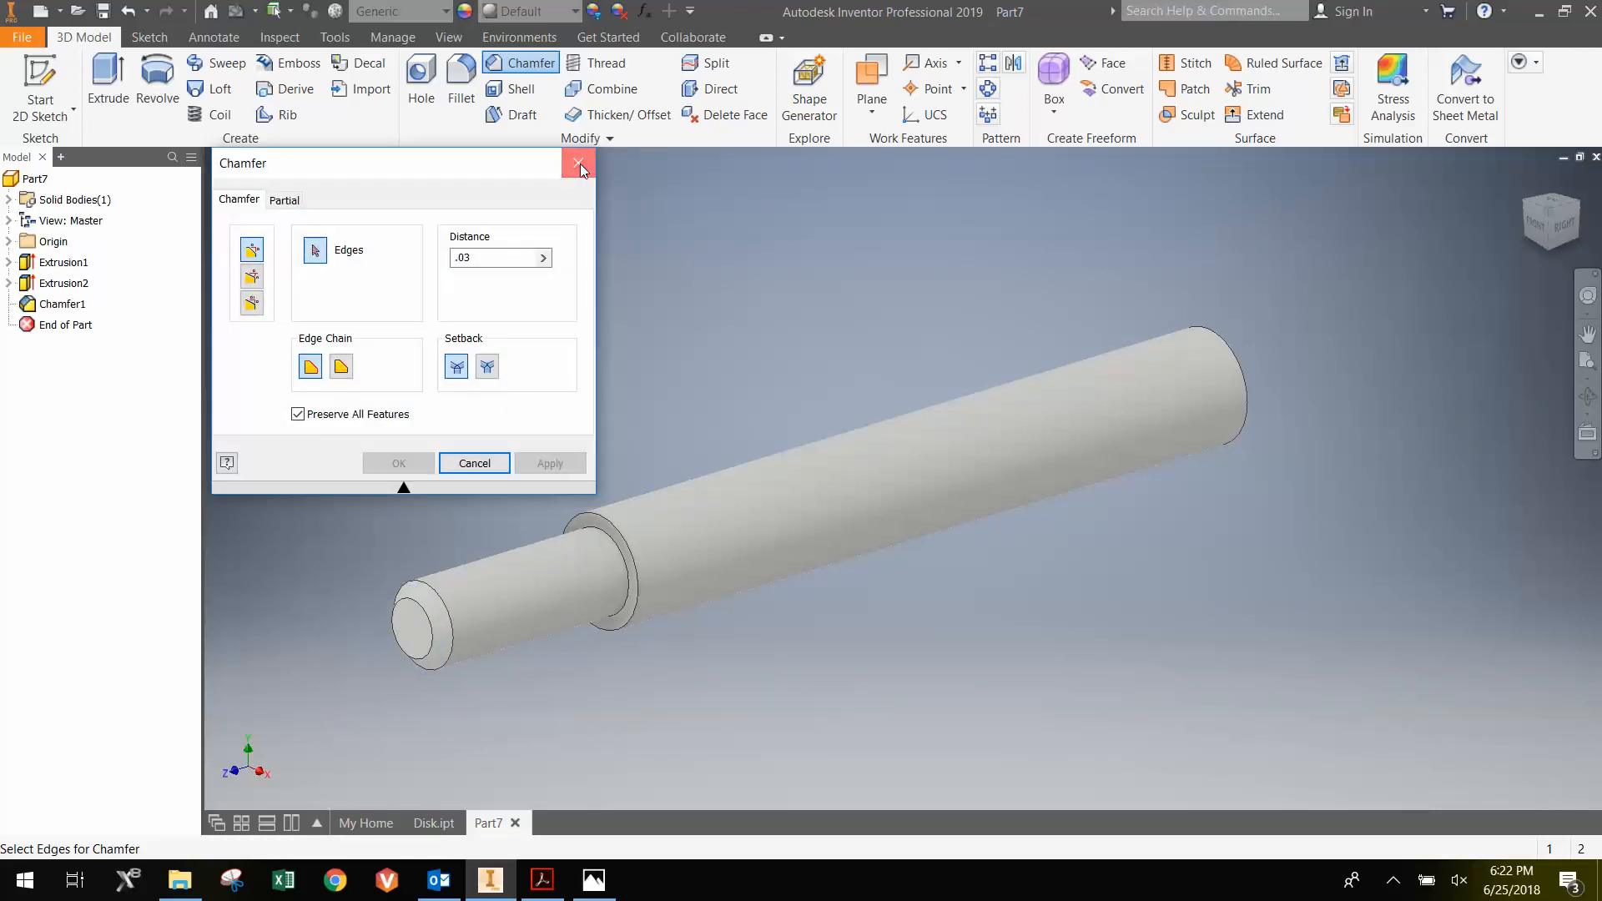
{"action": "left_click", "coordinate": [577, 164]}
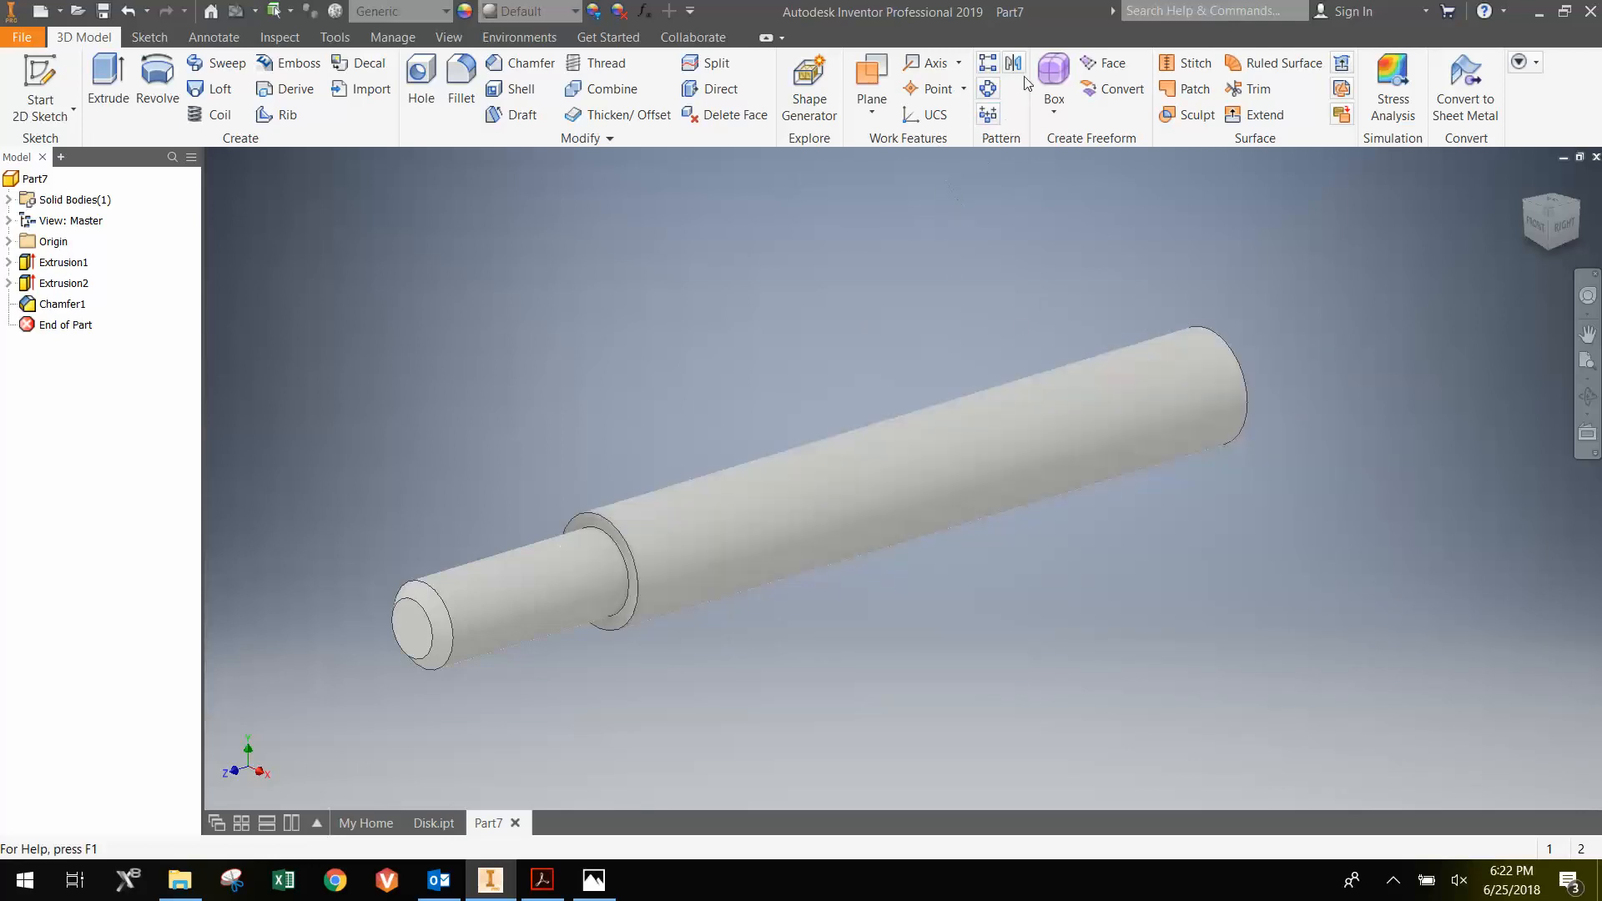
{"action": "mouse_move", "coordinate": [1015, 63]}
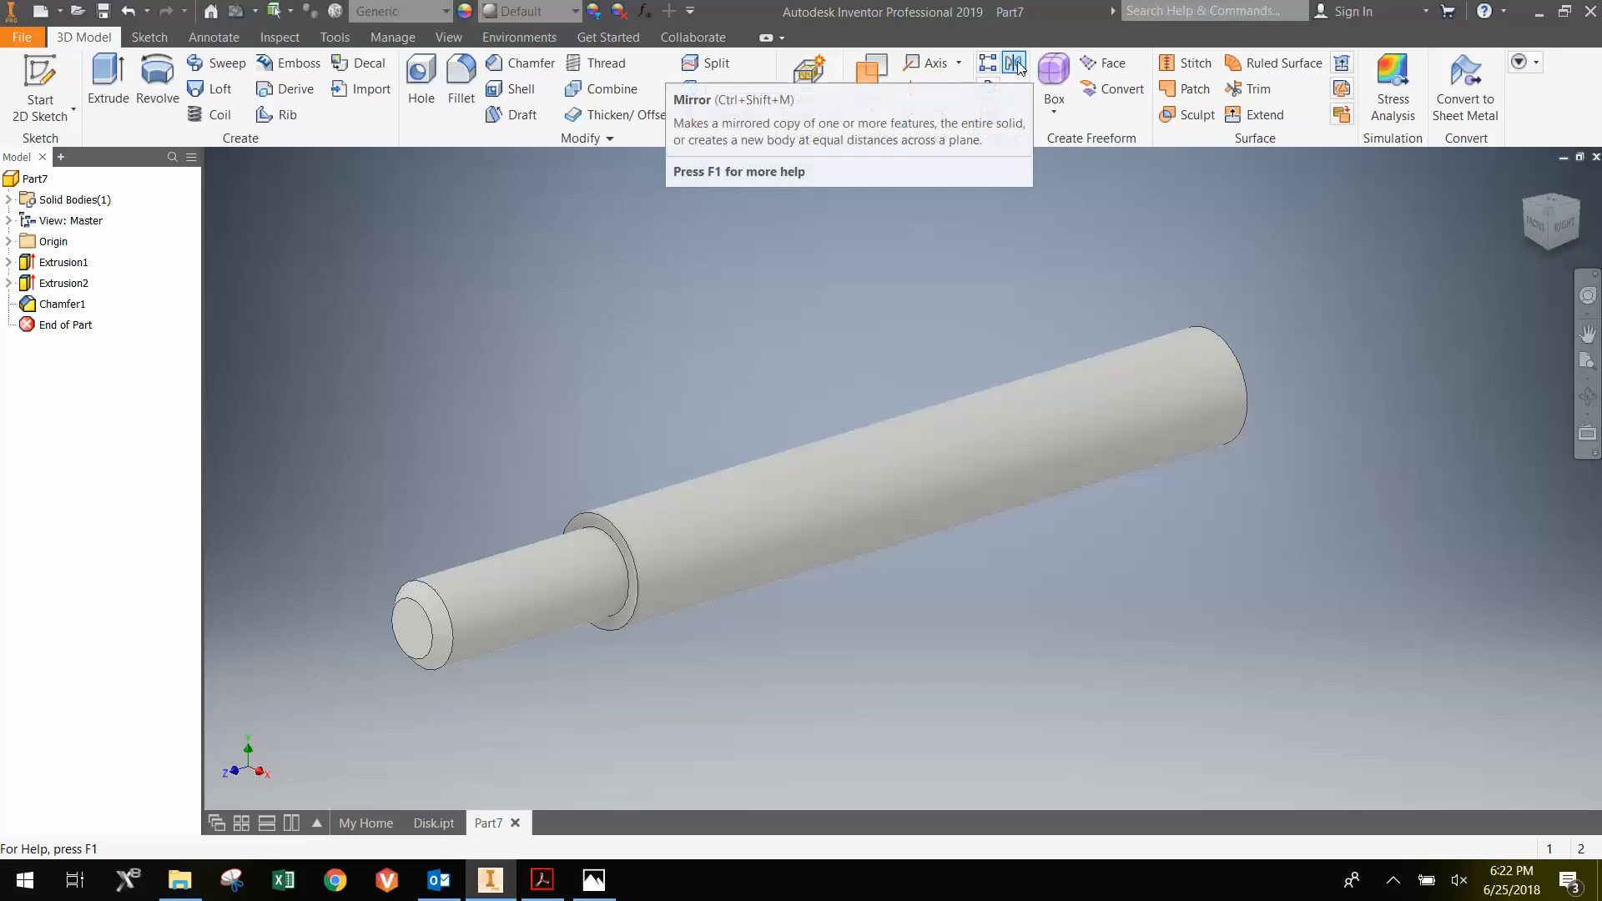
- Mirror Extrusion2 and Chamfer1 across the origin XY plane
{"action": "left_click", "coordinate": [1013, 62]}
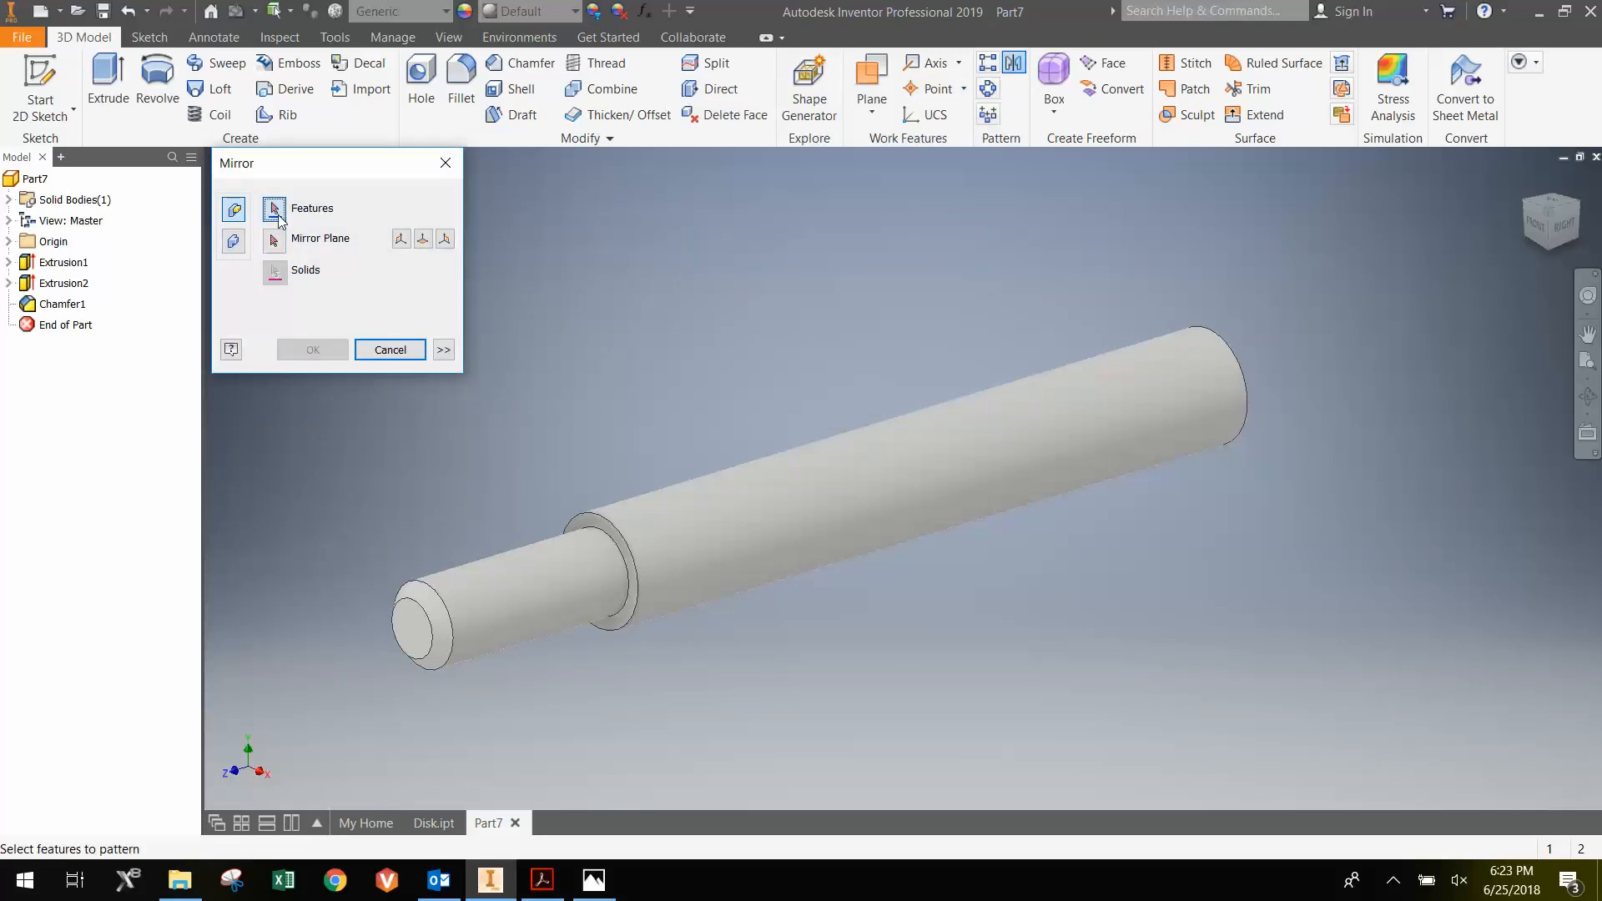
{"action": "left_click", "coordinate": [64, 282]}
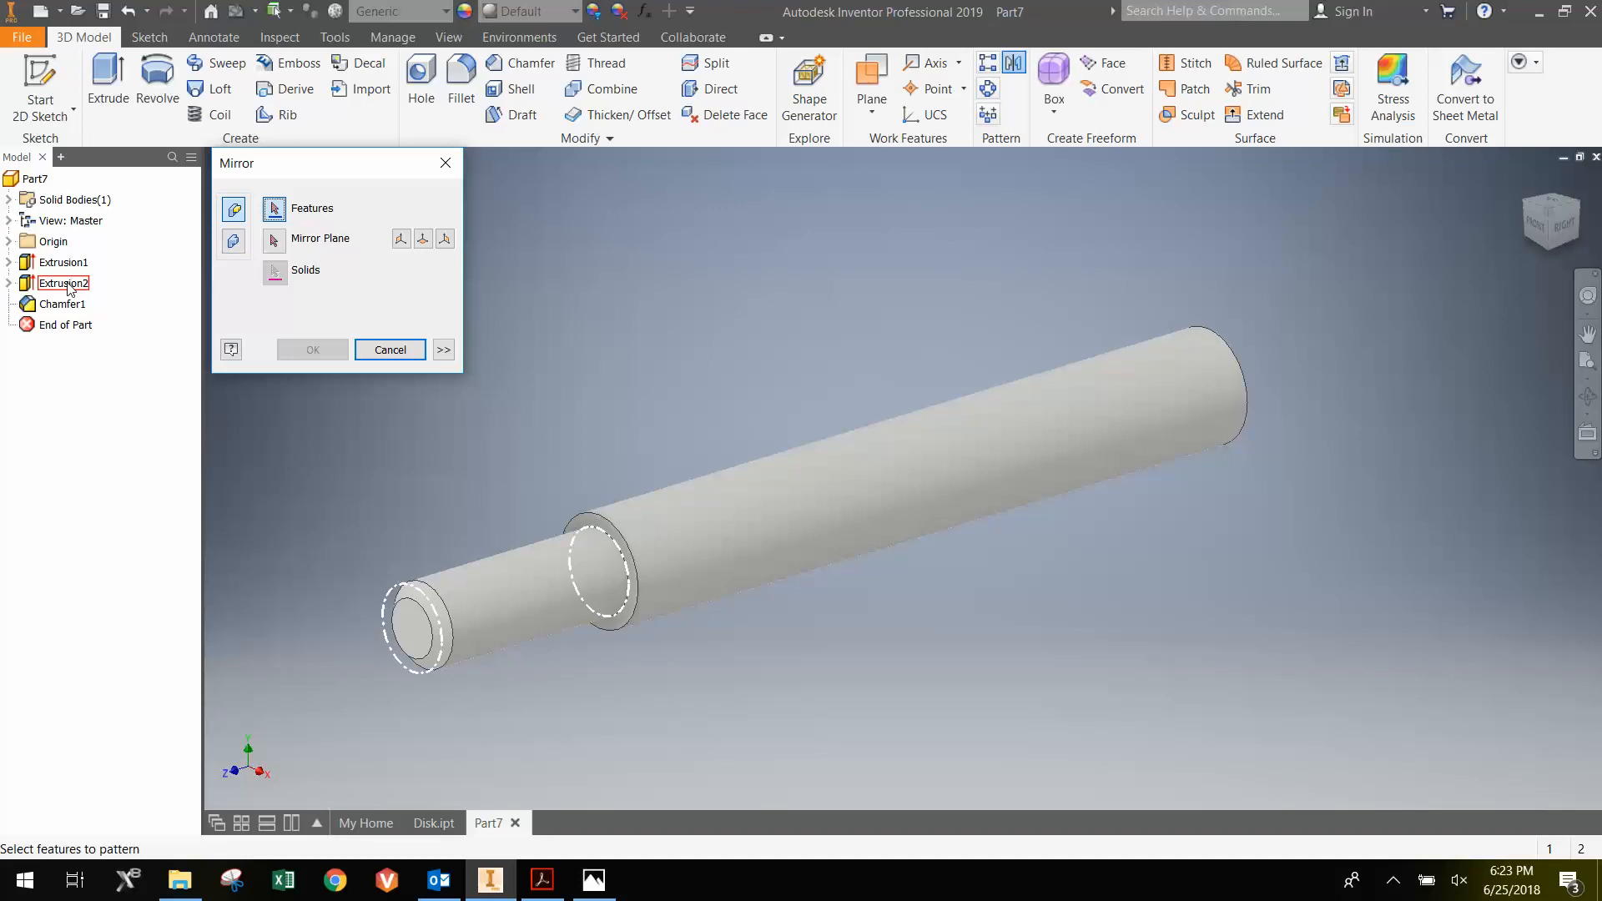
{"action": "left_click", "coordinate": [62, 304]}
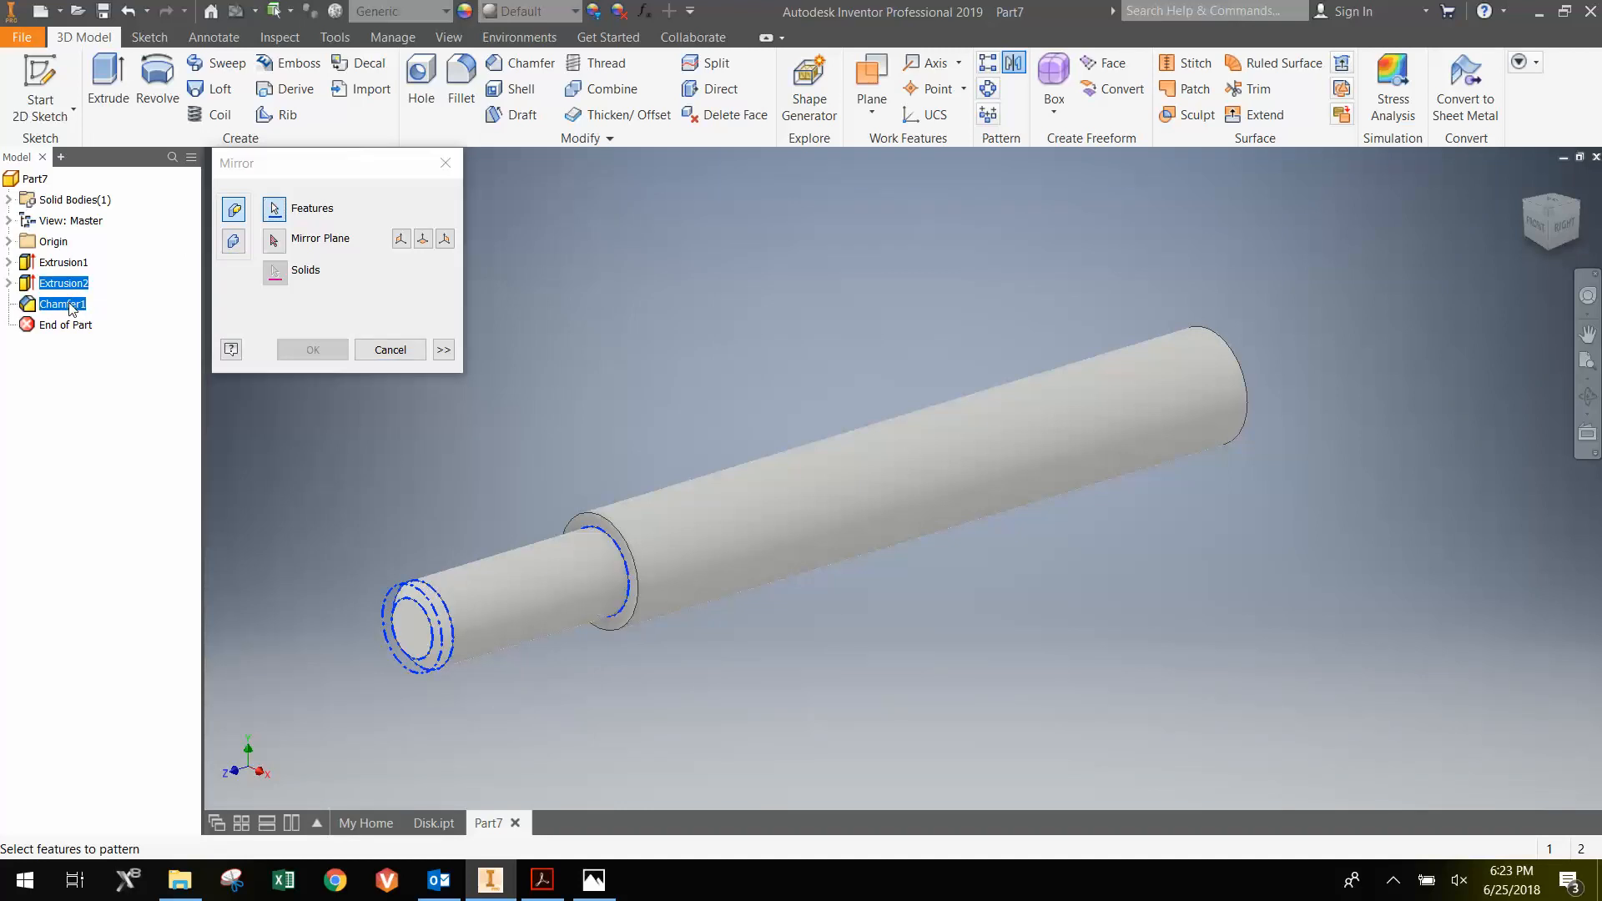
{"action": "left_click", "coordinate": [275, 242]}
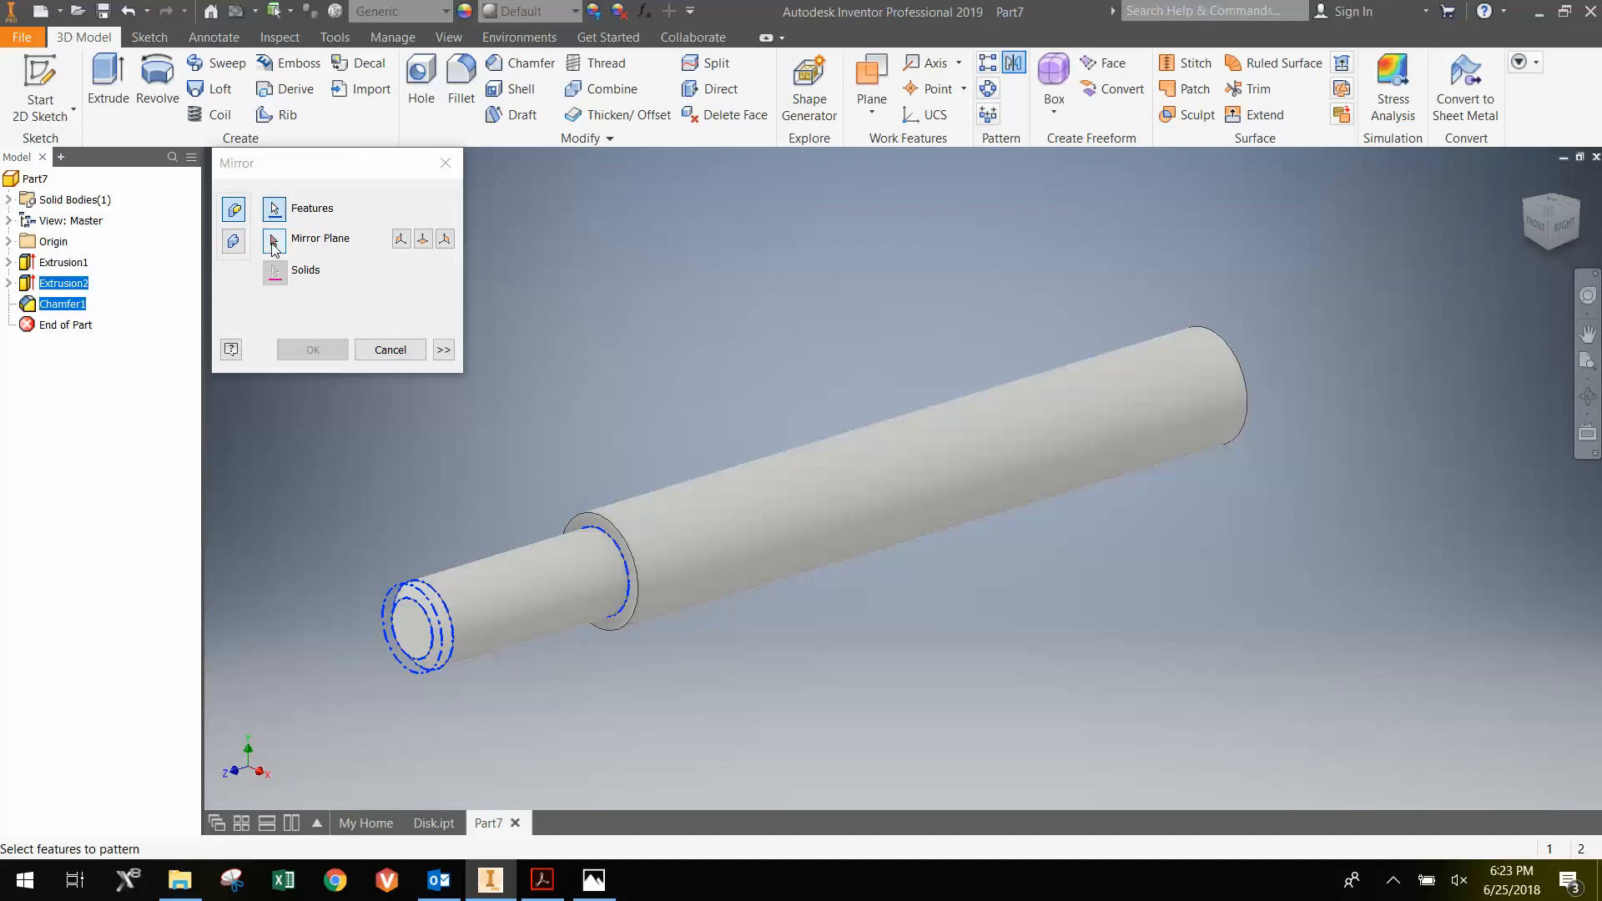
{"action": "left_click", "coordinate": [275, 239]}
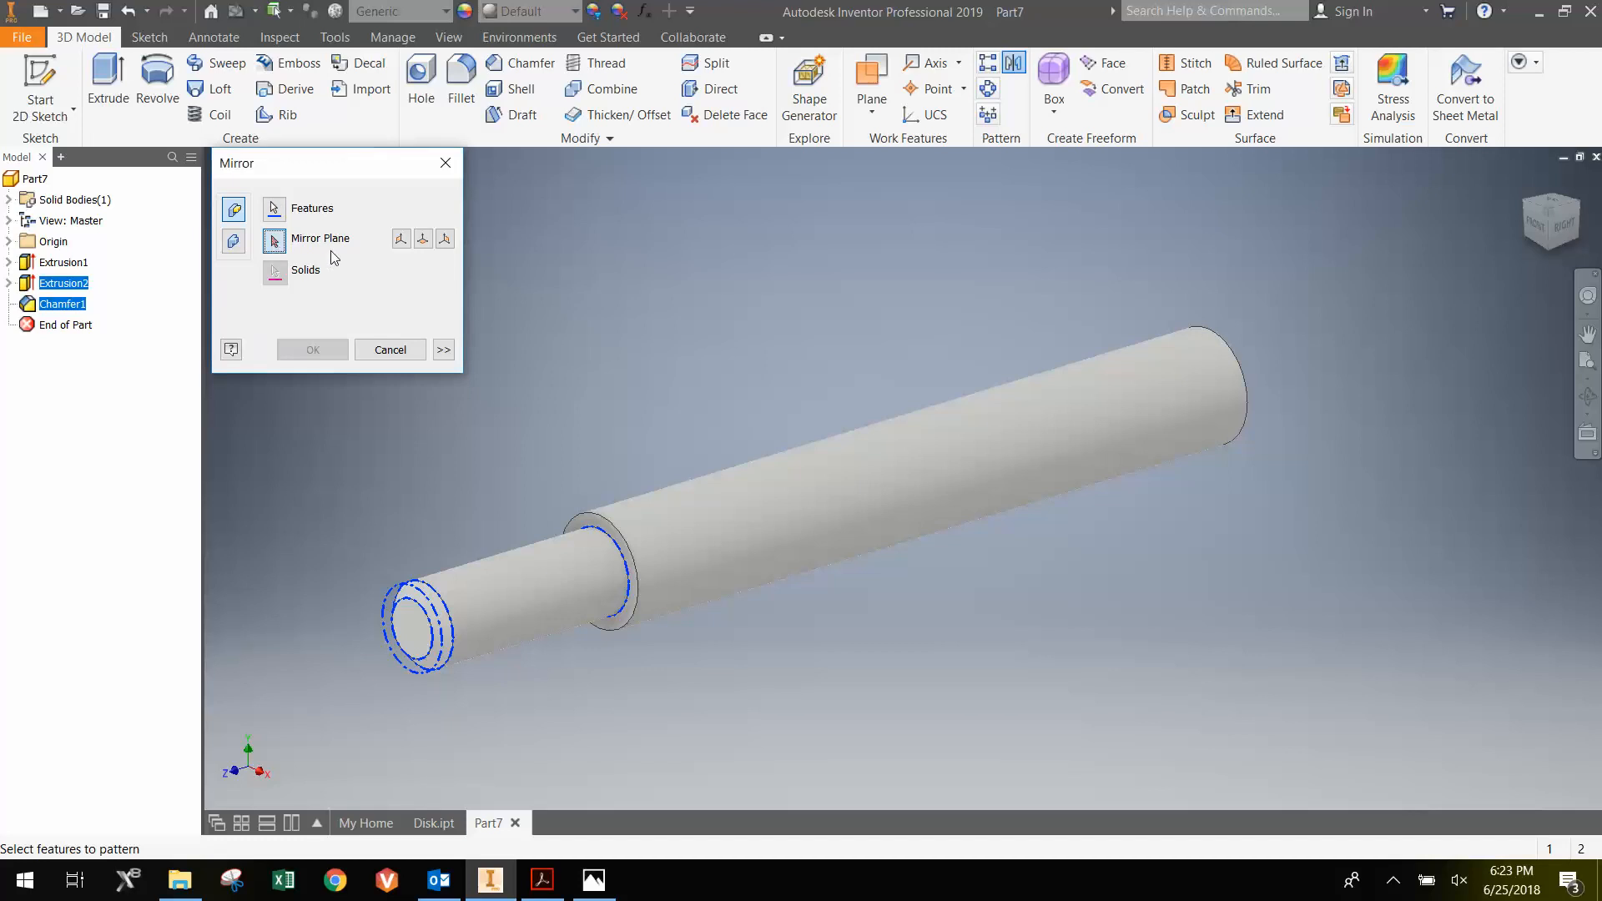
{"action": "left_click", "coordinate": [274, 240]}
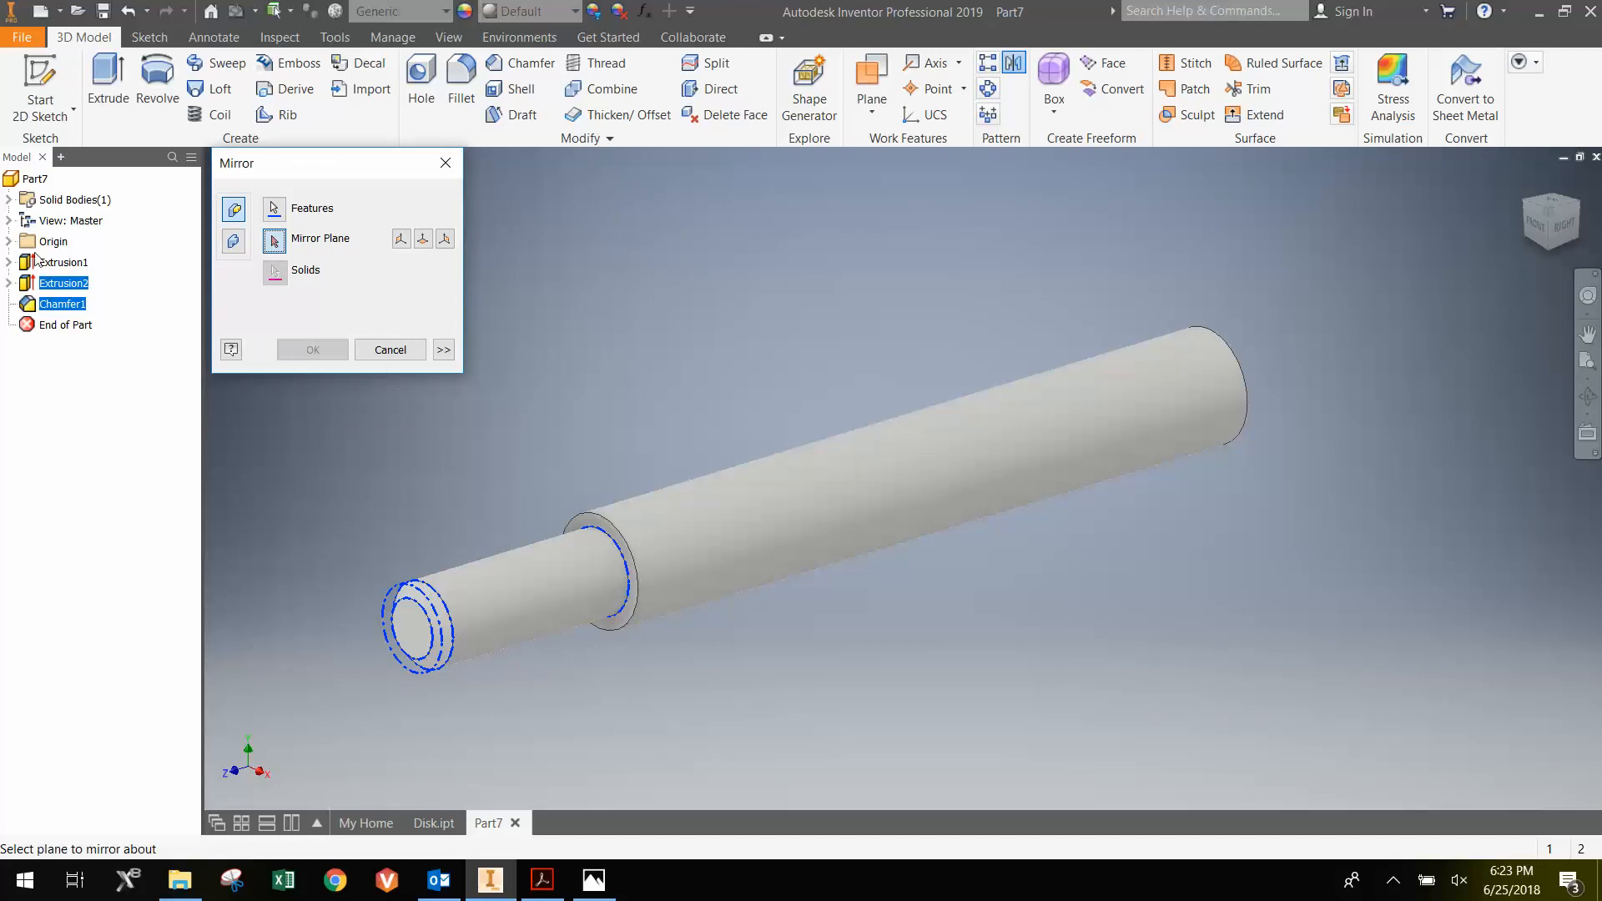
{"action": "left_click", "coordinate": [7, 240]}
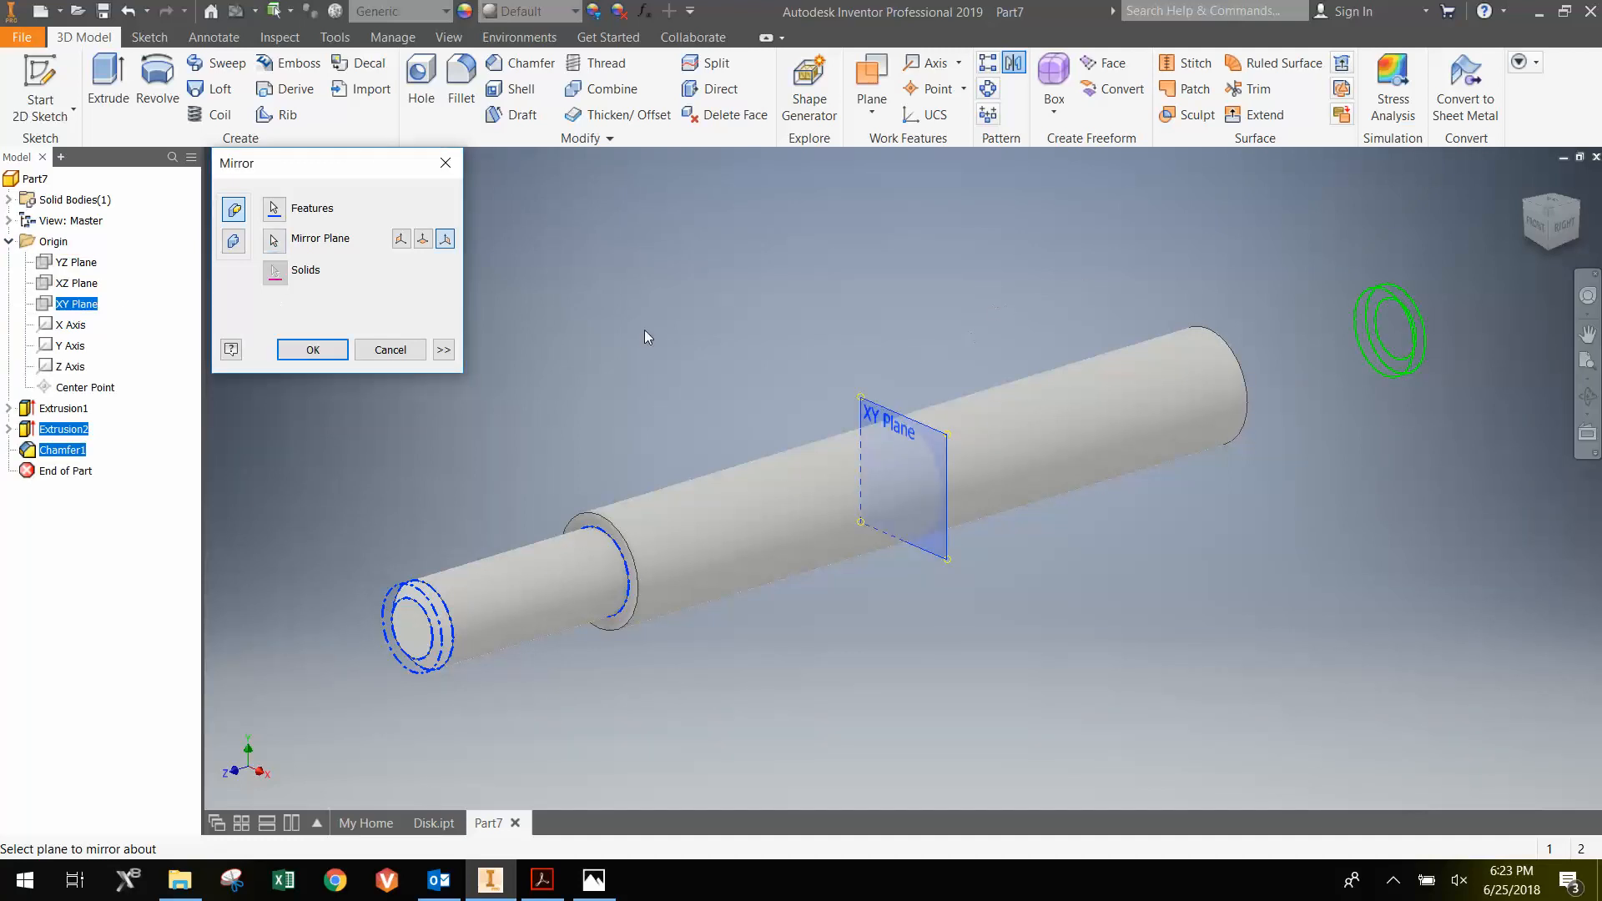
{"action": "mouse_move", "coordinate": [332, 350]}
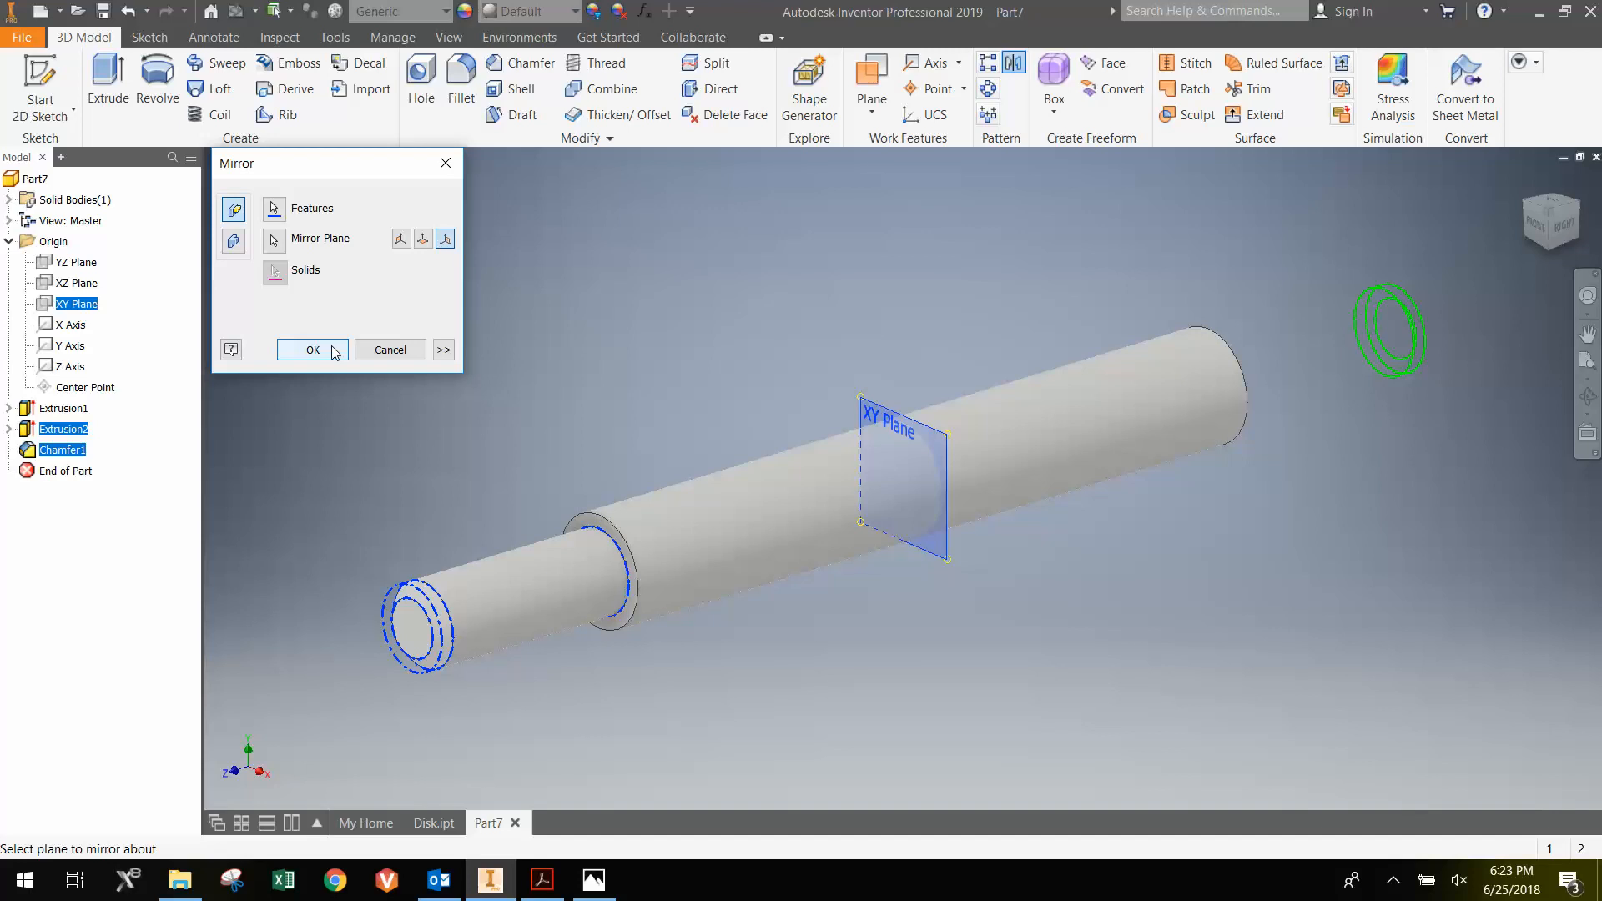
{"action": "left_click", "coordinate": [314, 351]}
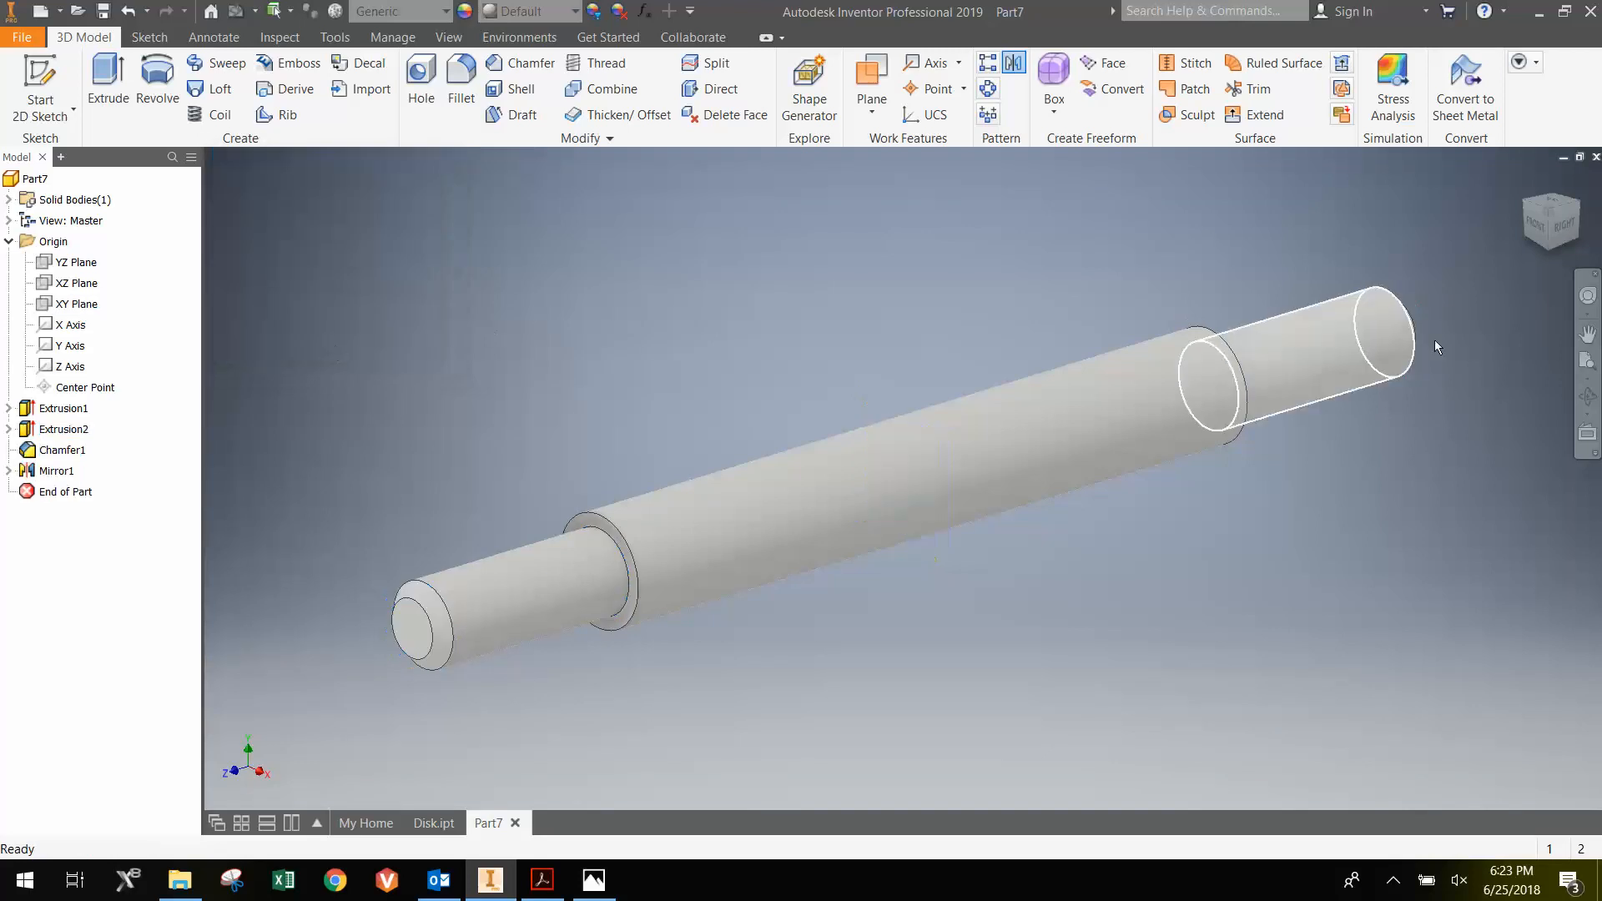
- Inspect both chamfered pin ends, then bring up the File menu's New options
{"action": "left_click_drag", "start_coordinate": [1435, 347], "coordinate": [1010, 434]}
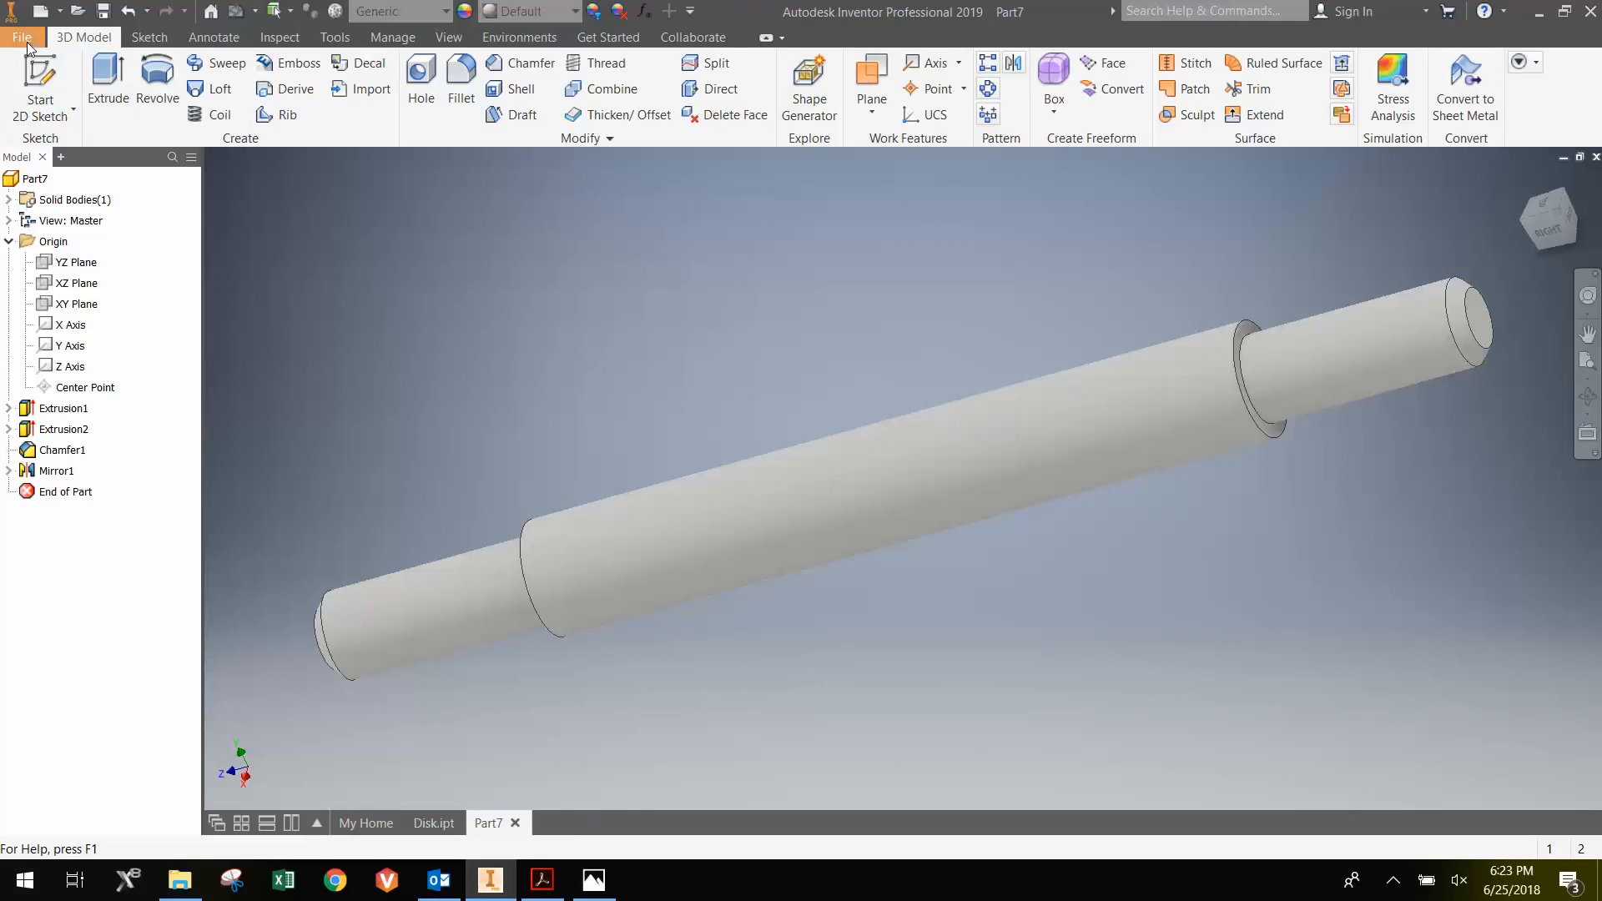
{"action": "left_click", "coordinate": [22, 36]}
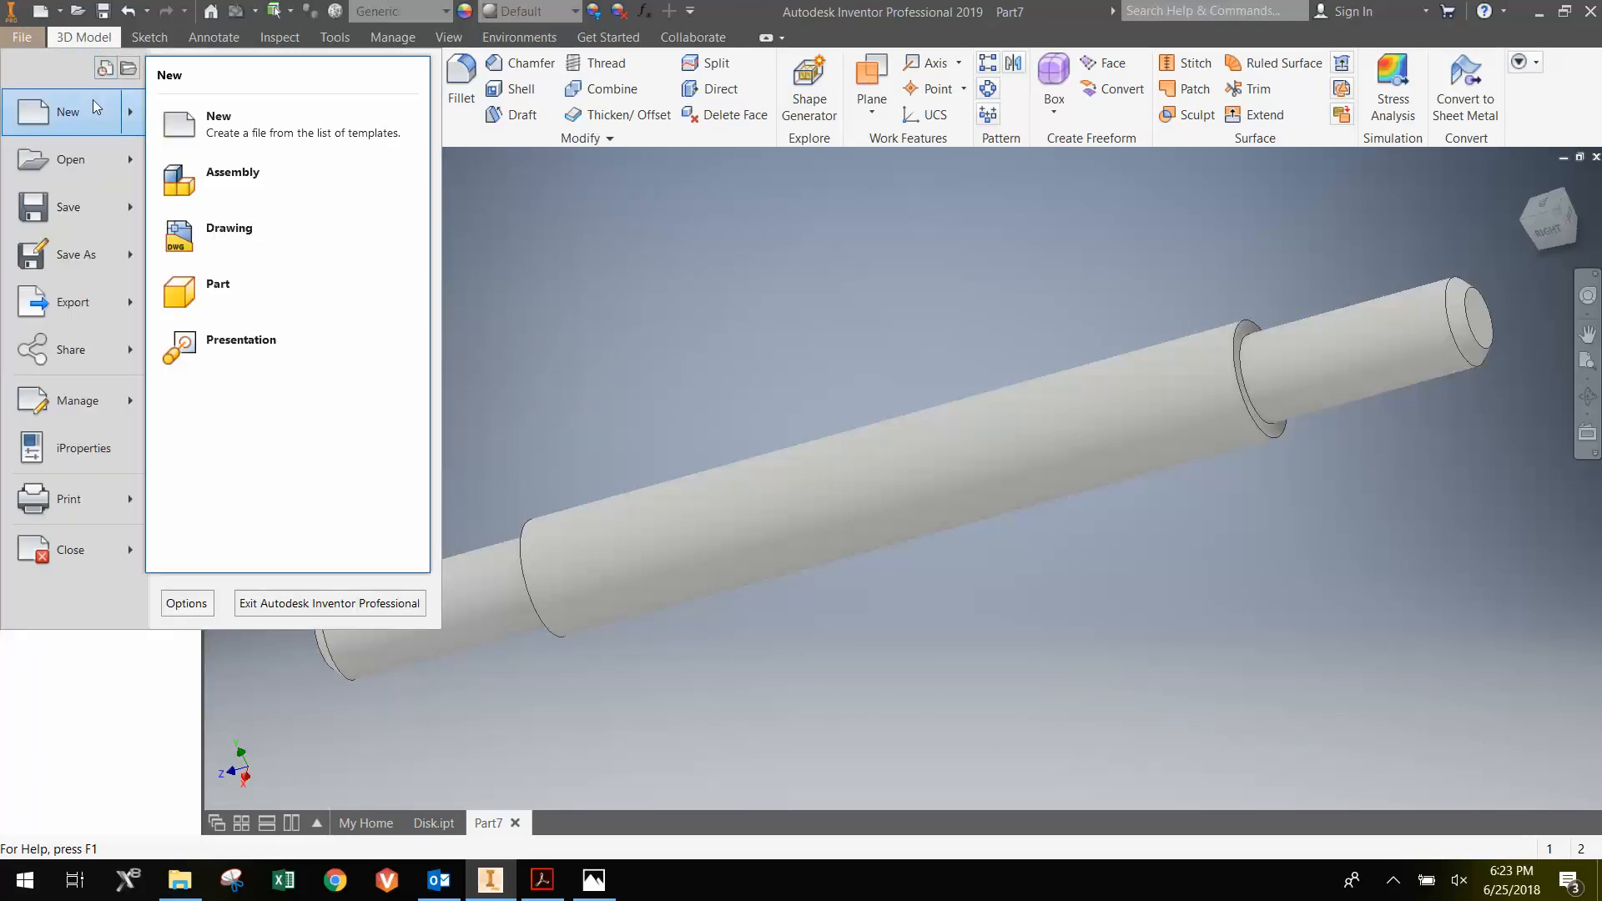